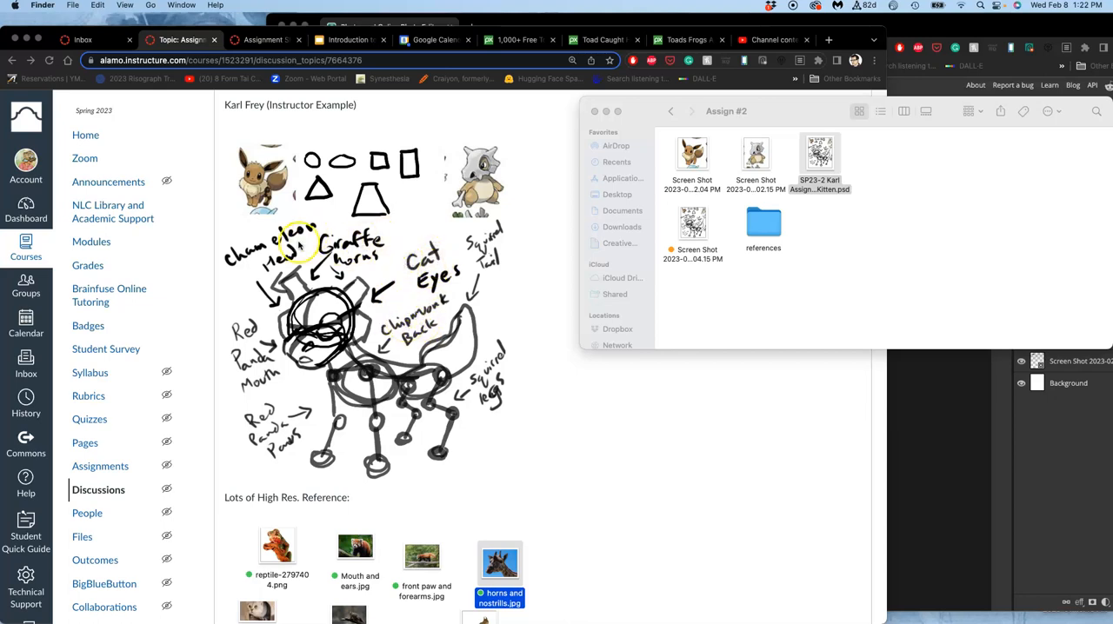
mouse_move(283, 172)
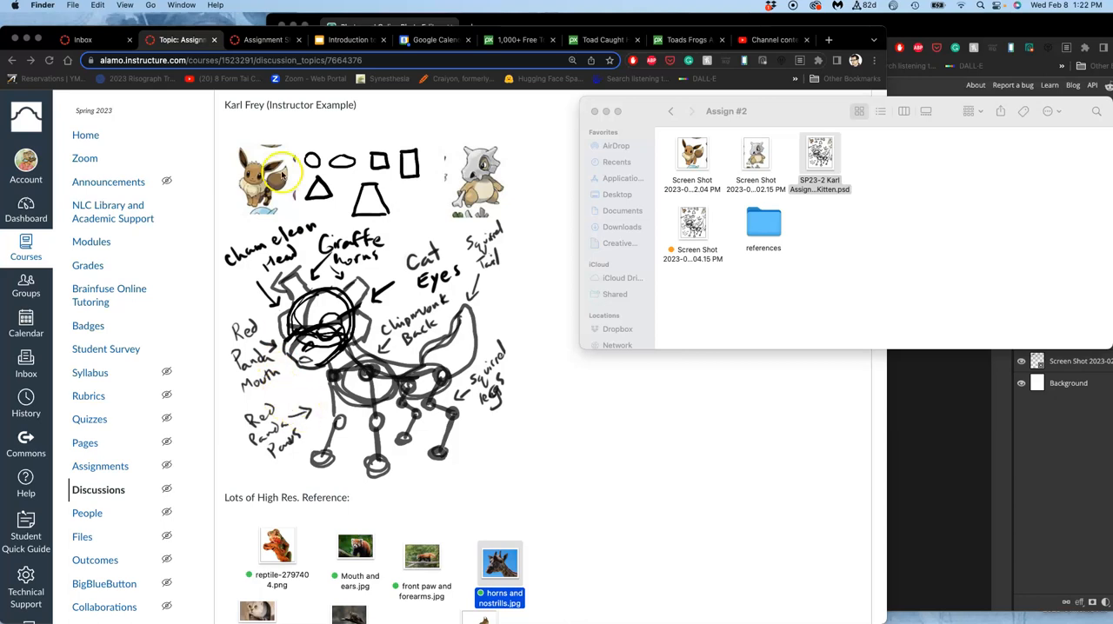
mouse_move(439, 252)
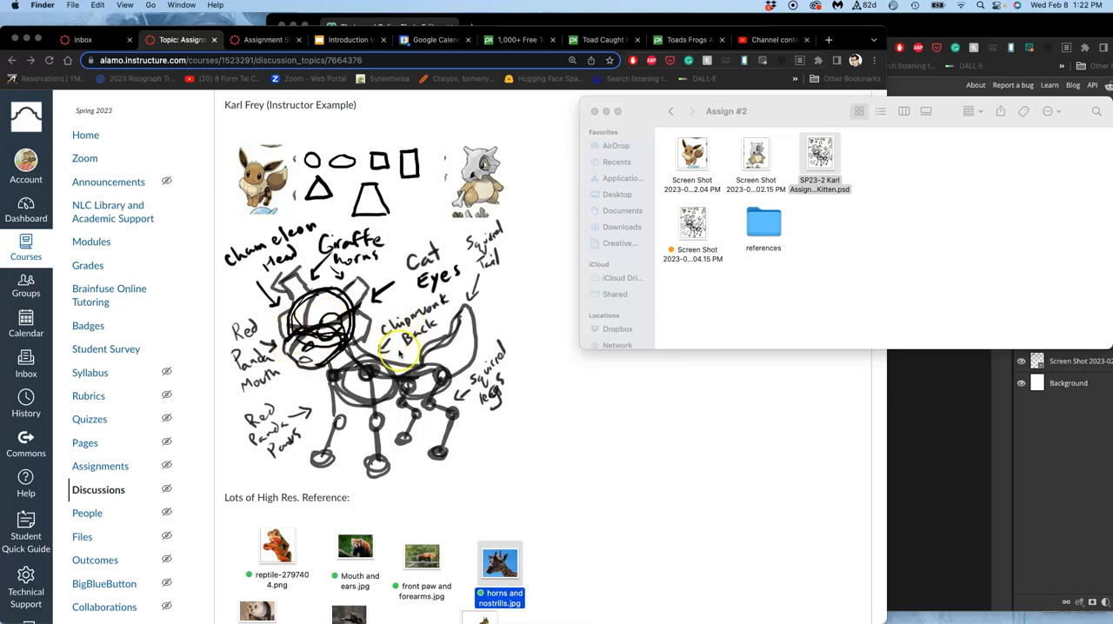
scroll(down, 3)
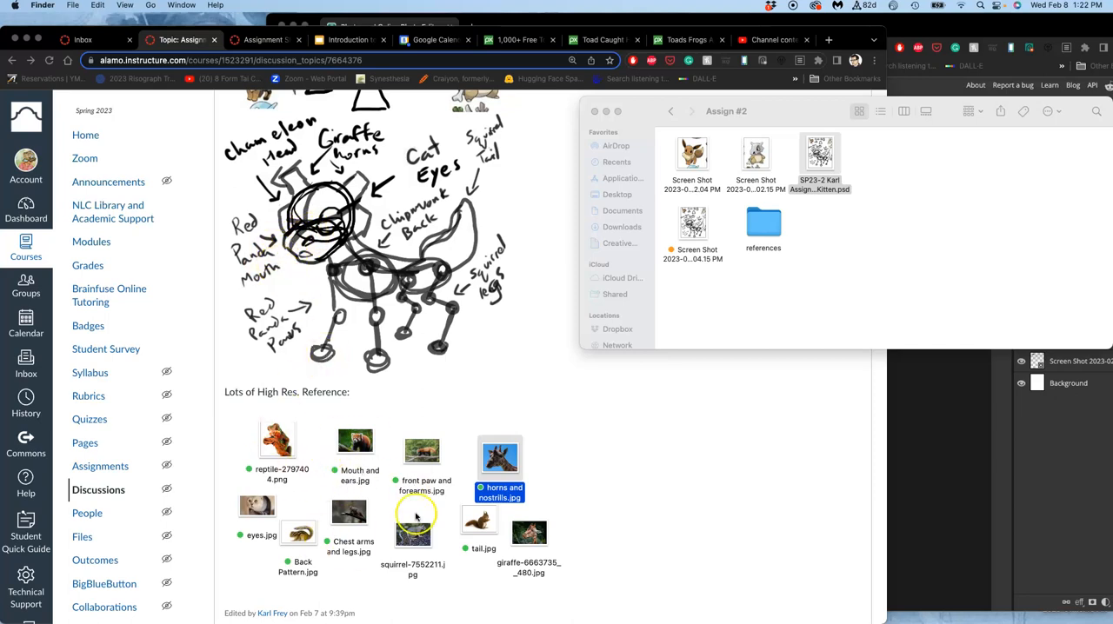
mouse_move(460, 486)
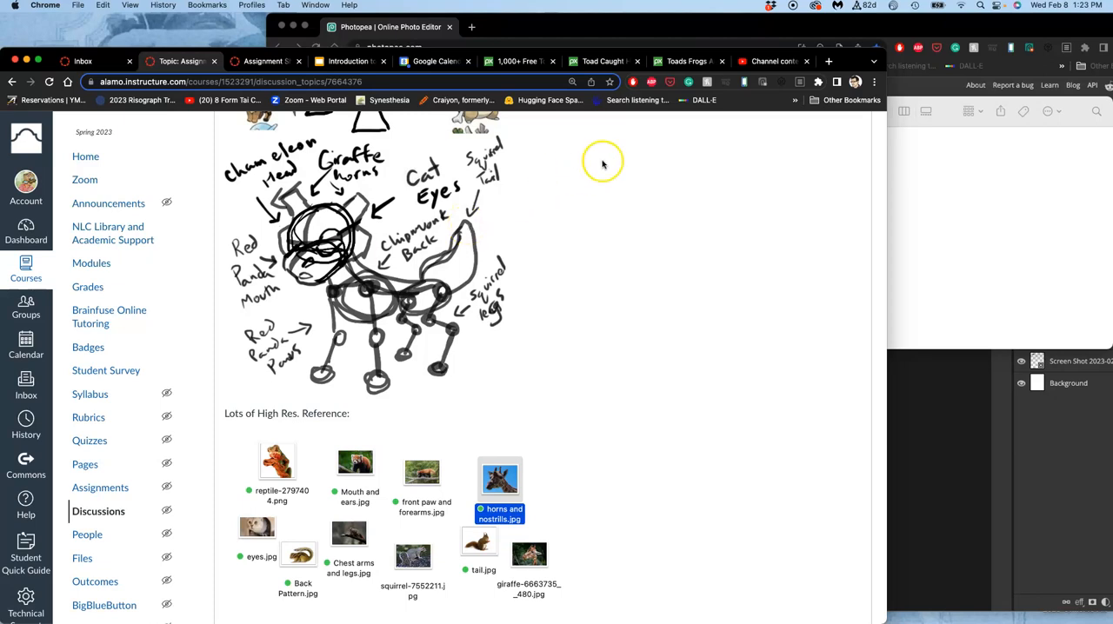
mouse_move(609, 61)
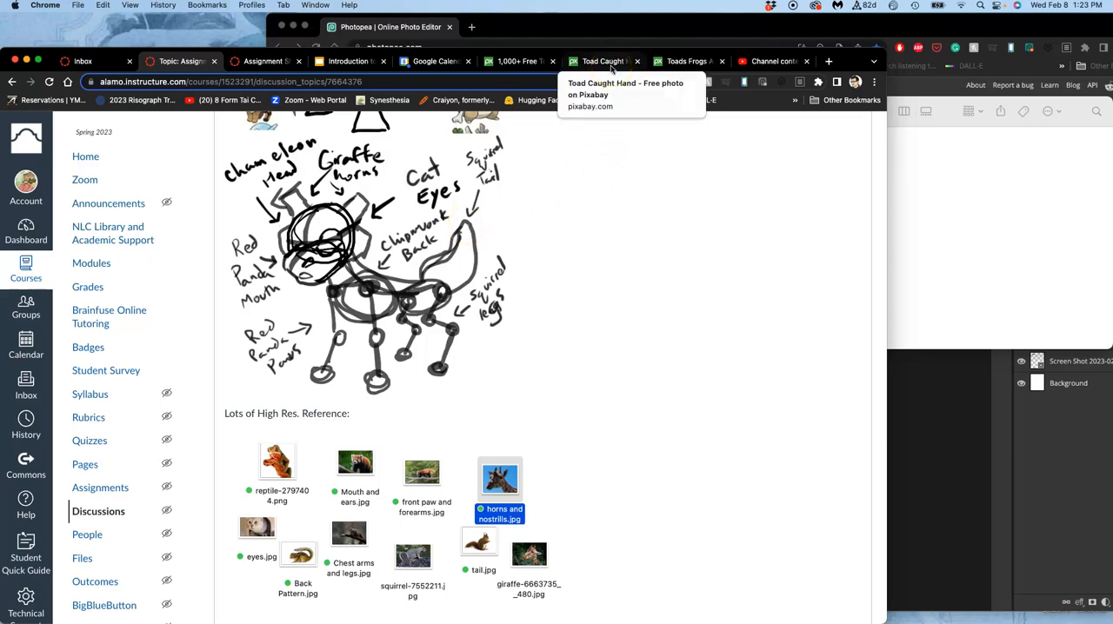
Browse the Pixabay 'toad' search results looking for a usable reference photo
click(602, 61)
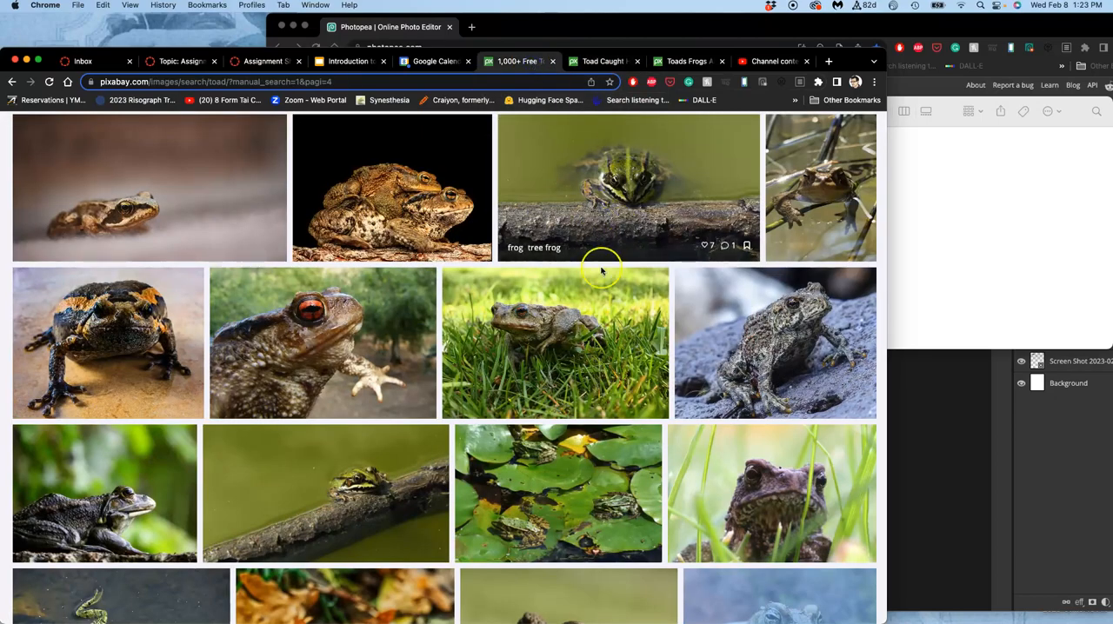
scroll(down, 3)
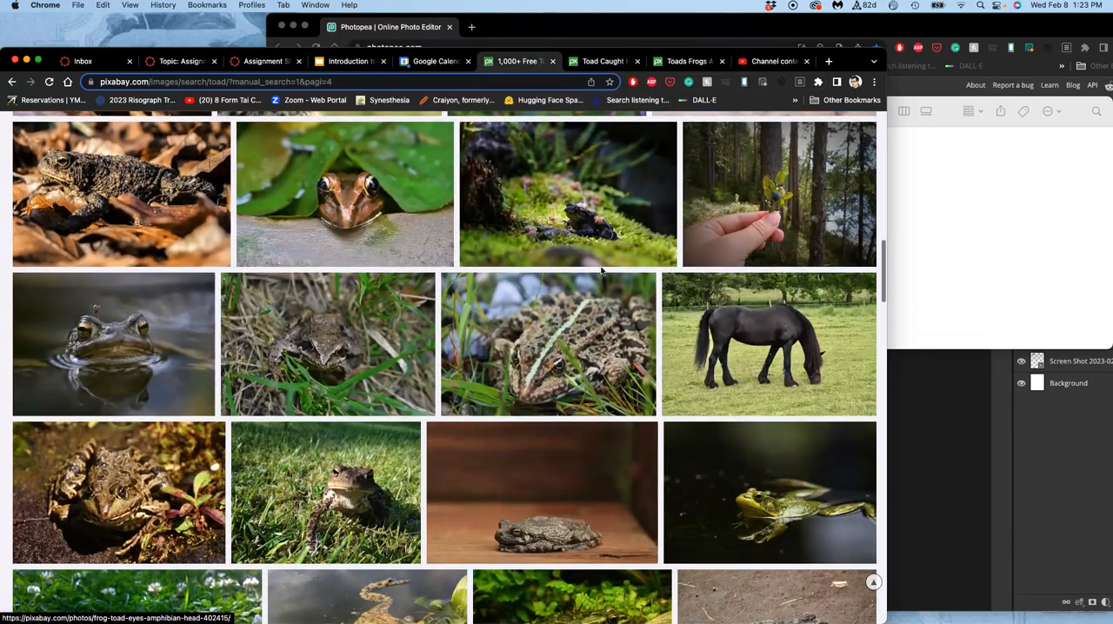
scroll(down, 3)
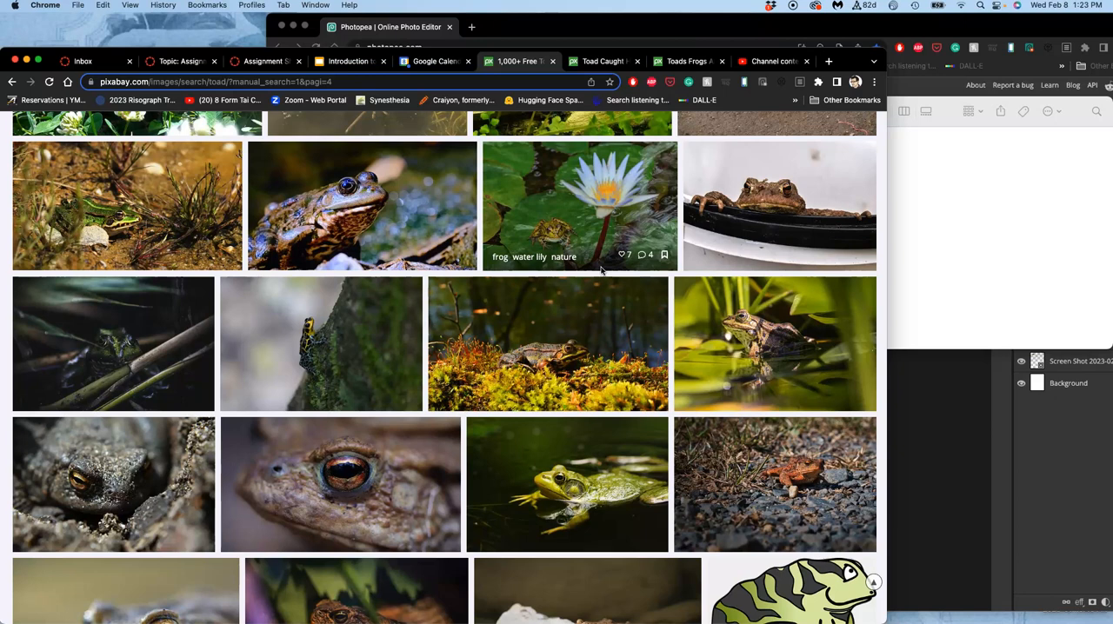
scroll(down, 3)
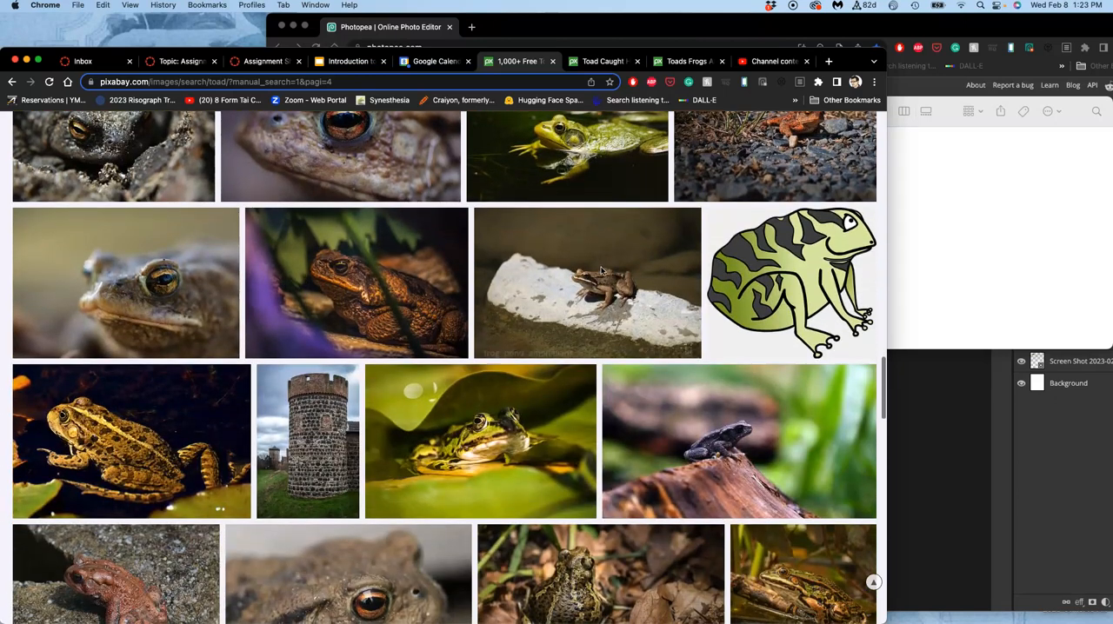
scroll(down, 3)
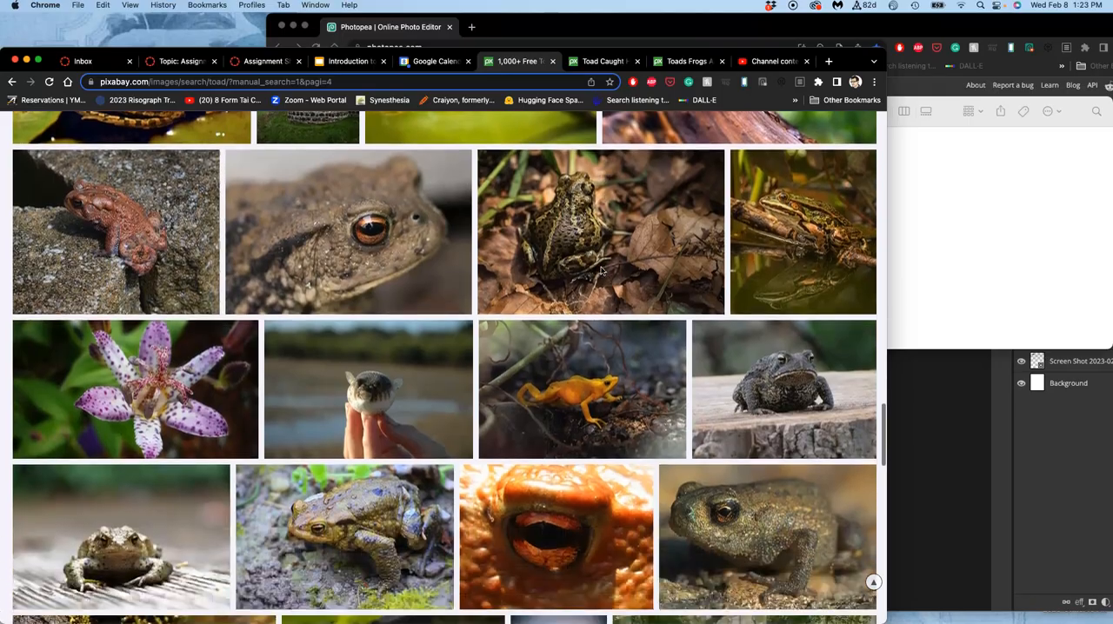
scroll(down, 3)
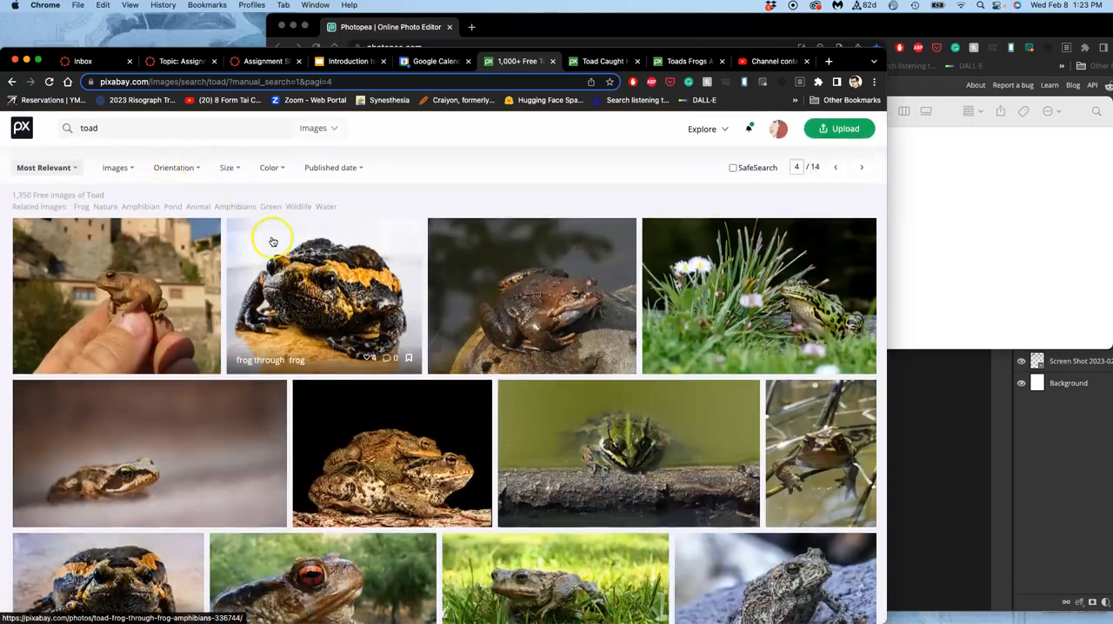
mouse_move(515, 321)
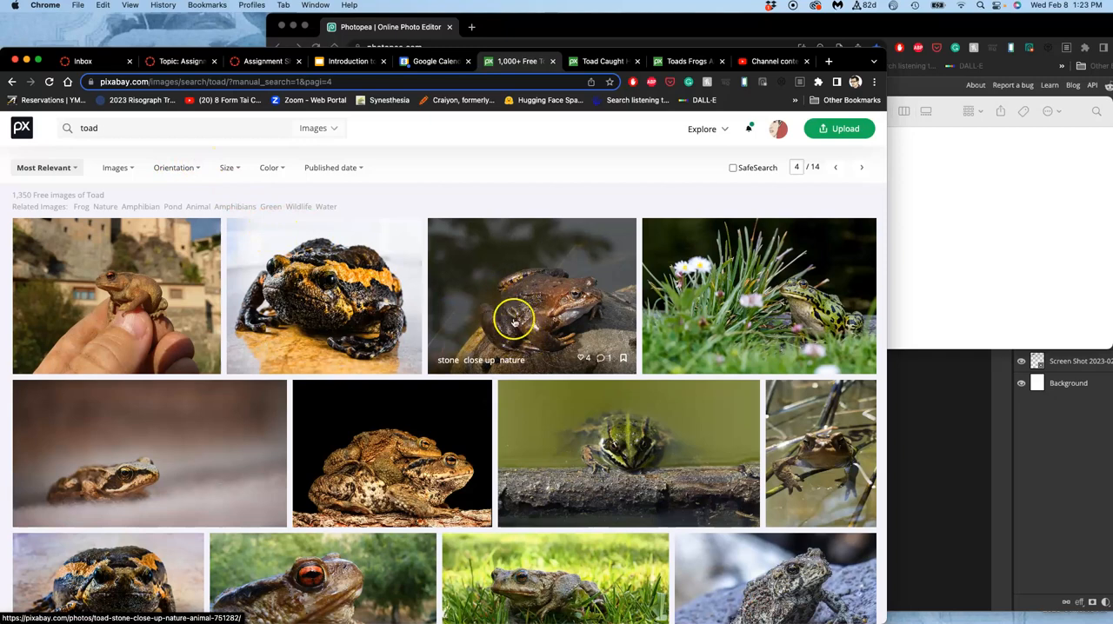
Download the toad-on-stone photo from its own page at the largest 3648×2736 size
right_click(513, 320)
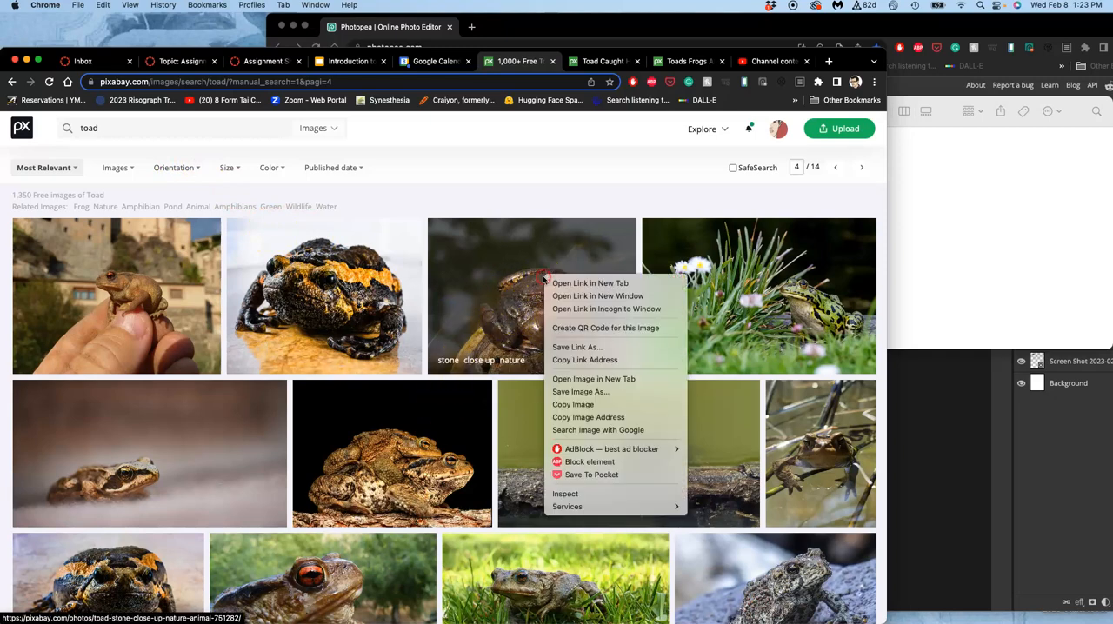
click(589, 282)
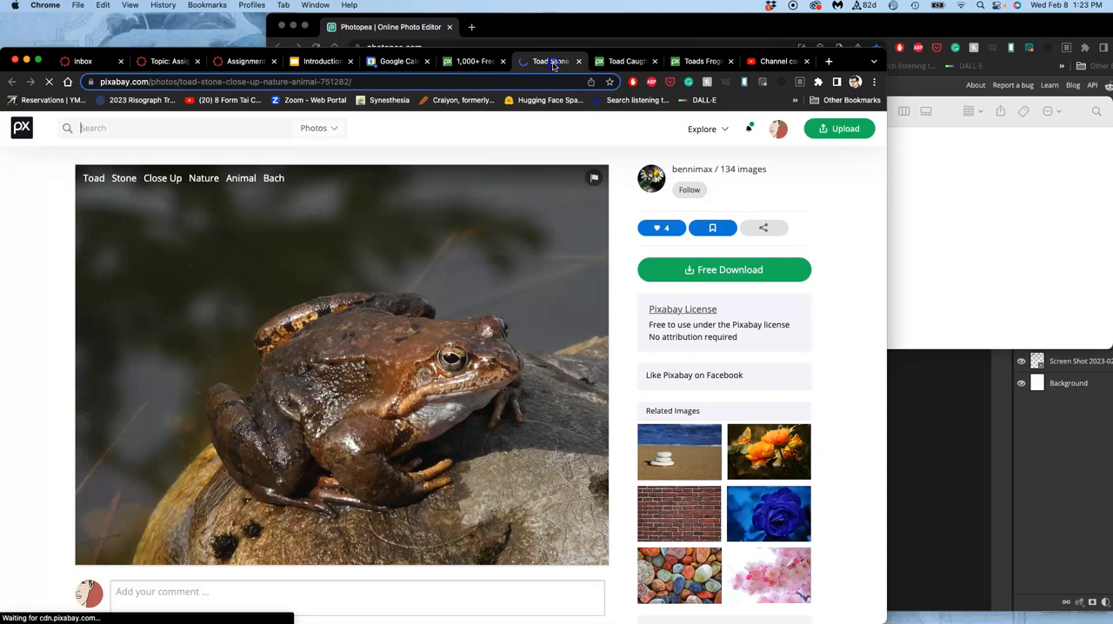
click(723, 270)
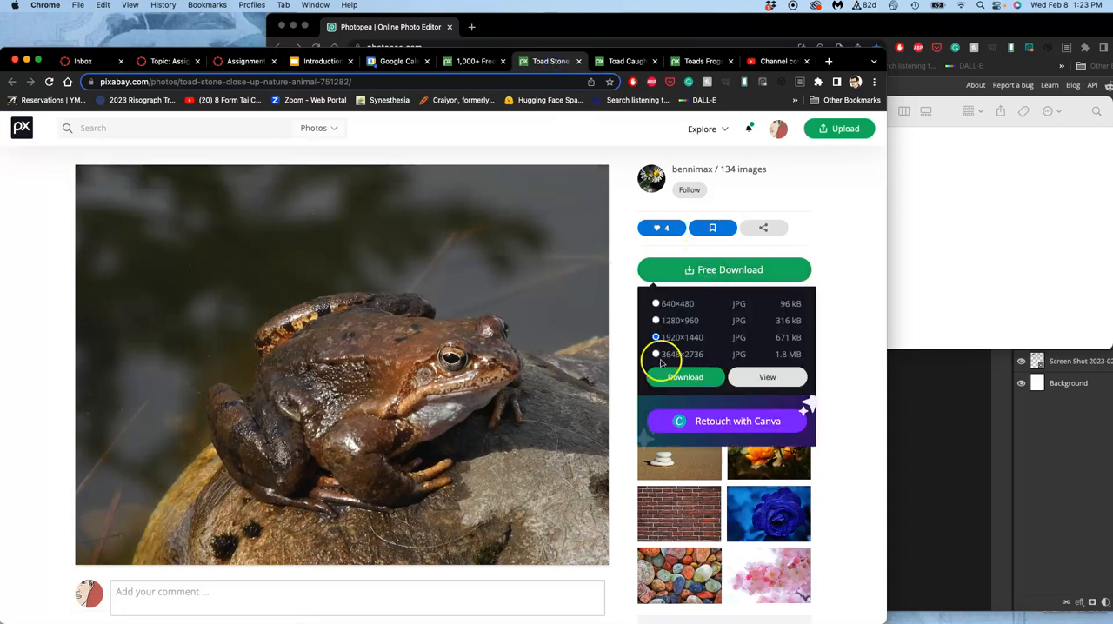
click(654, 355)
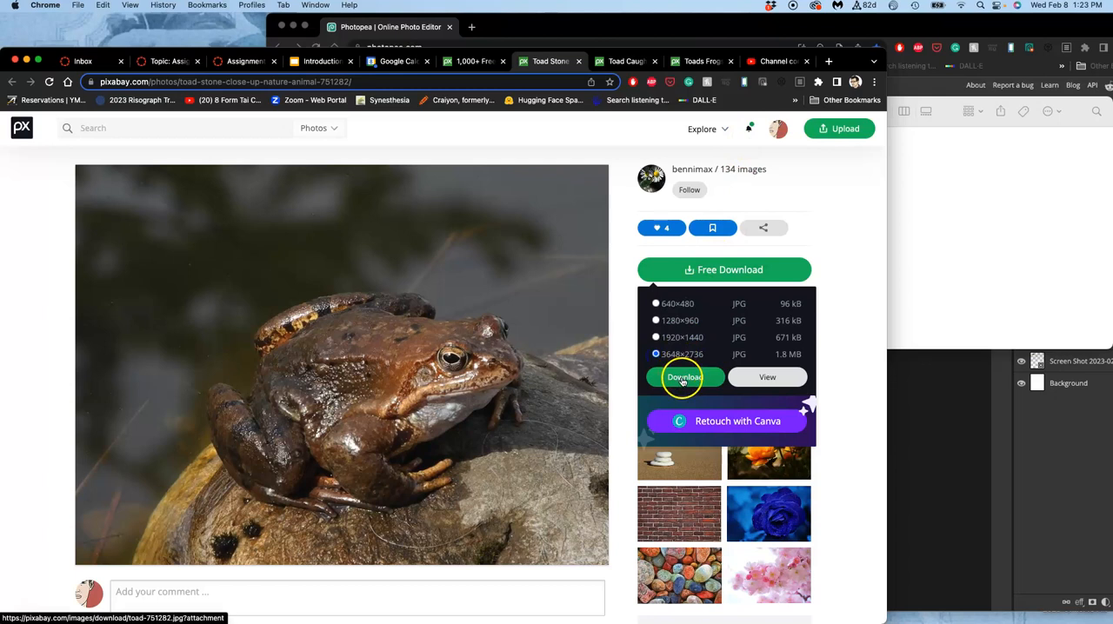
click(682, 377)
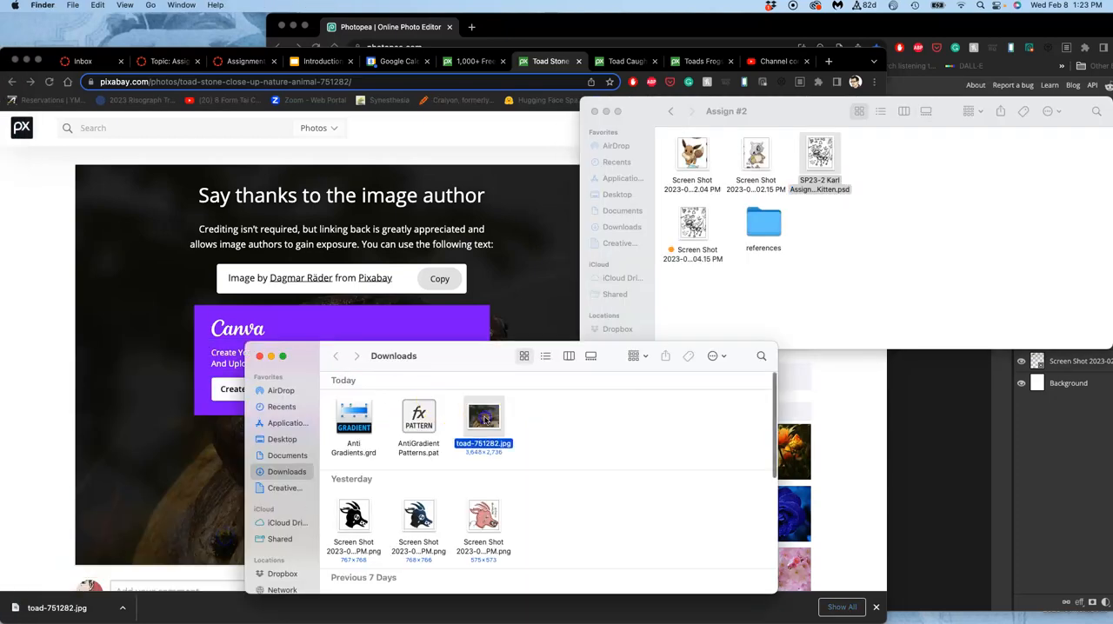
Inspect toad-751282.jpg in Preview up close, then return to the toad search results
double_click(483, 418)
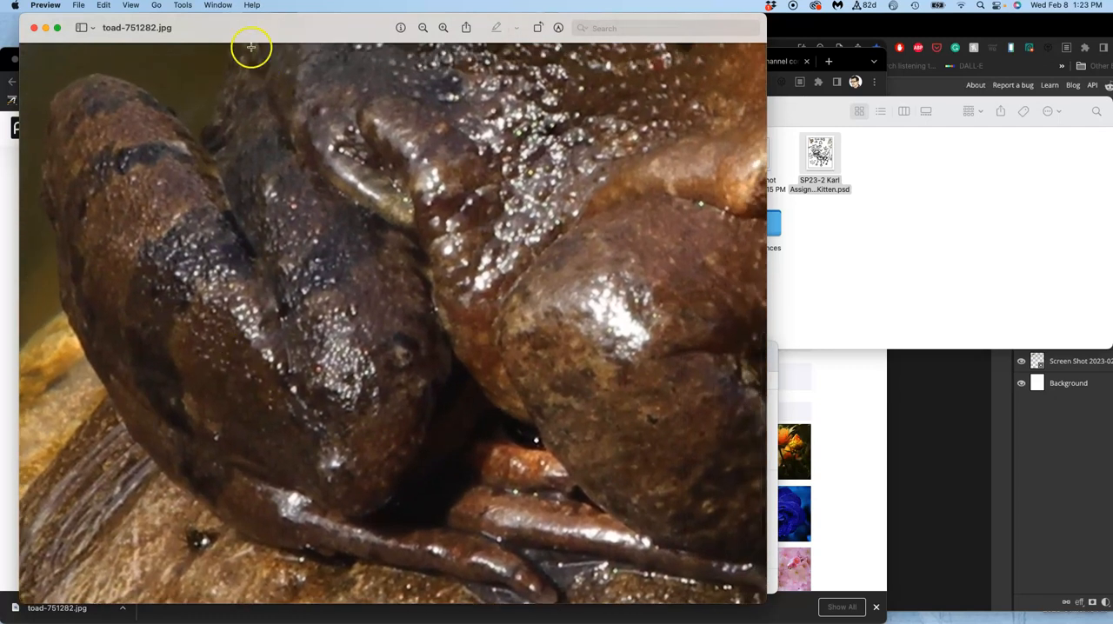
mouse_move(487, 450)
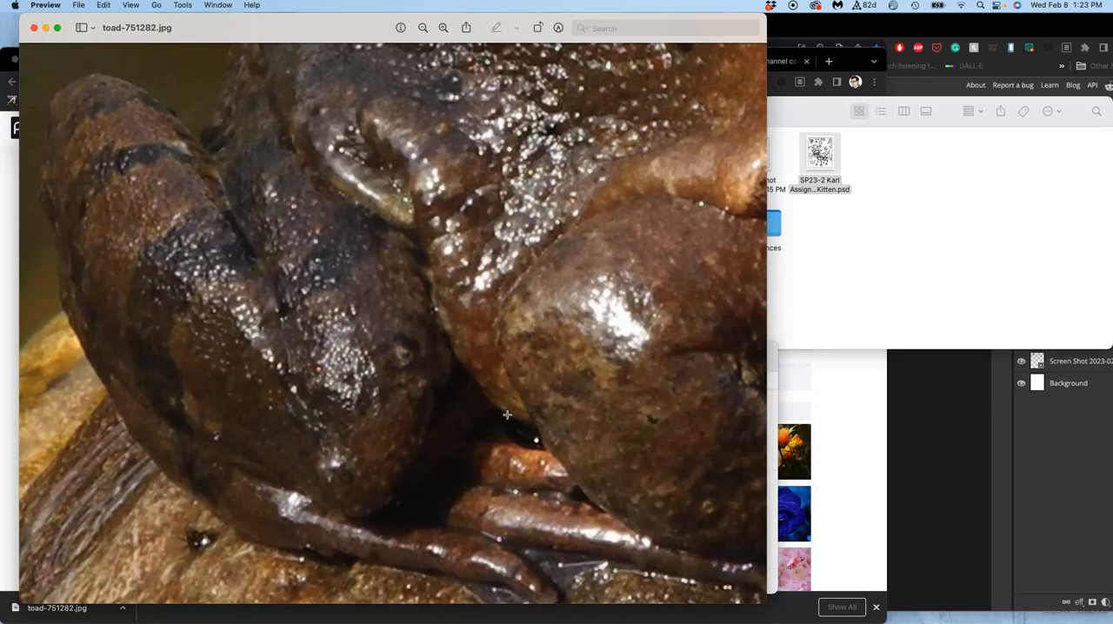
scroll(down, 3)
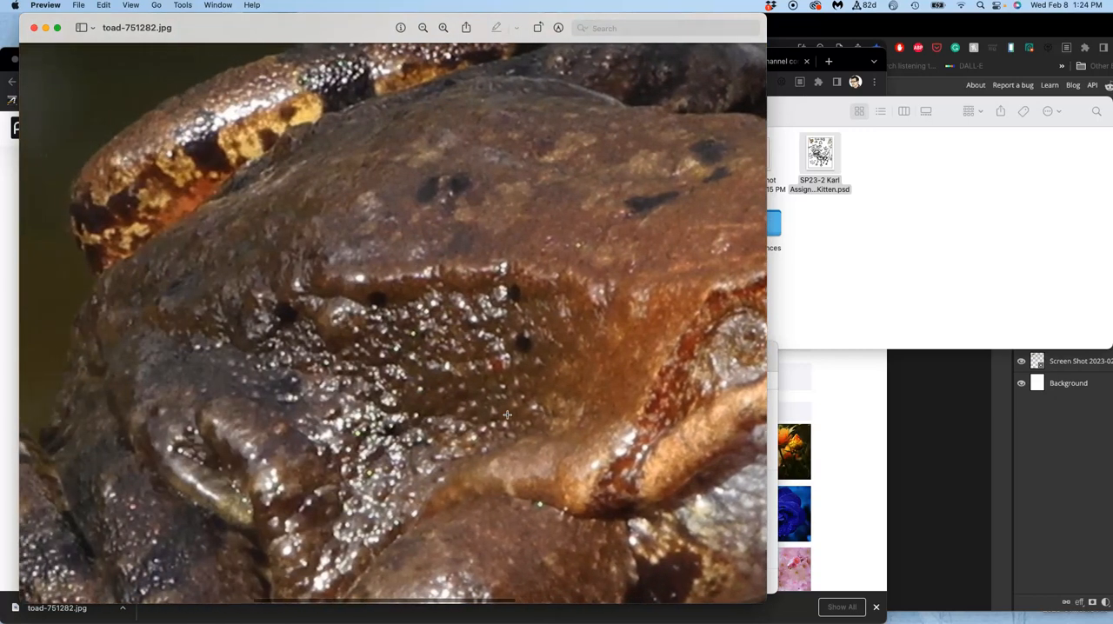
click(414, 28)
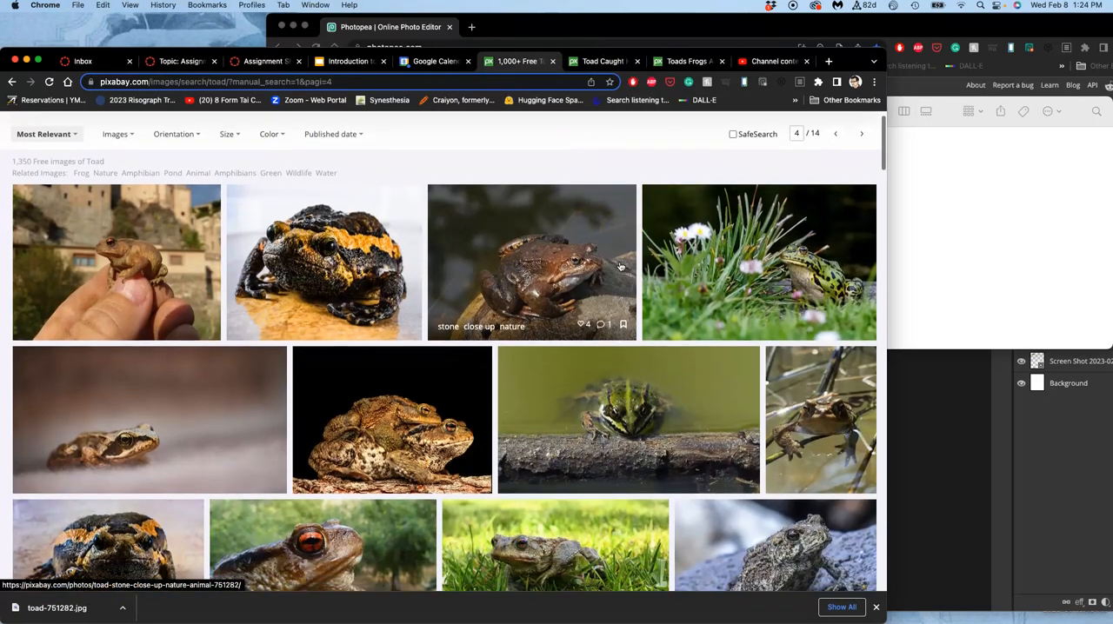
scroll(down, 3)
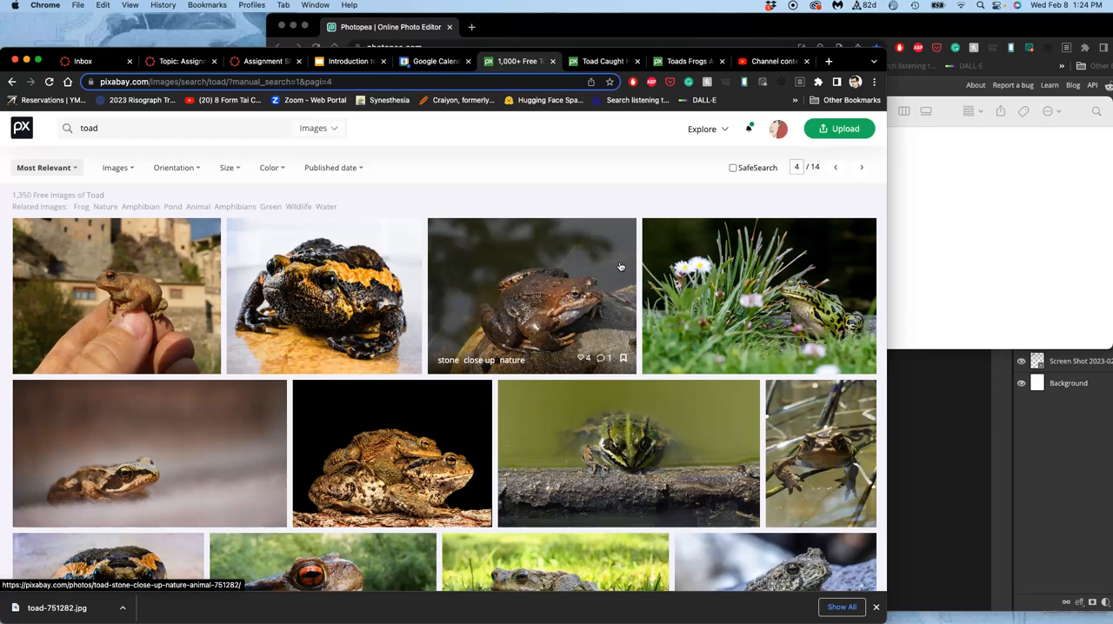
scroll(down, 3)
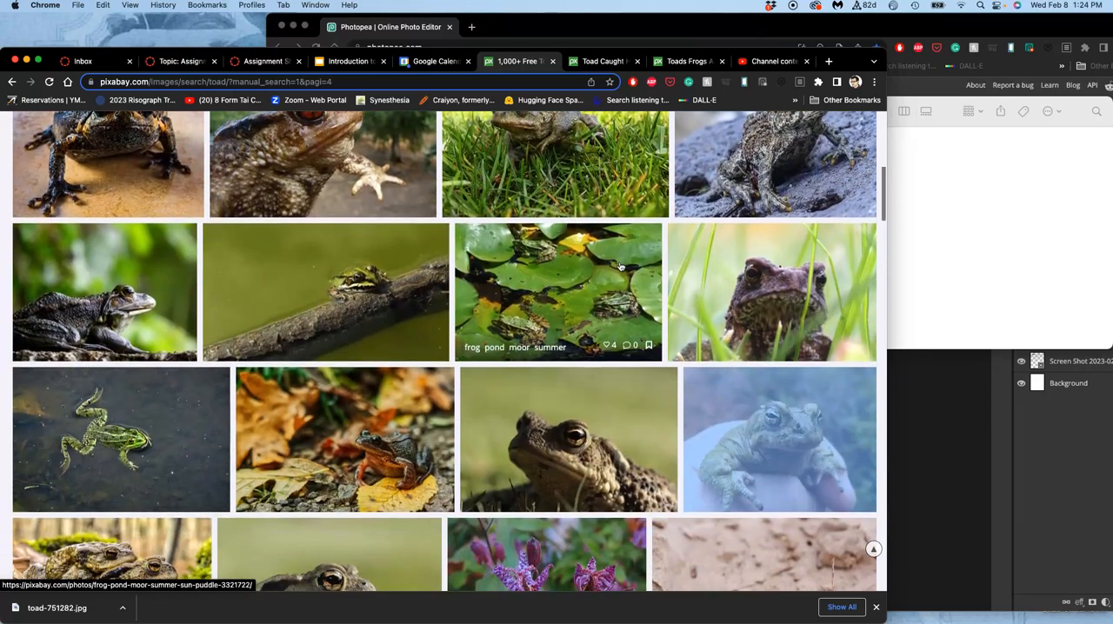
scroll(down, 3)
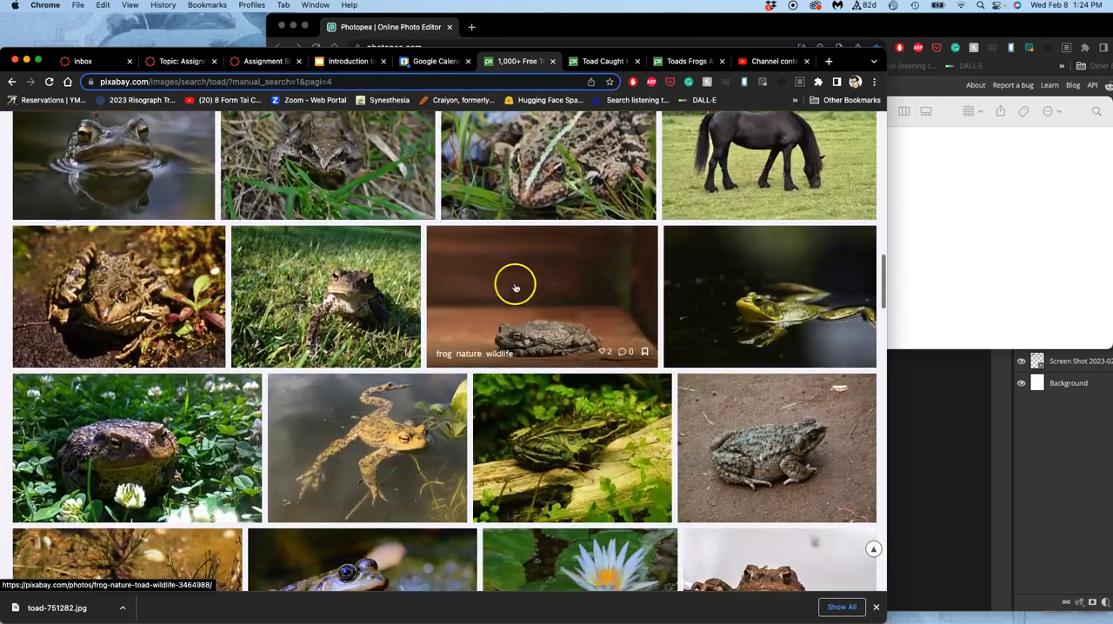
scroll(down, 3)
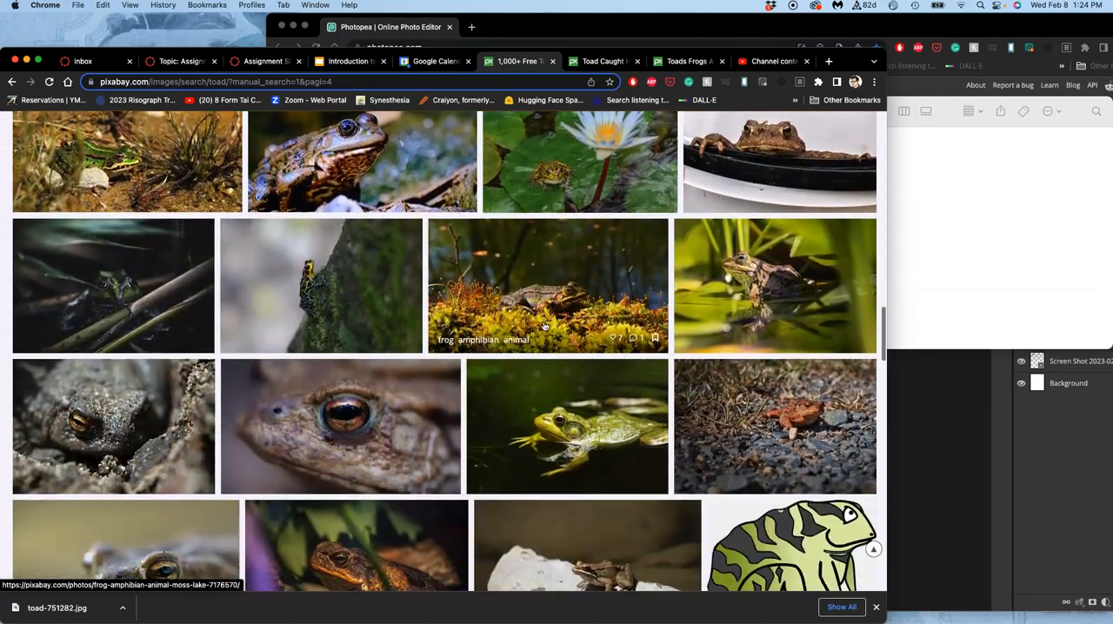
scroll(down, 3)
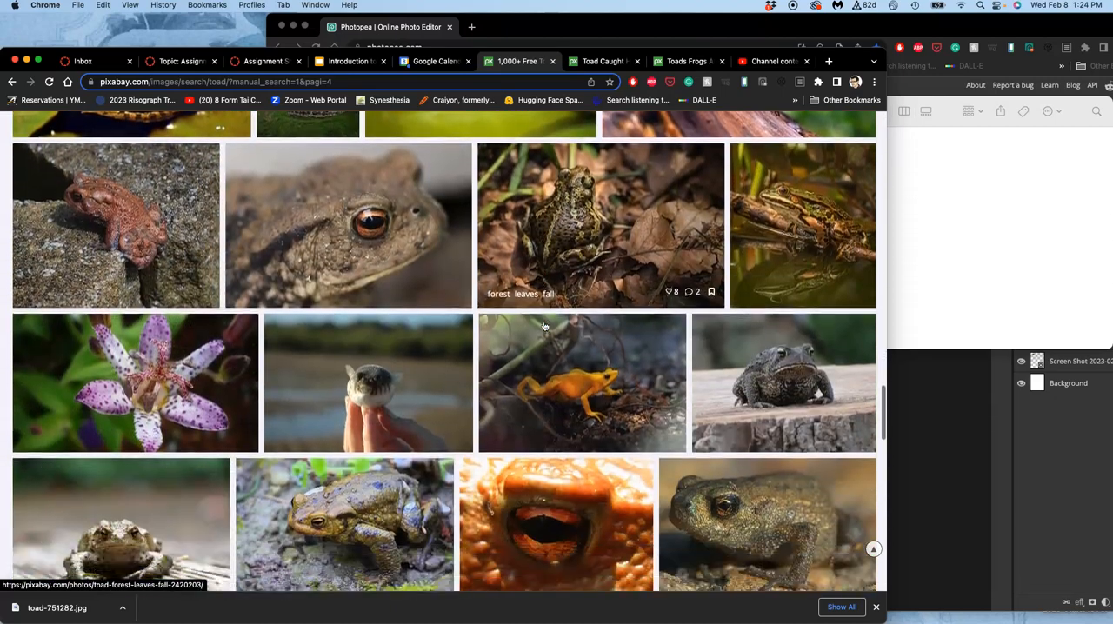
scroll(down, 3)
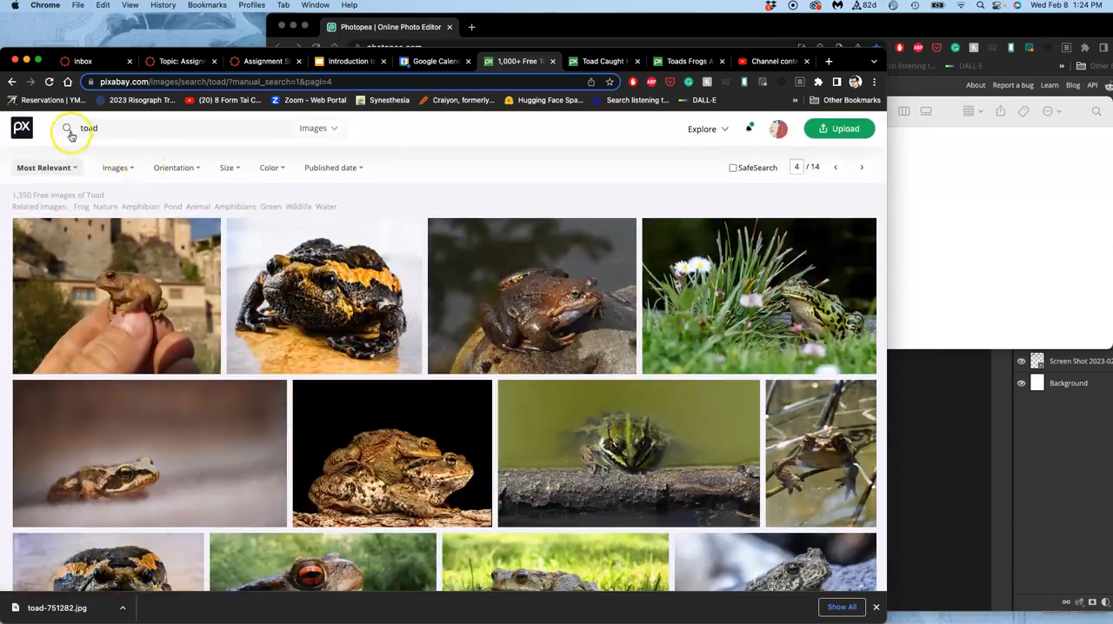
mouse_move(421, 412)
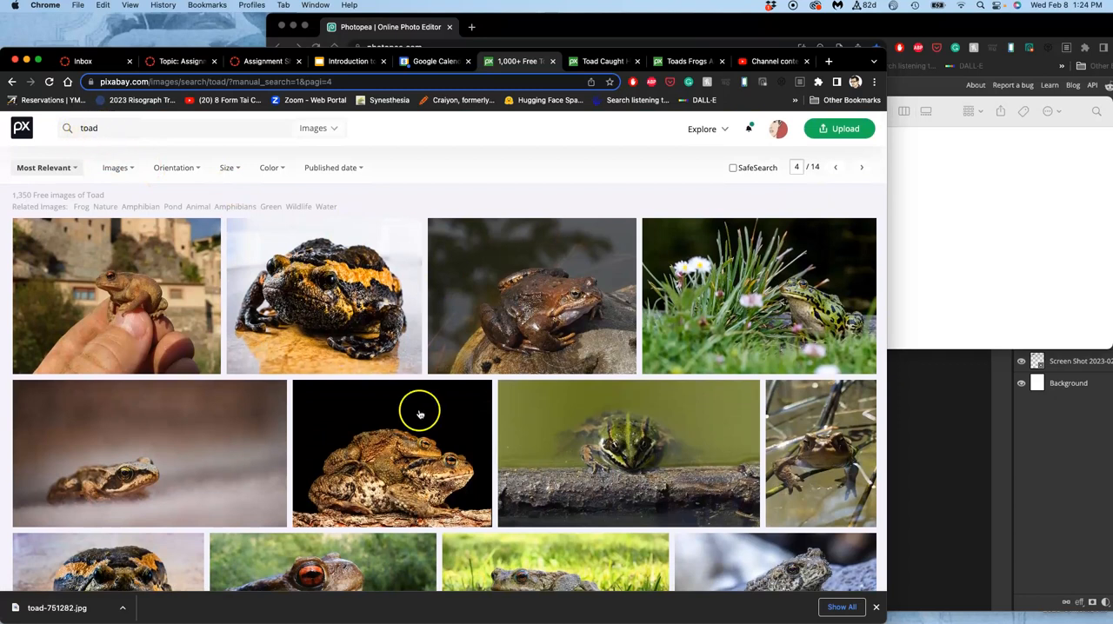
mouse_move(814, 179)
text( eye)
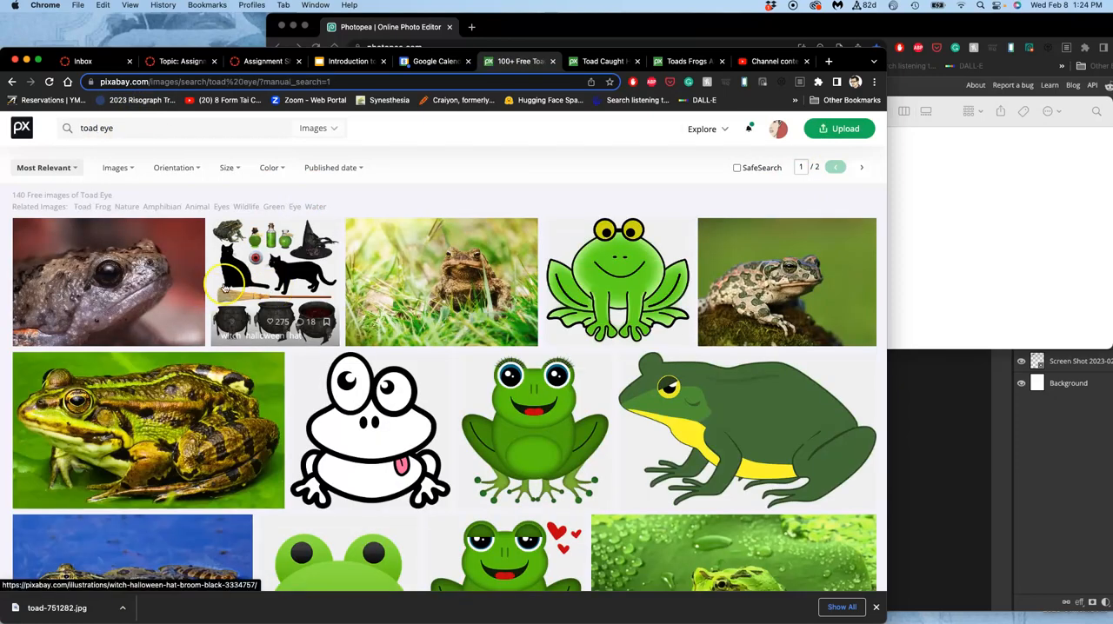
Limit the 'toad eye' results to Photos and browse through them
click(114, 167)
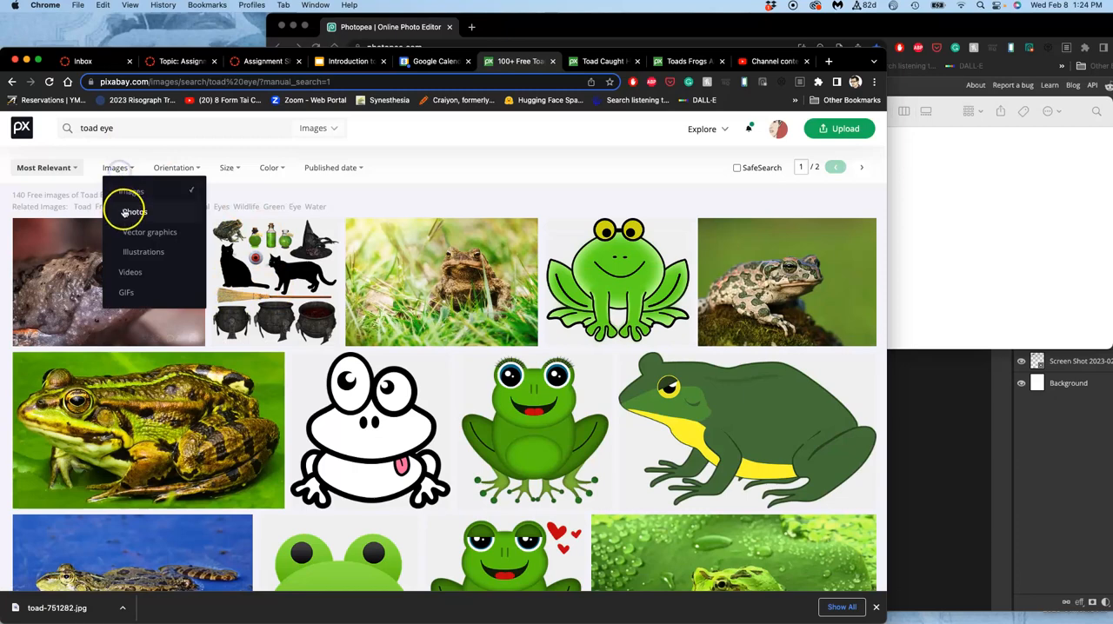
click(127, 212)
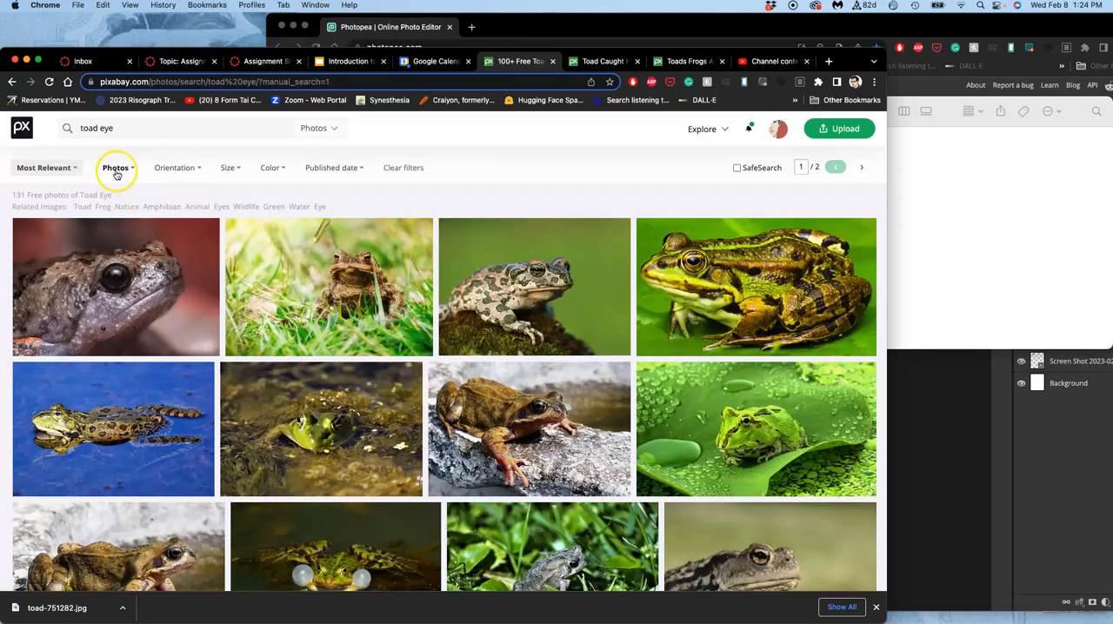
scroll(down, 3)
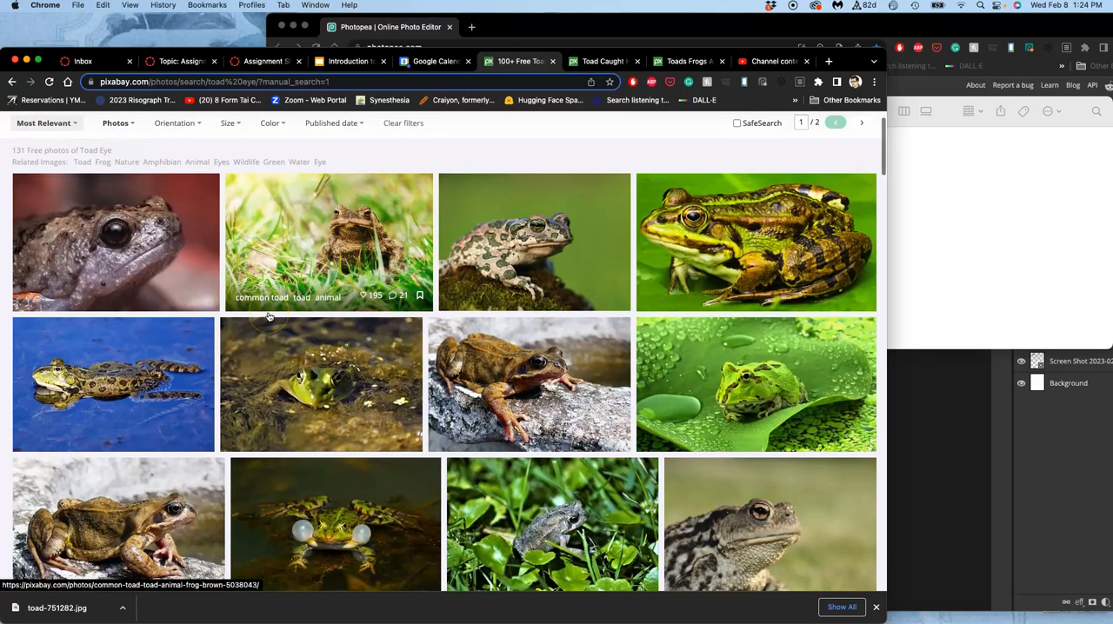
scroll(down, 3)
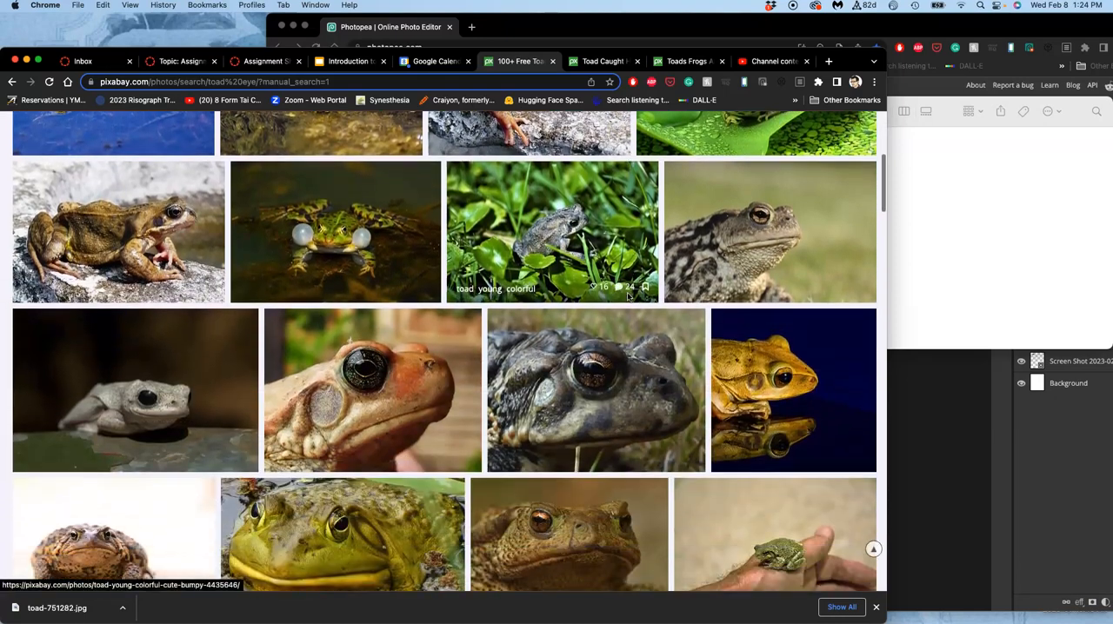
scroll(down, 3)
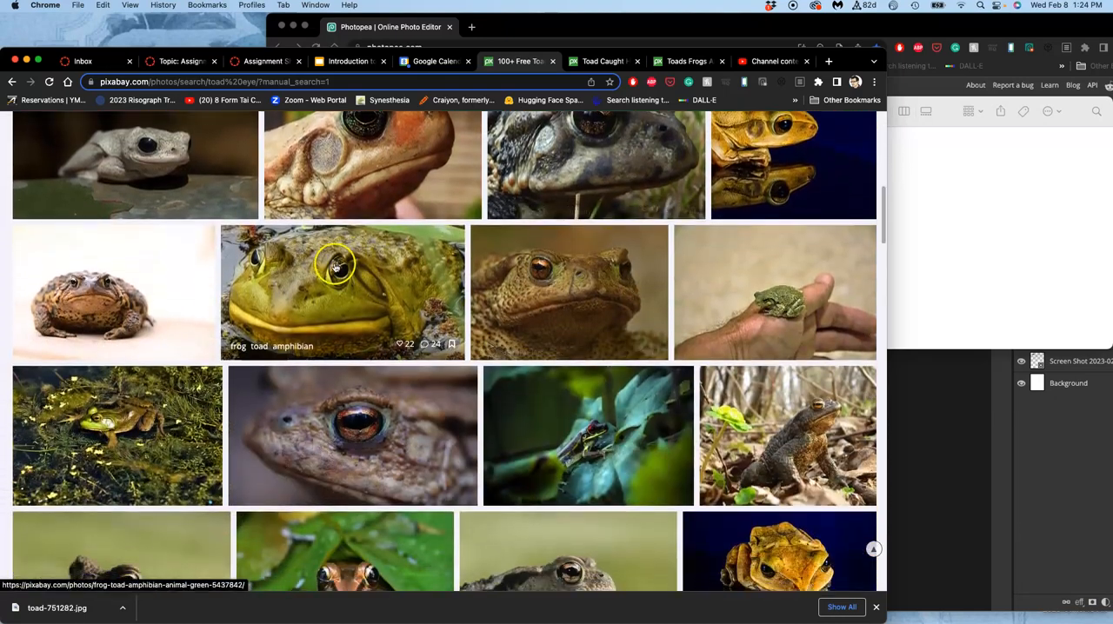
mouse_move(339, 310)
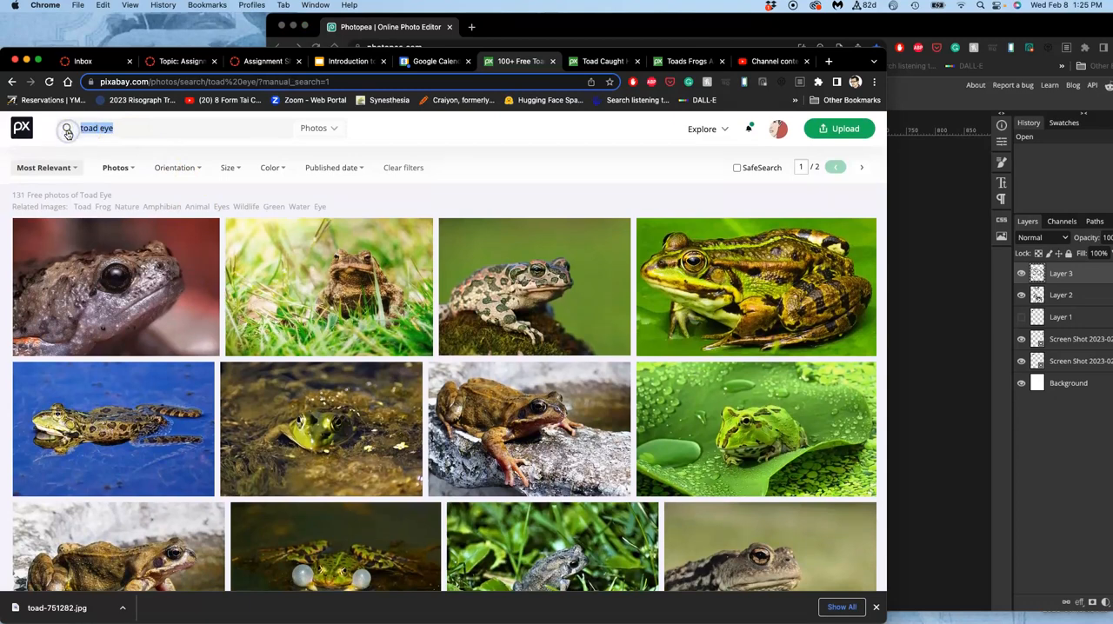
Search 'red panda', view a close-up red panda photo, and close the extra toad tabs
text(red panda)
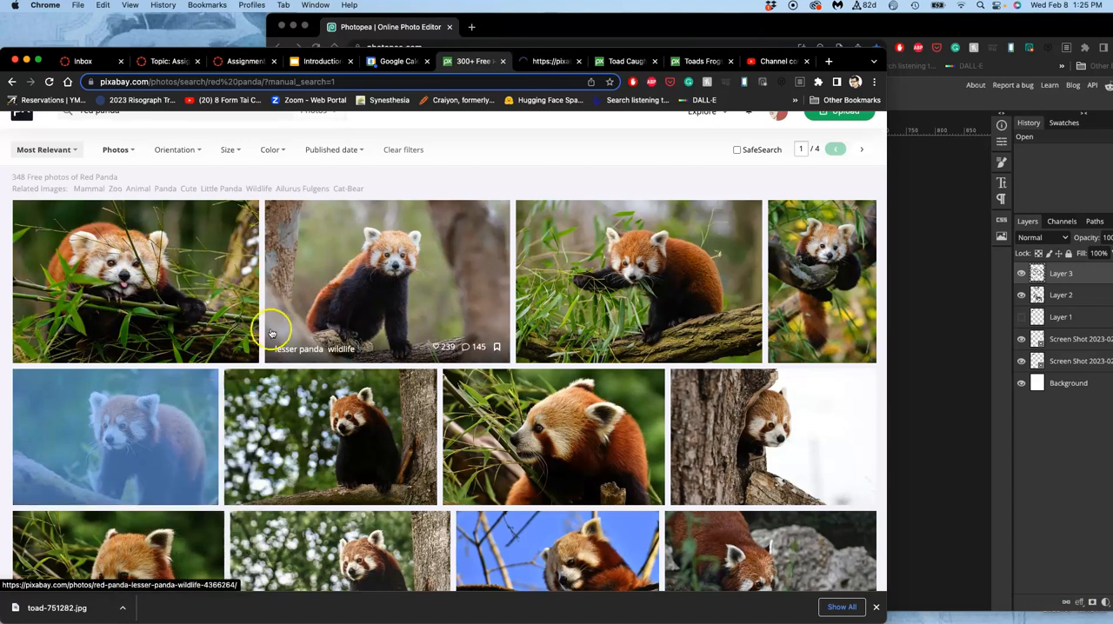
click(386, 278)
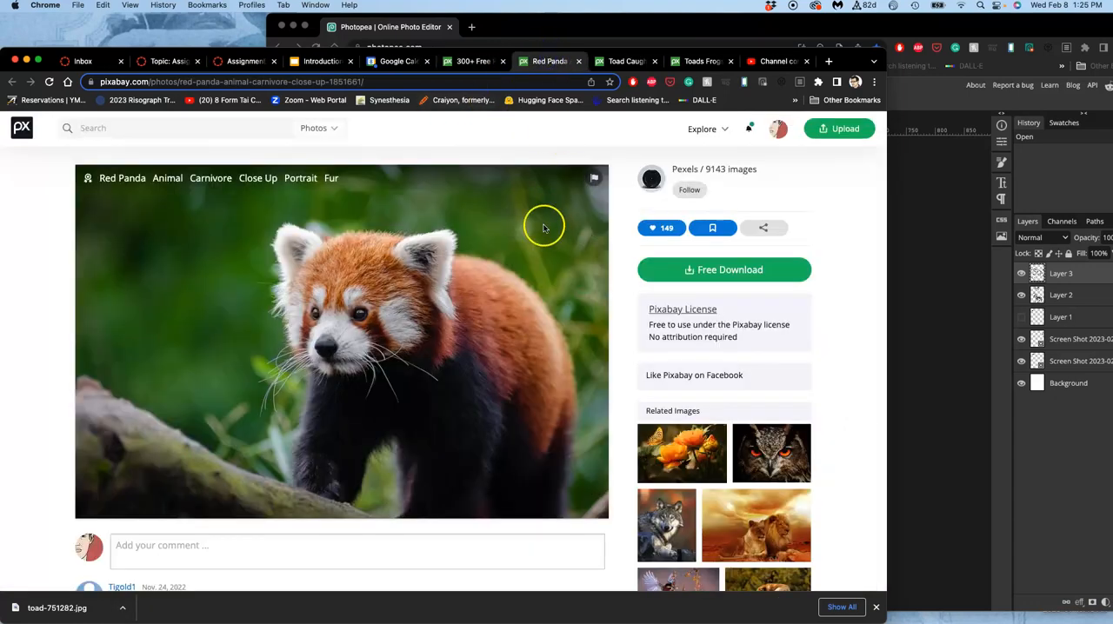
mouse_move(329, 316)
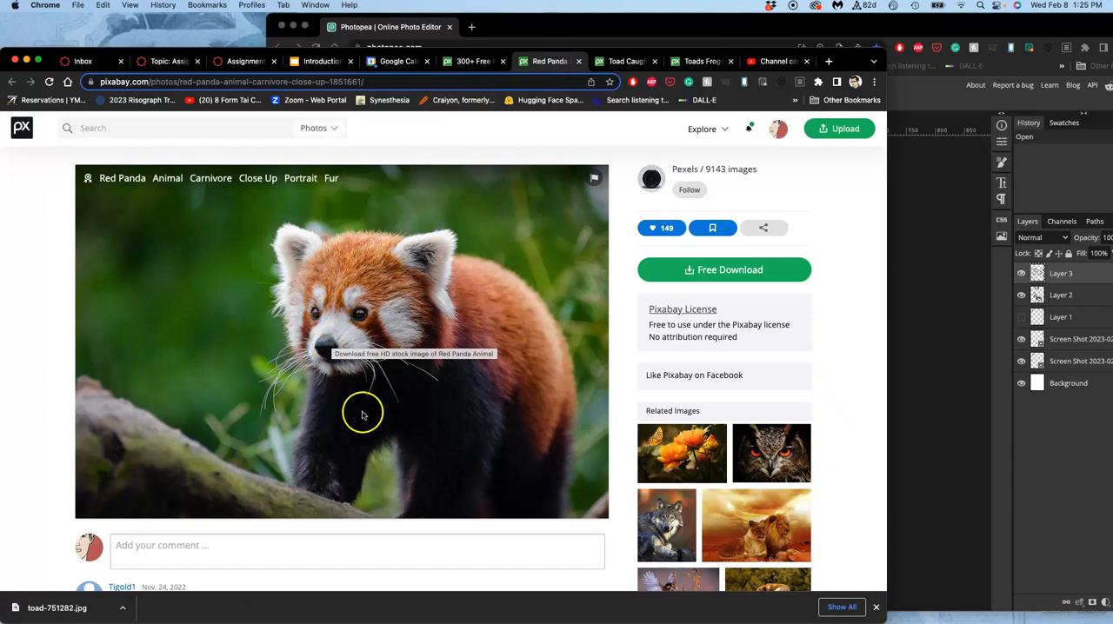
mouse_move(387, 388)
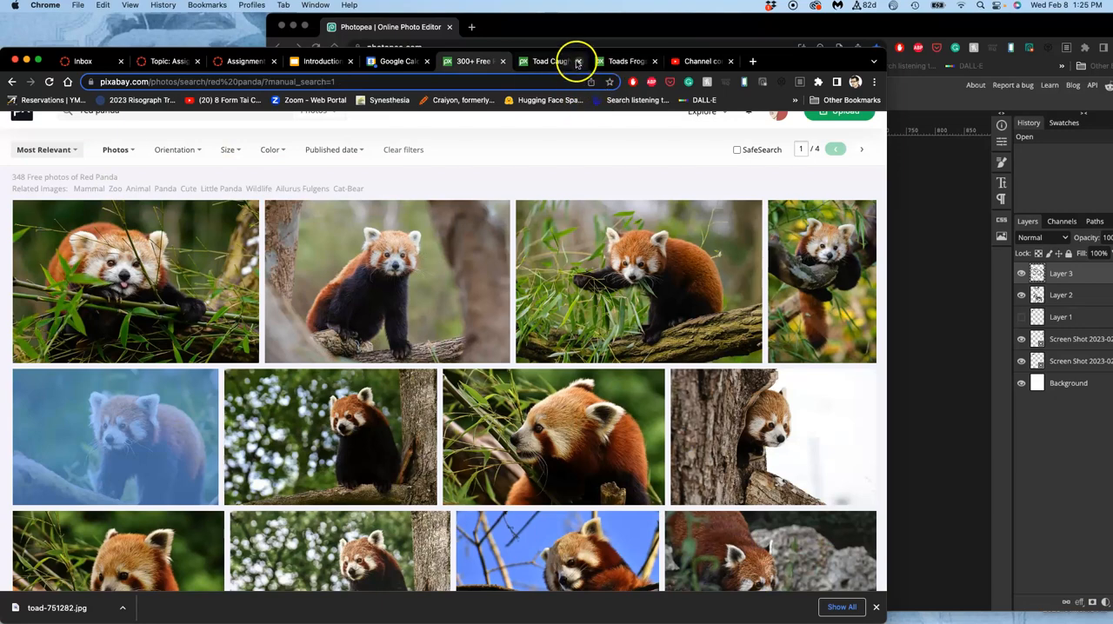
click(579, 61)
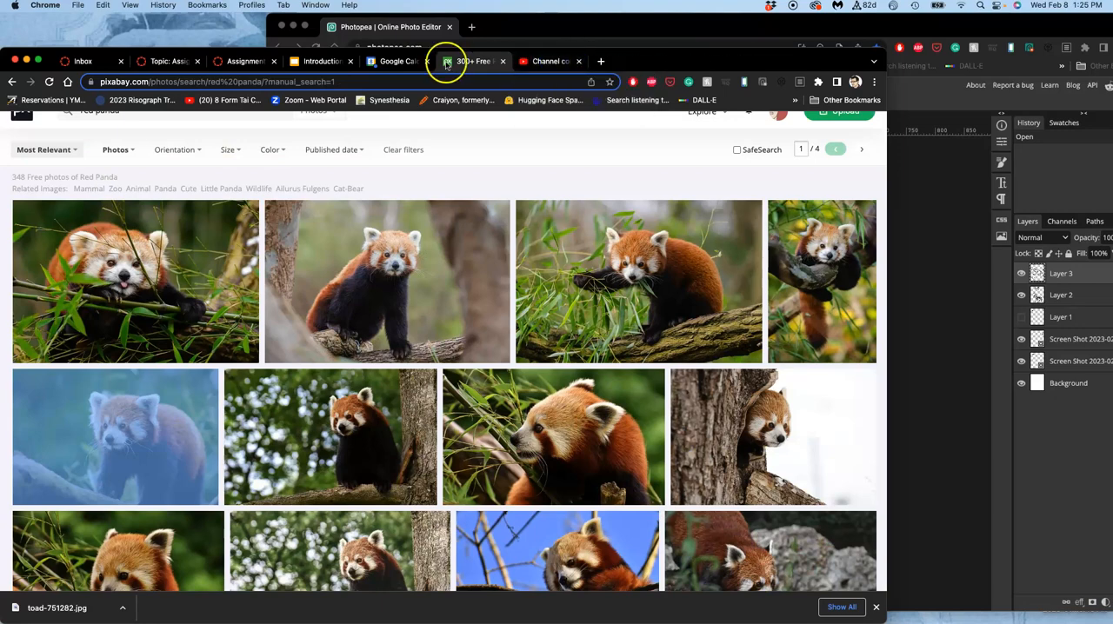
click(447, 62)
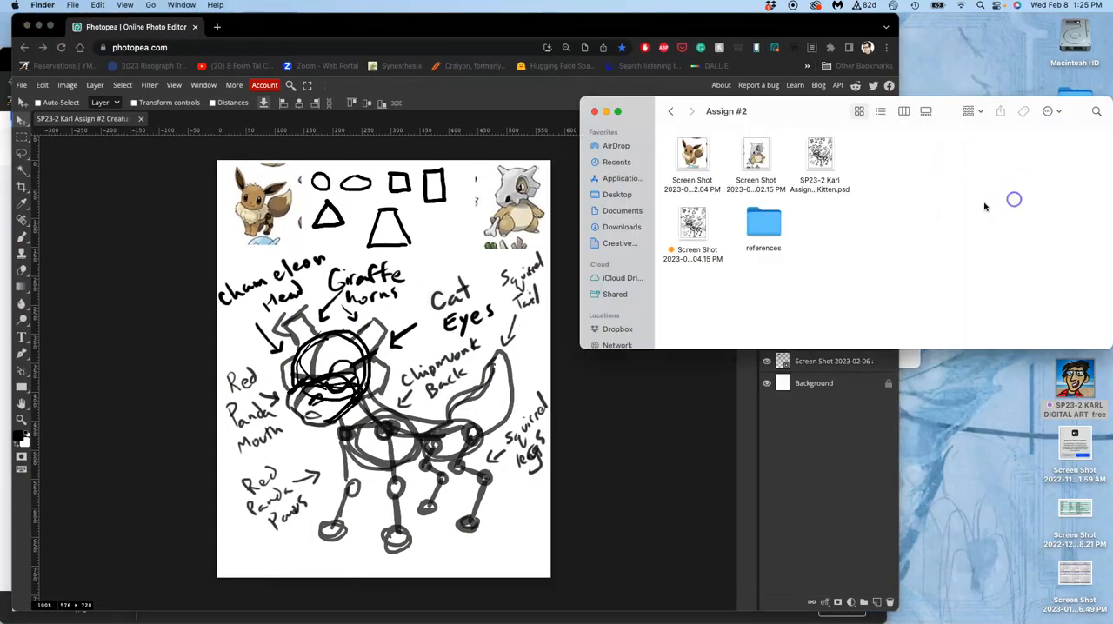
Open the references folder inside Assign #2 in Finder
double_click(764, 225)
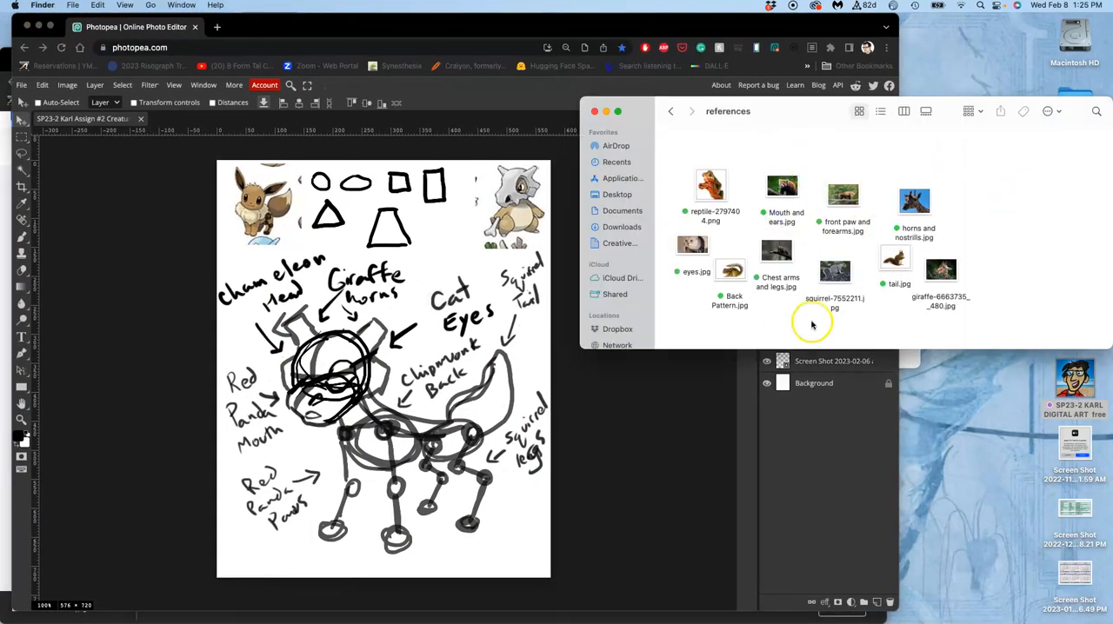
mouse_move(831, 254)
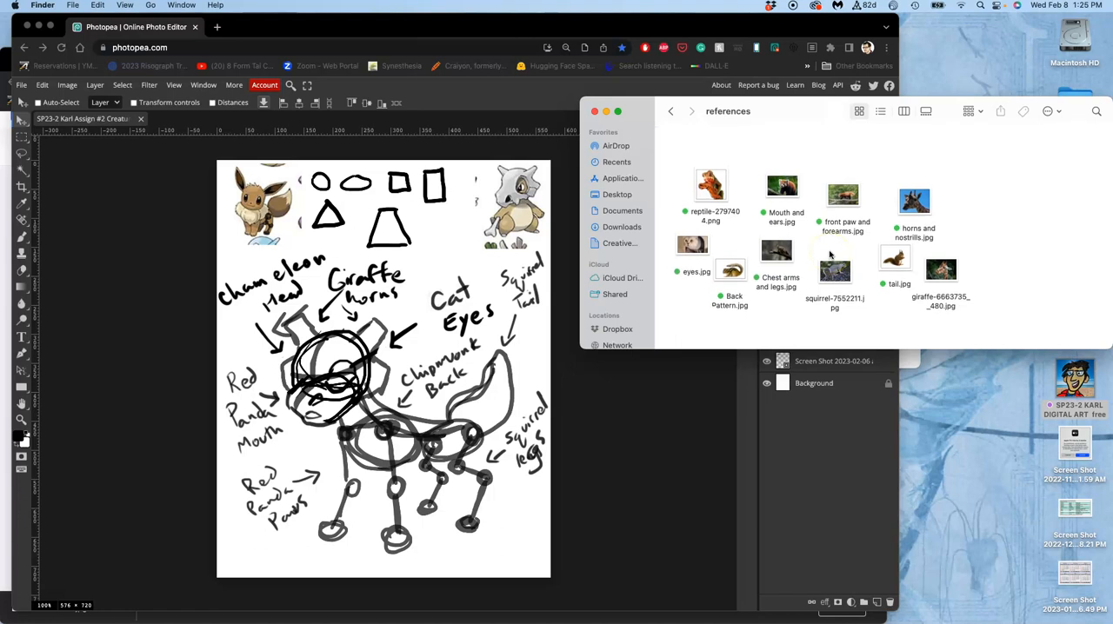
mouse_move(553, 251)
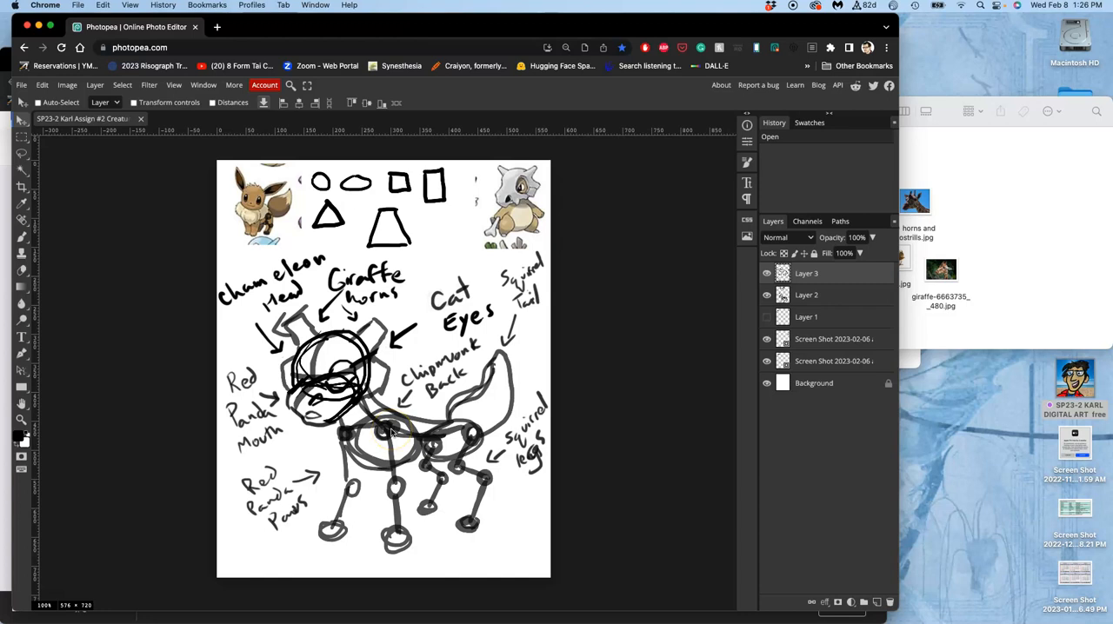
mouse_move(76, 190)
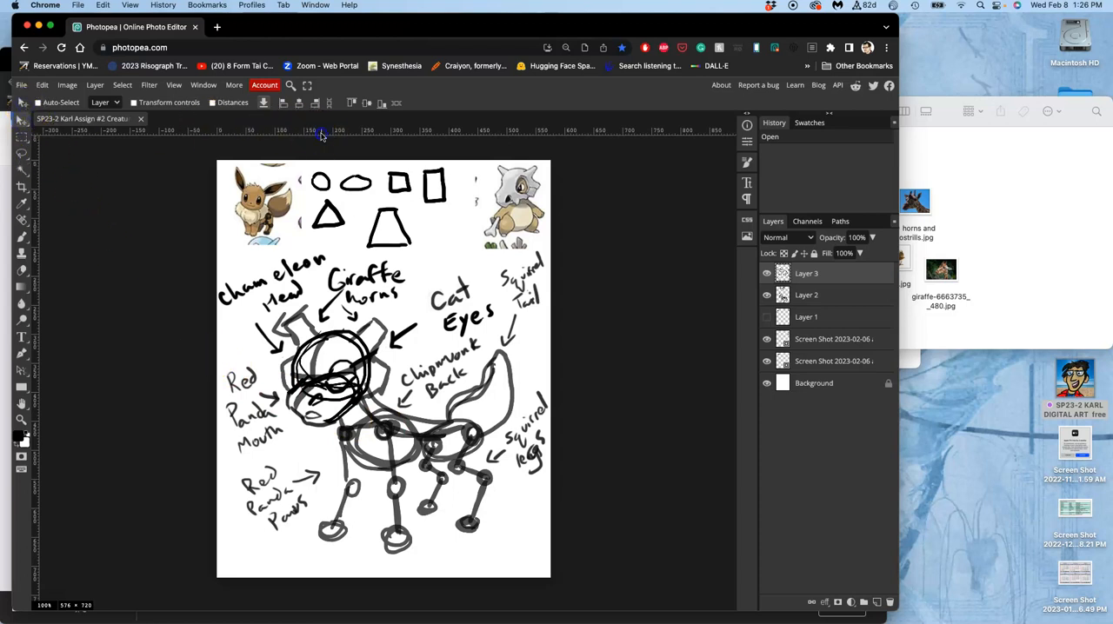
Drag a horizontal guide from the top ruler onto the creature sketch canvas
drag(322, 131, 341, 265)
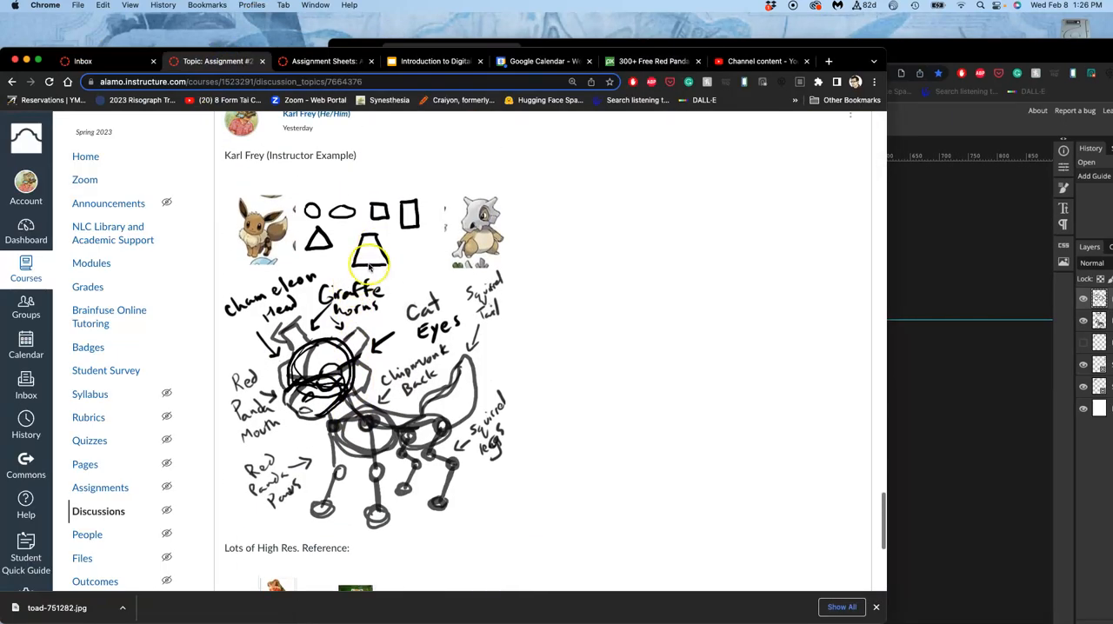
scroll(down, 3)
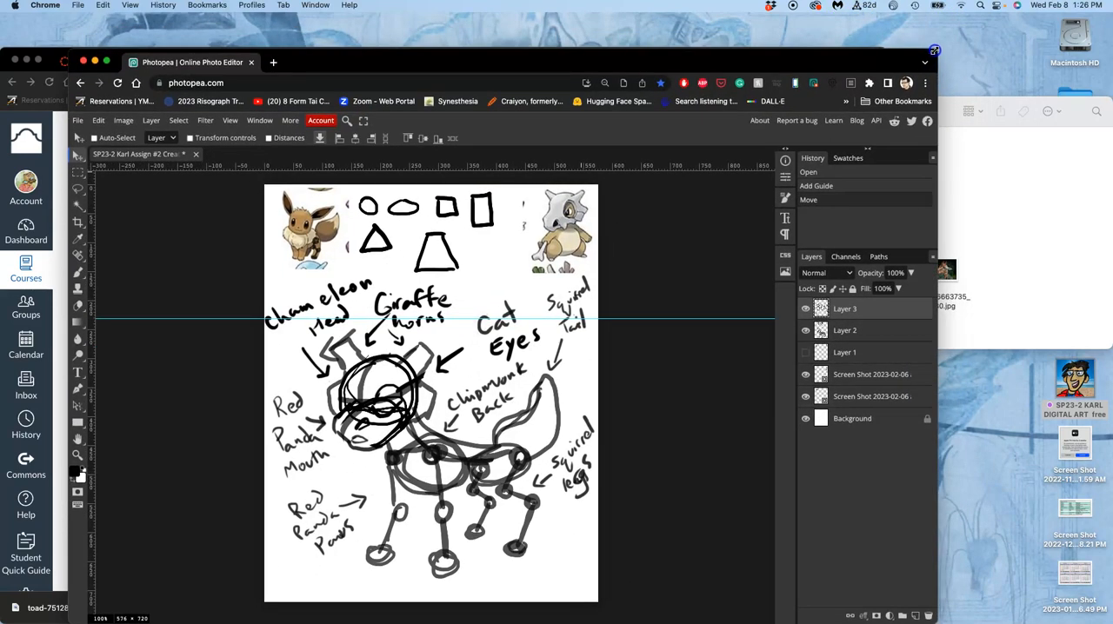
mouse_move(24, 305)
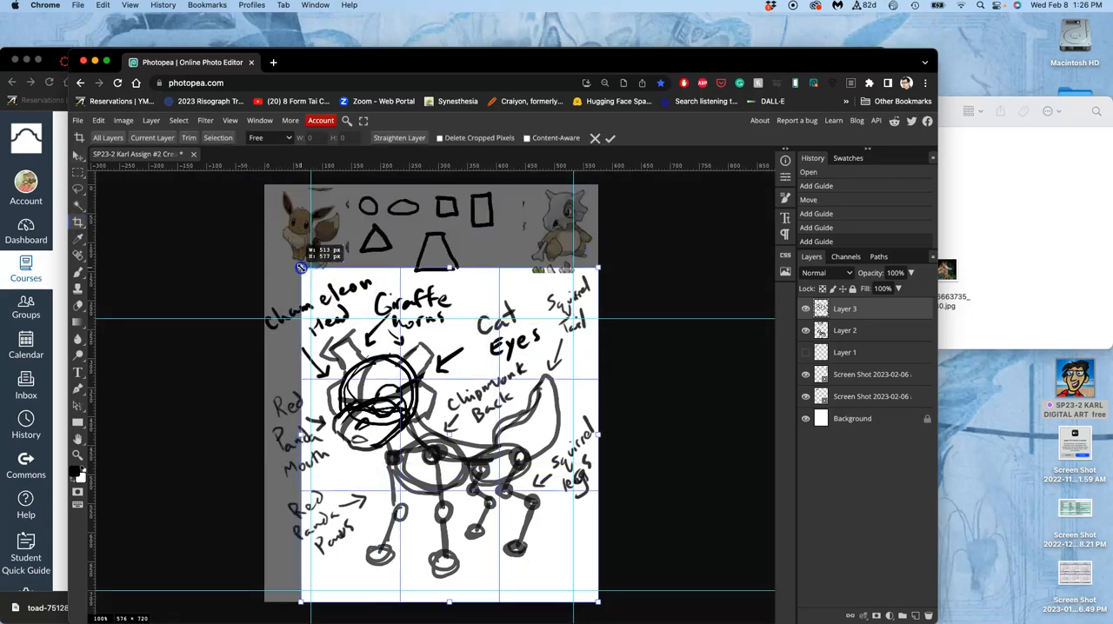
Adjust the crop area above and below the sketch to frame the creature's body and legs
drag(303, 268, 311, 319)
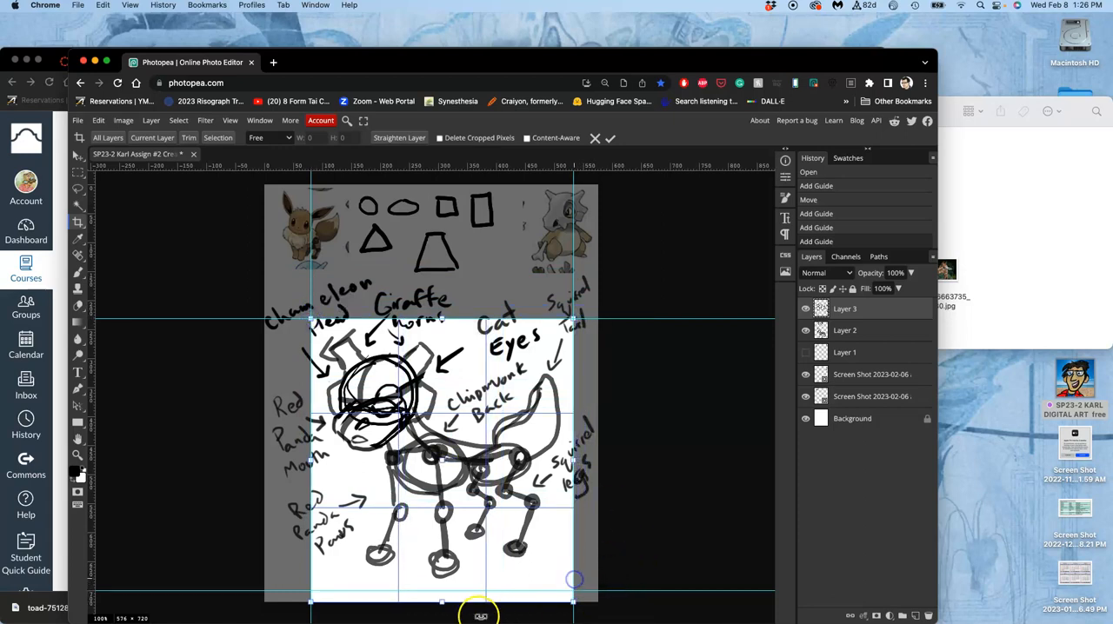
drag(480, 615, 444, 591)
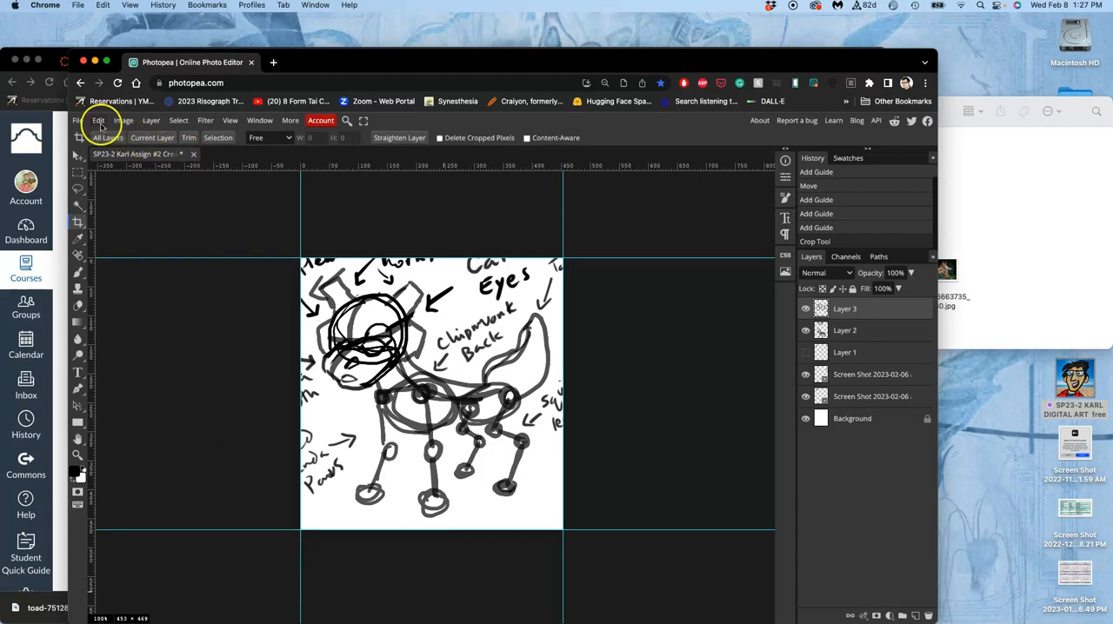
Set Image Size to inches with width 10 and 350 DPI, and confirm
click(124, 120)
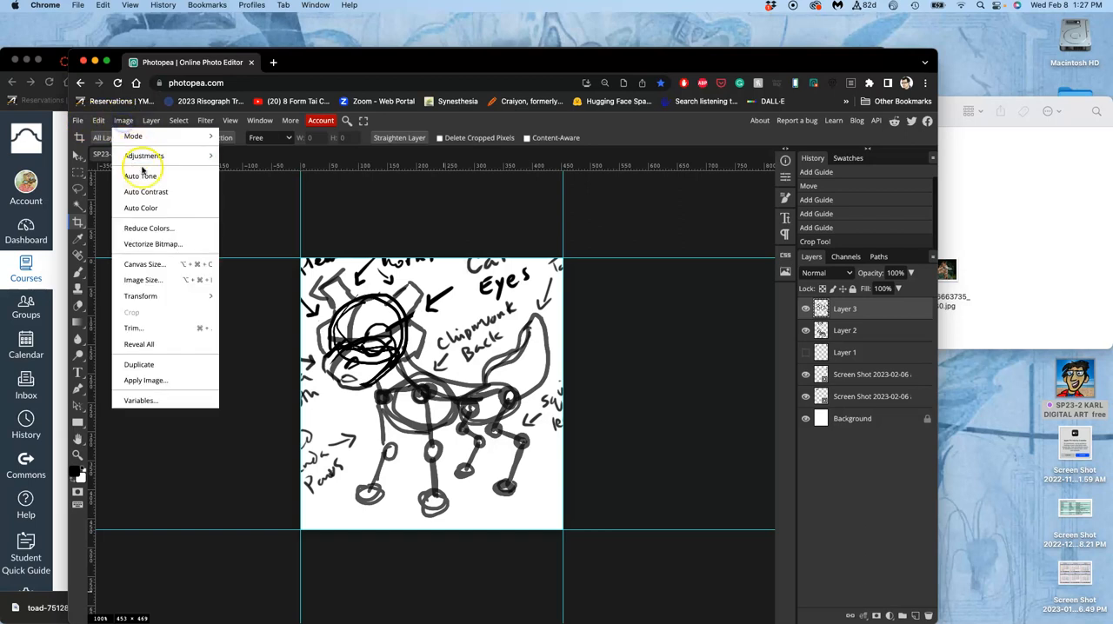
click(143, 278)
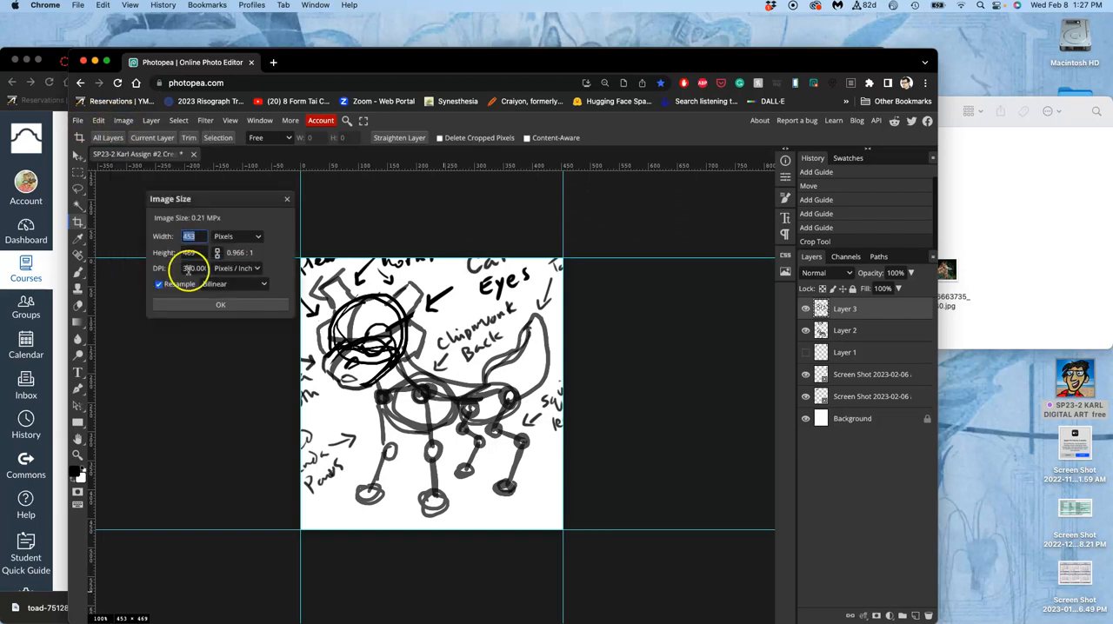
click(252, 237)
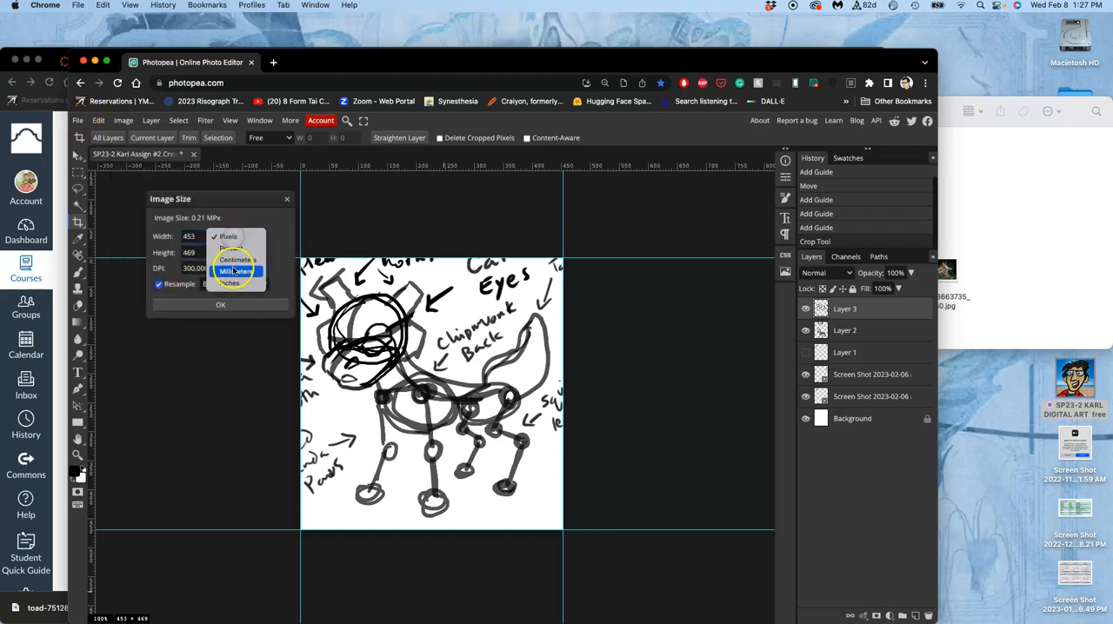
click(233, 271)
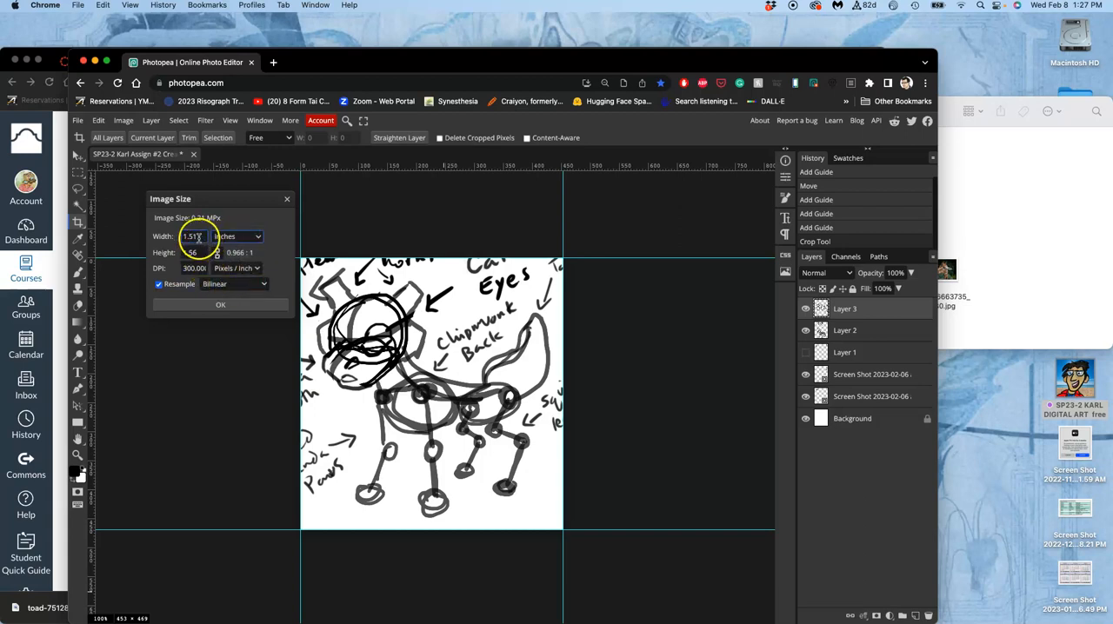
click(193, 252)
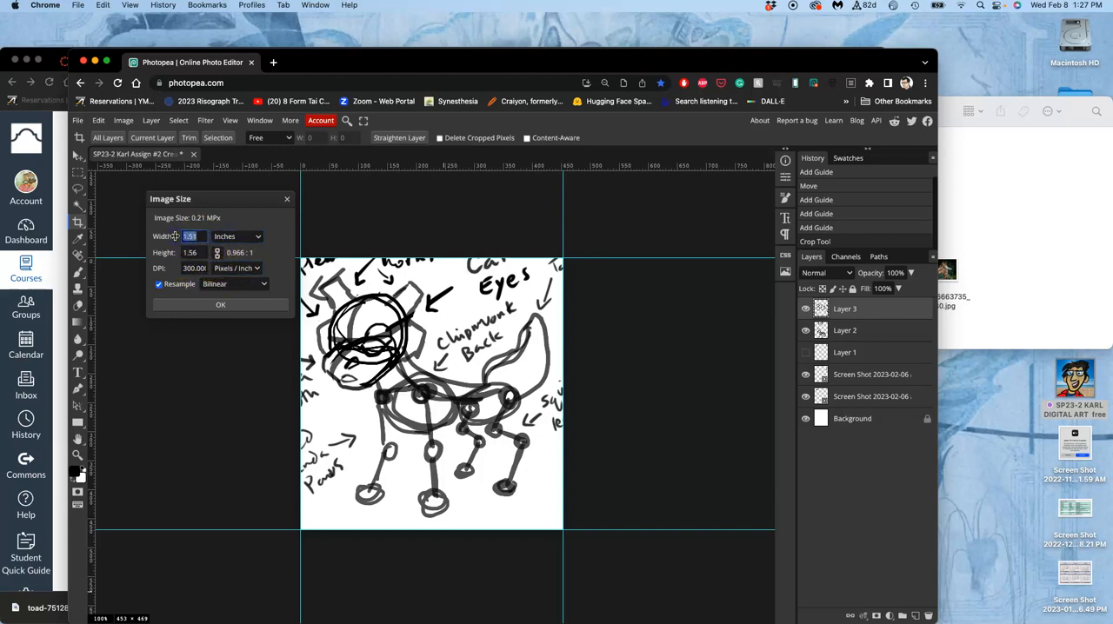
text(10)
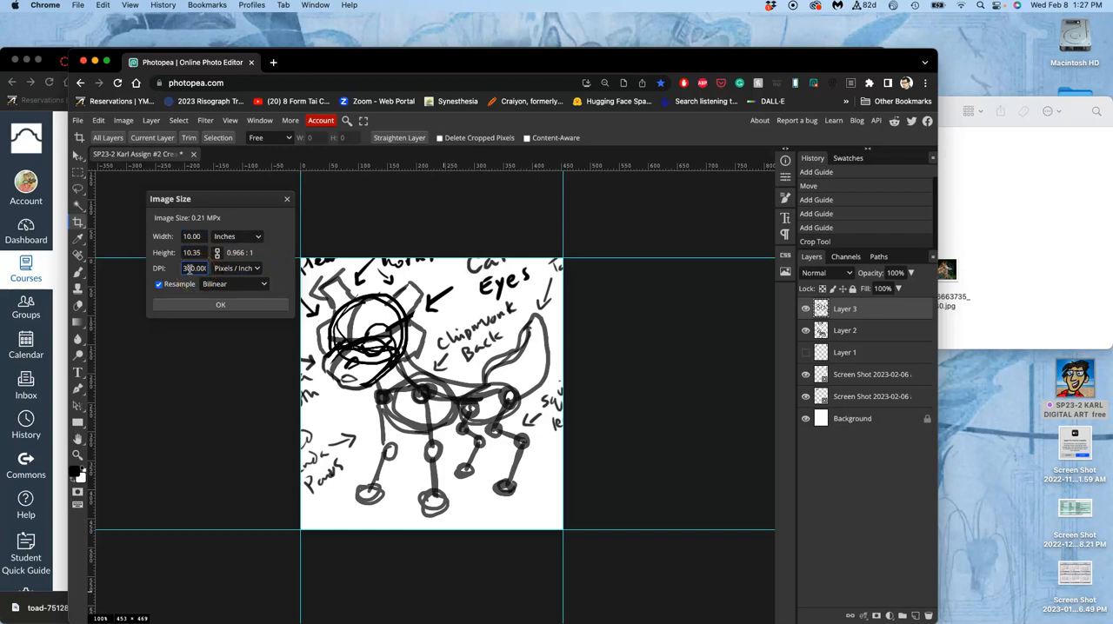
click(194, 268)
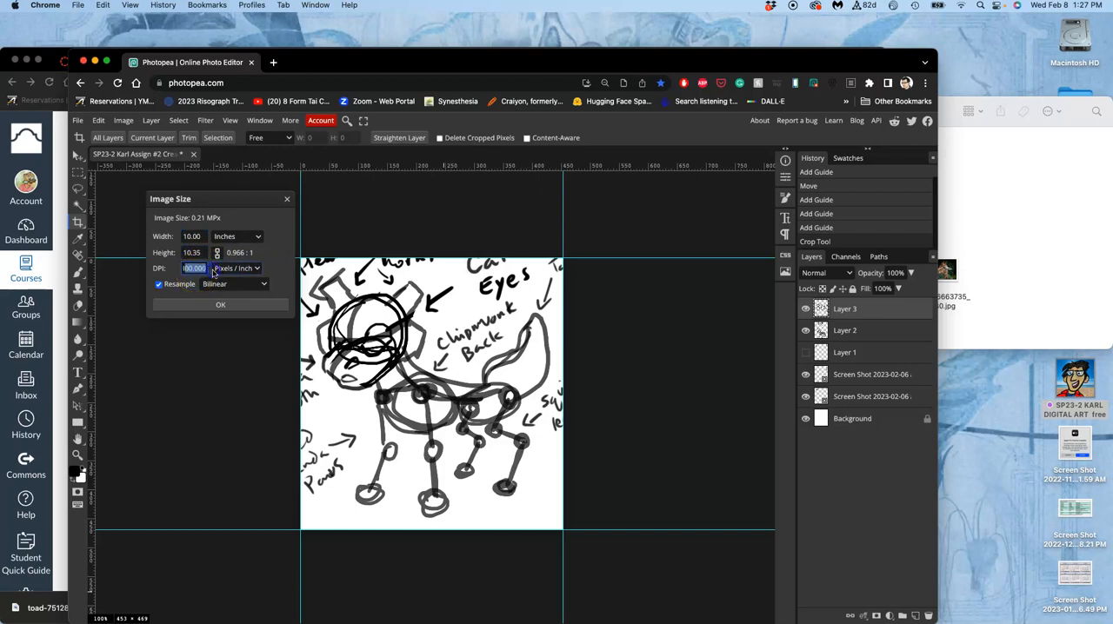
text(350)
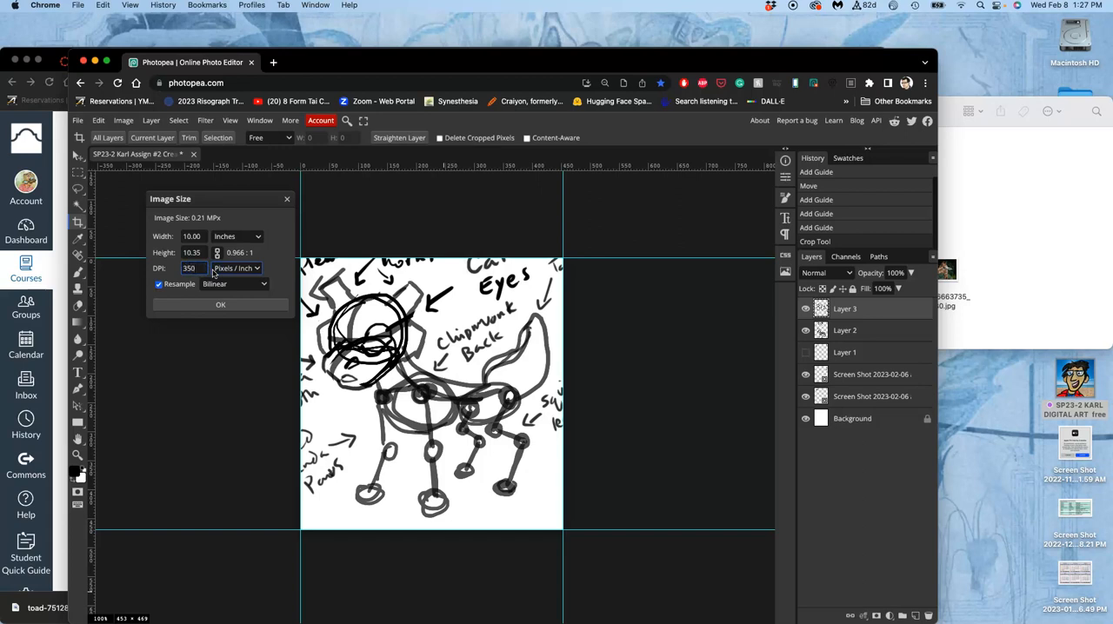
click(219, 306)
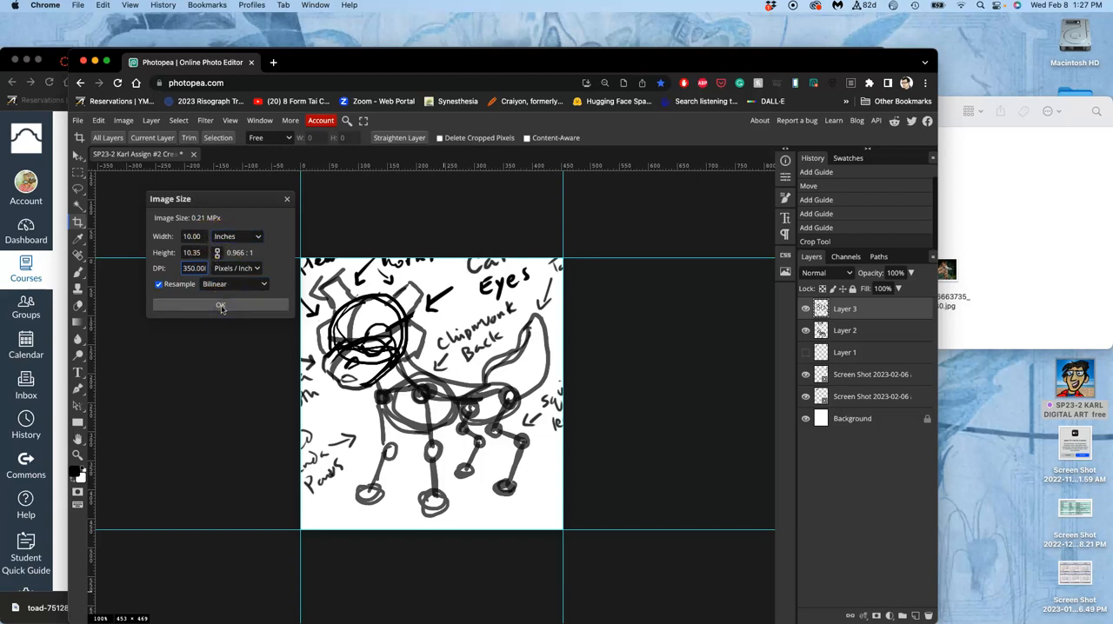
click(219, 306)
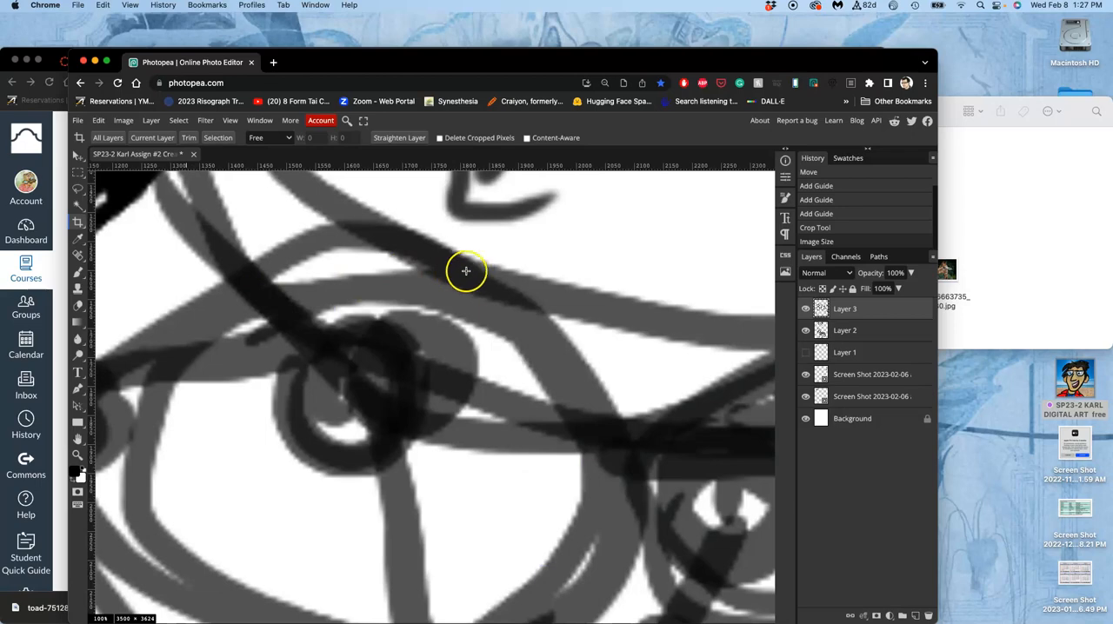
mouse_move(441, 251)
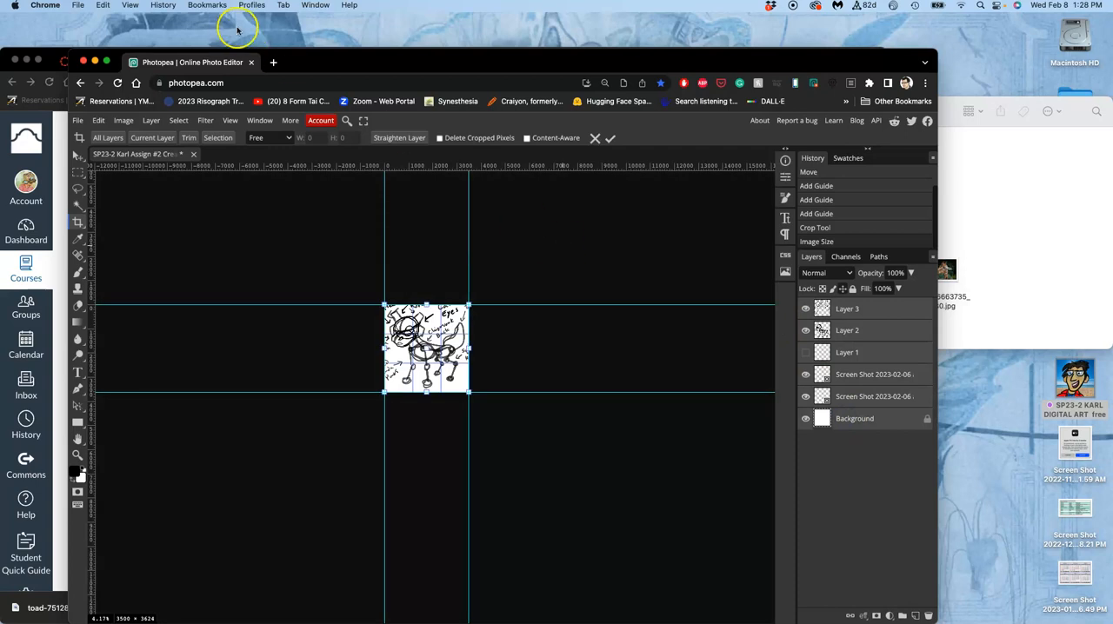
mouse_move(198, 91)
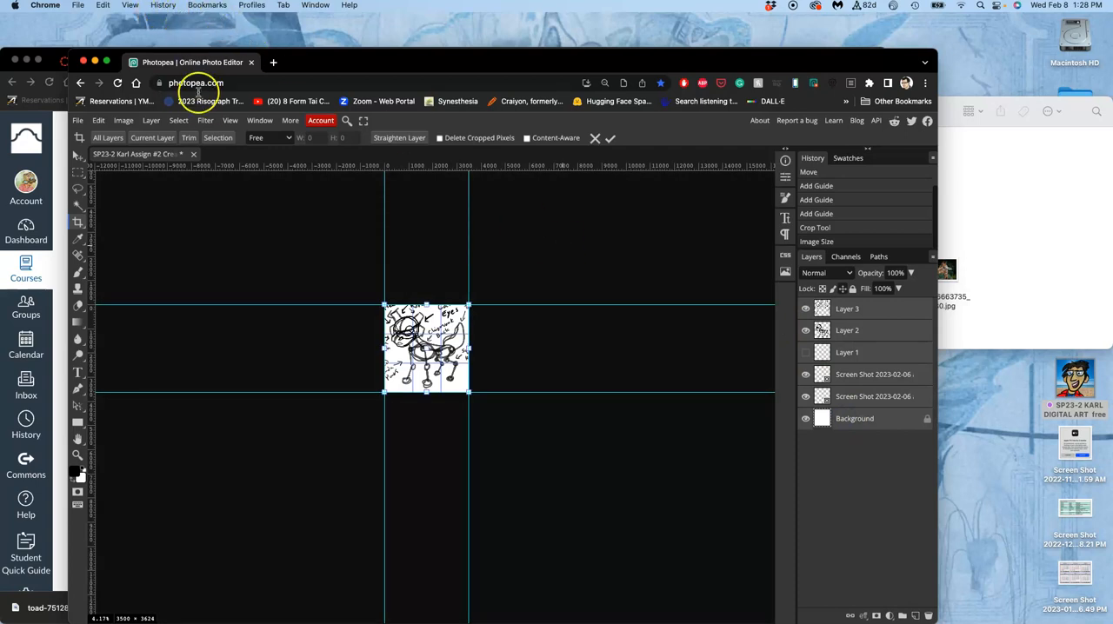
Flatten the sketch's layers into a single Background layer via Layer > Flatten Image
click(151, 120)
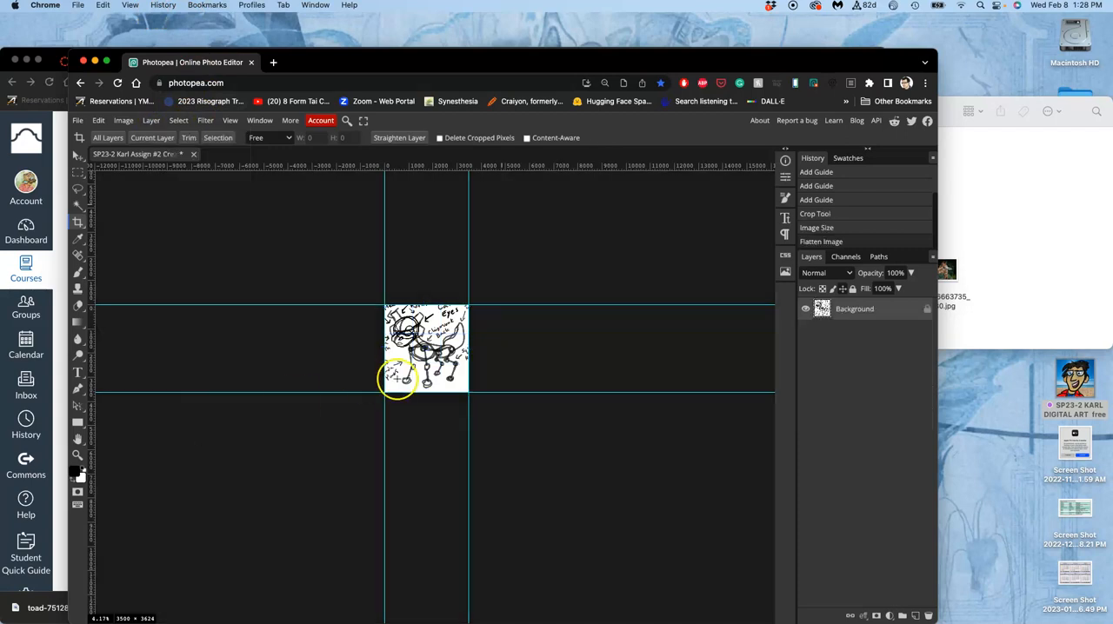
mouse_move(526, 224)
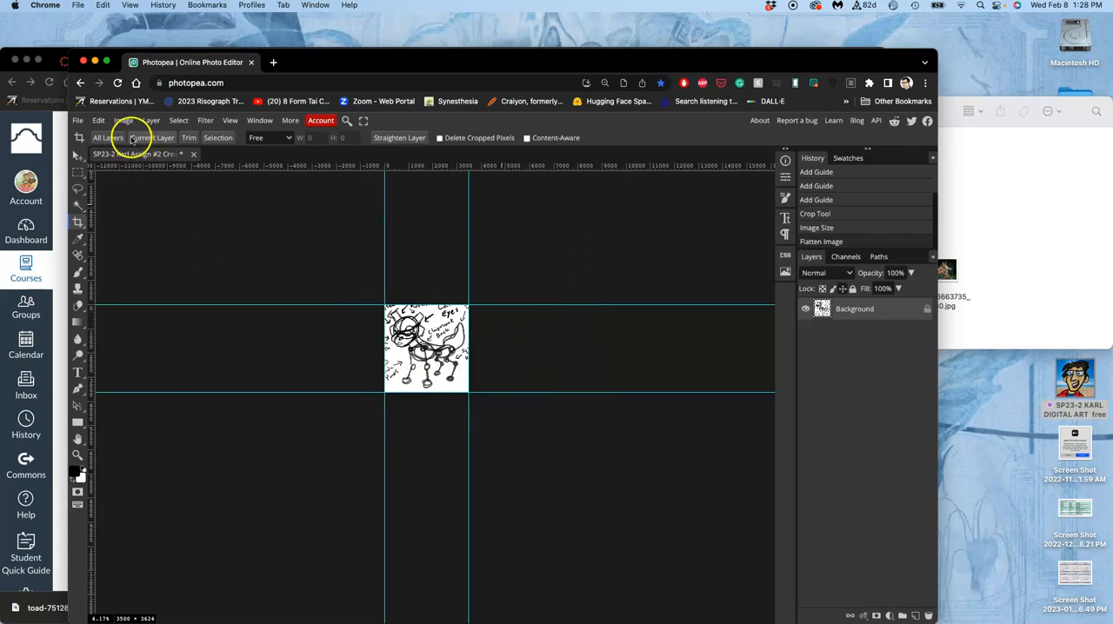
click(122, 120)
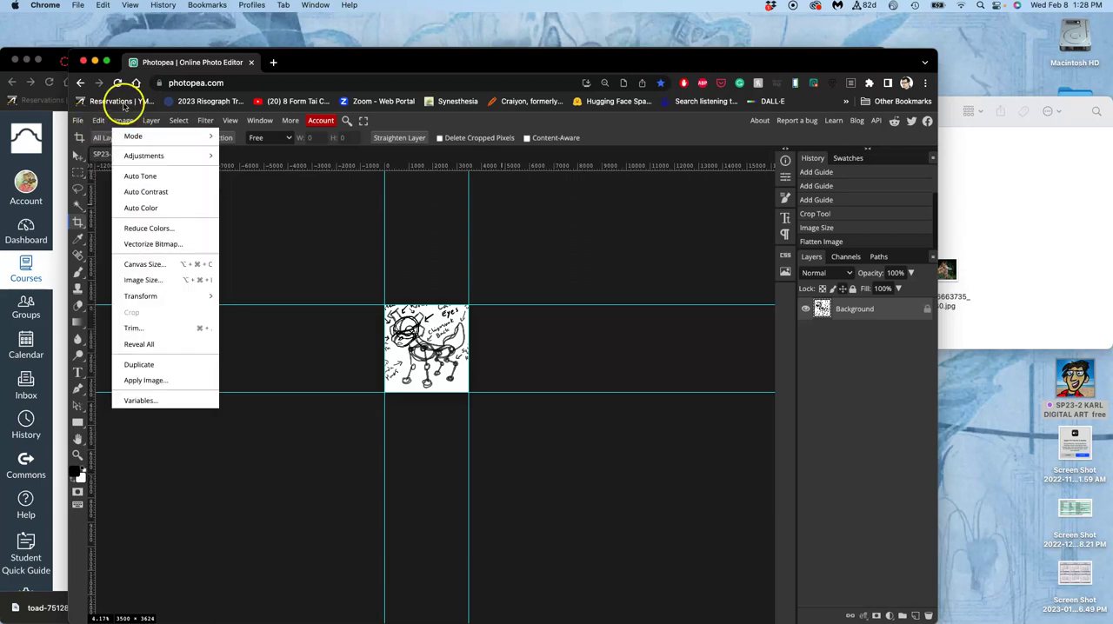
mouse_move(142, 265)
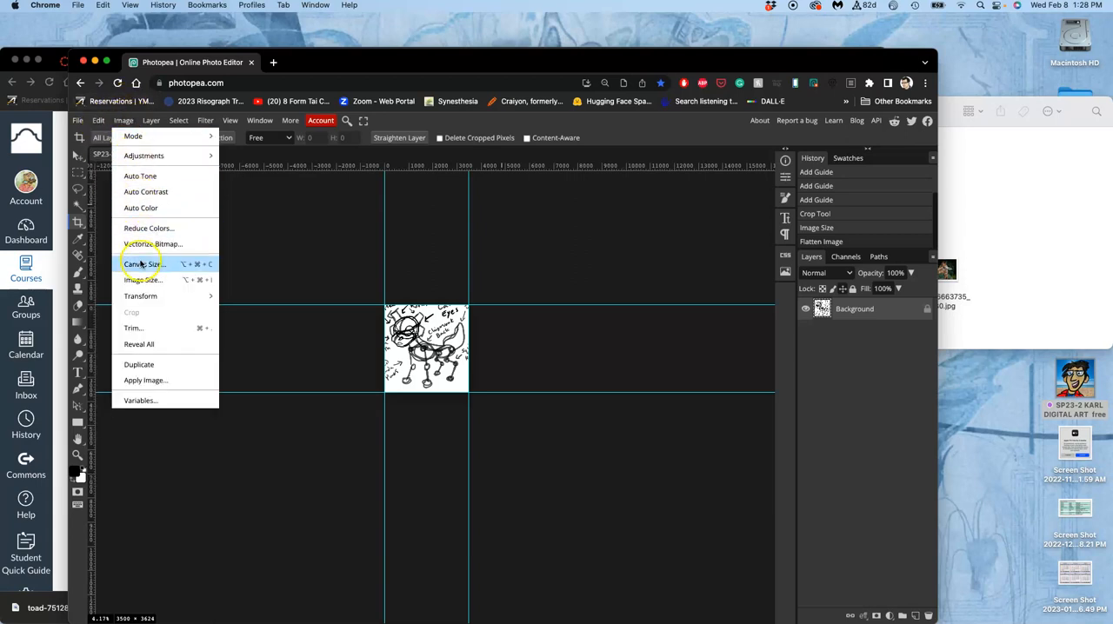
Set the canvas size to 30 by 40 inches and confirm it
click(142, 264)
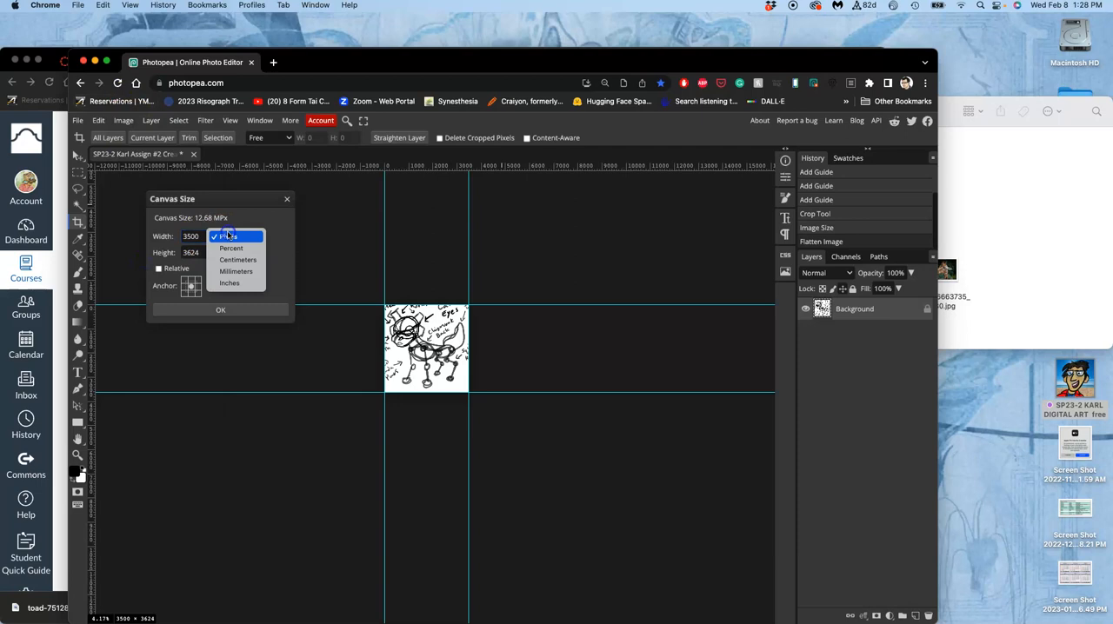
click(230, 282)
text(40)
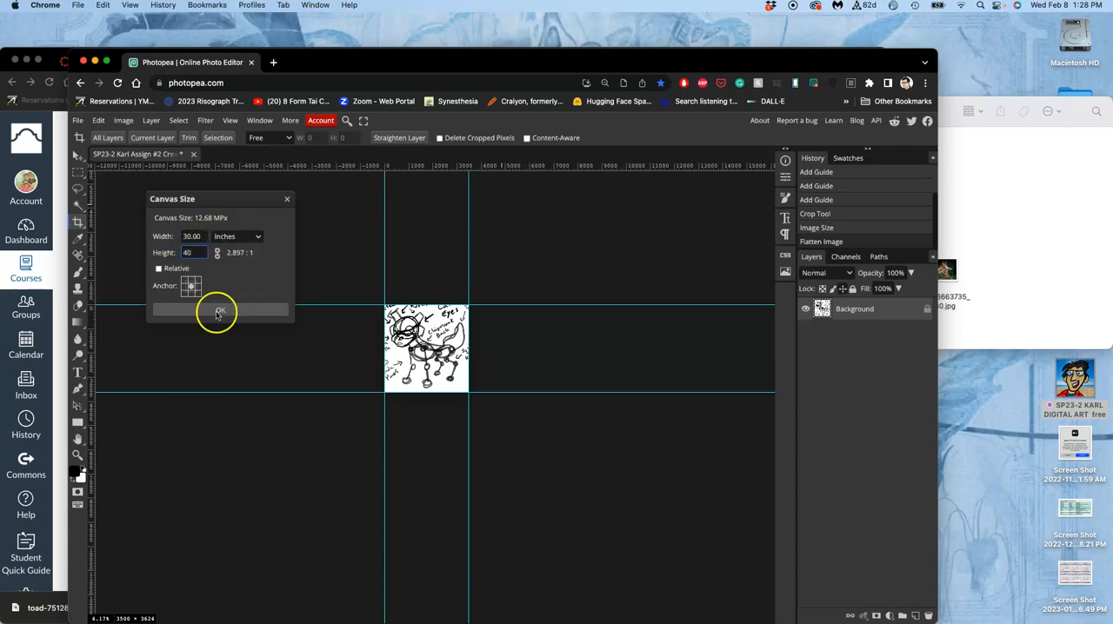
click(217, 309)
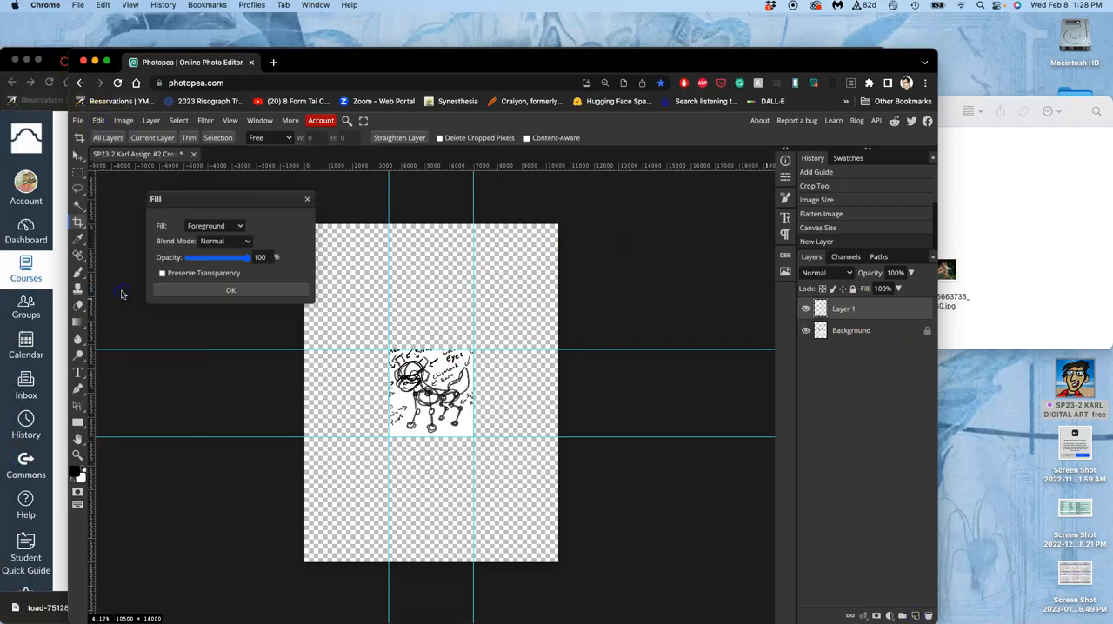
Fill Layer 1 with gray and lock it as the backdrop beneath the sketch
click(212, 226)
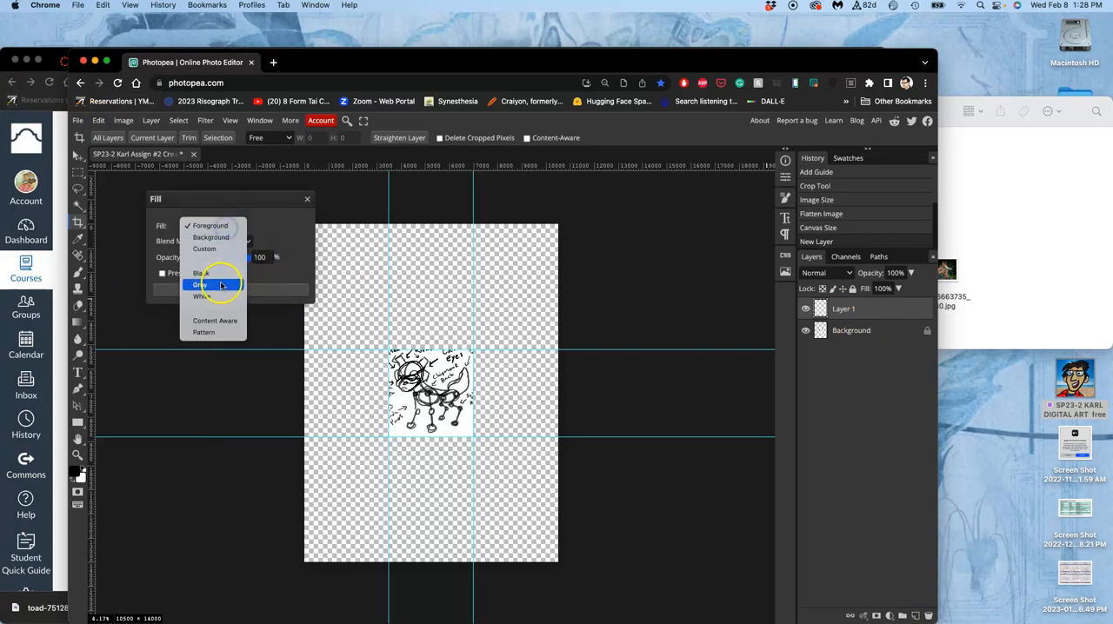
click(205, 286)
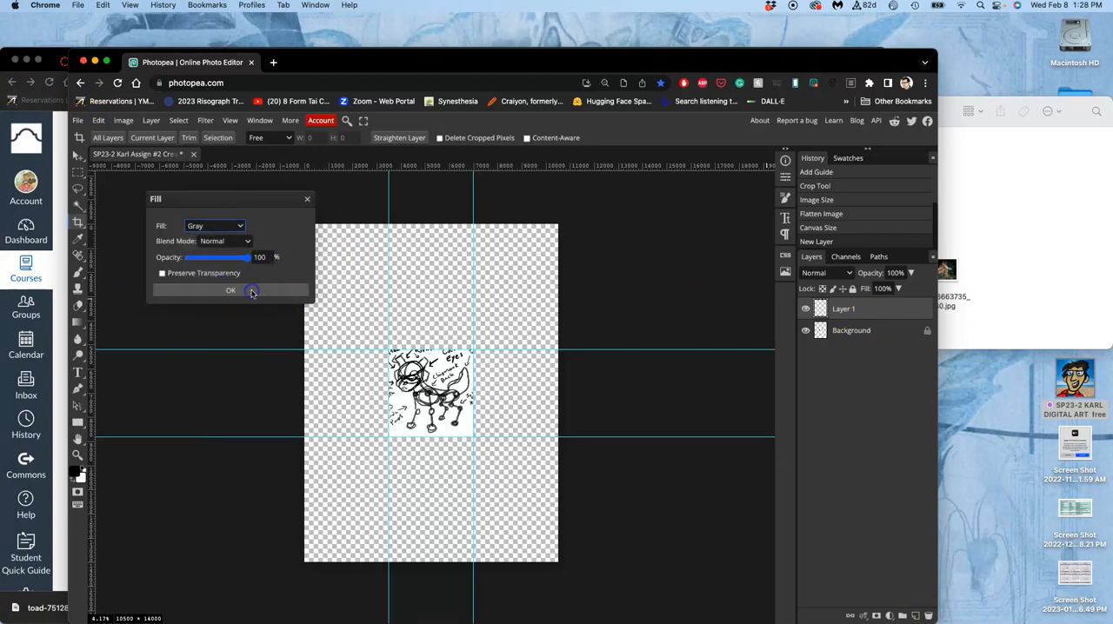
click(230, 290)
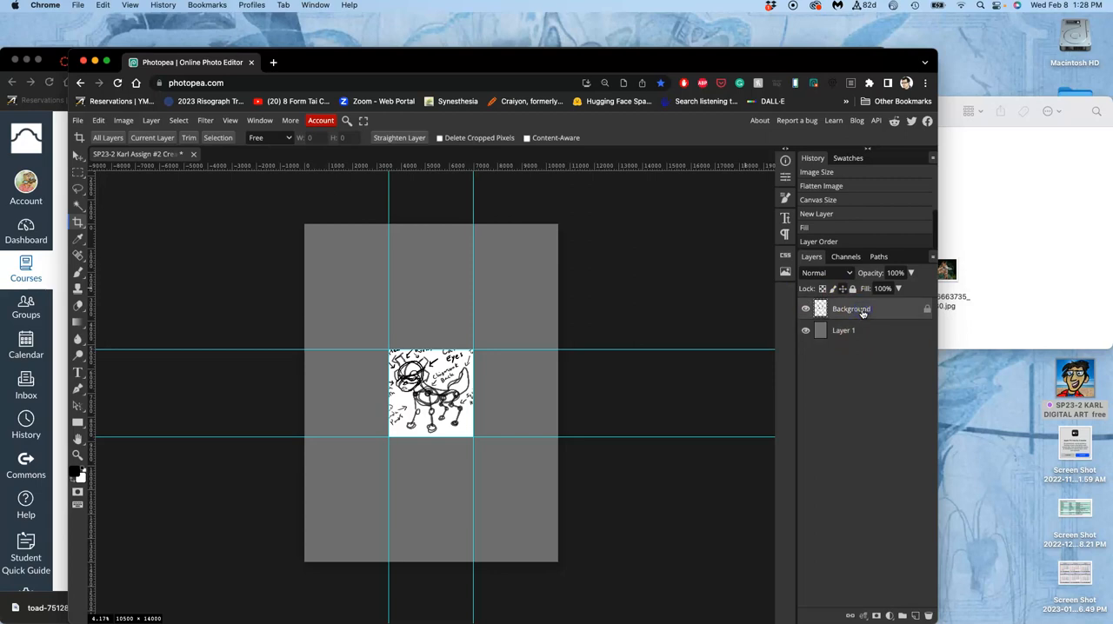
click(843, 330)
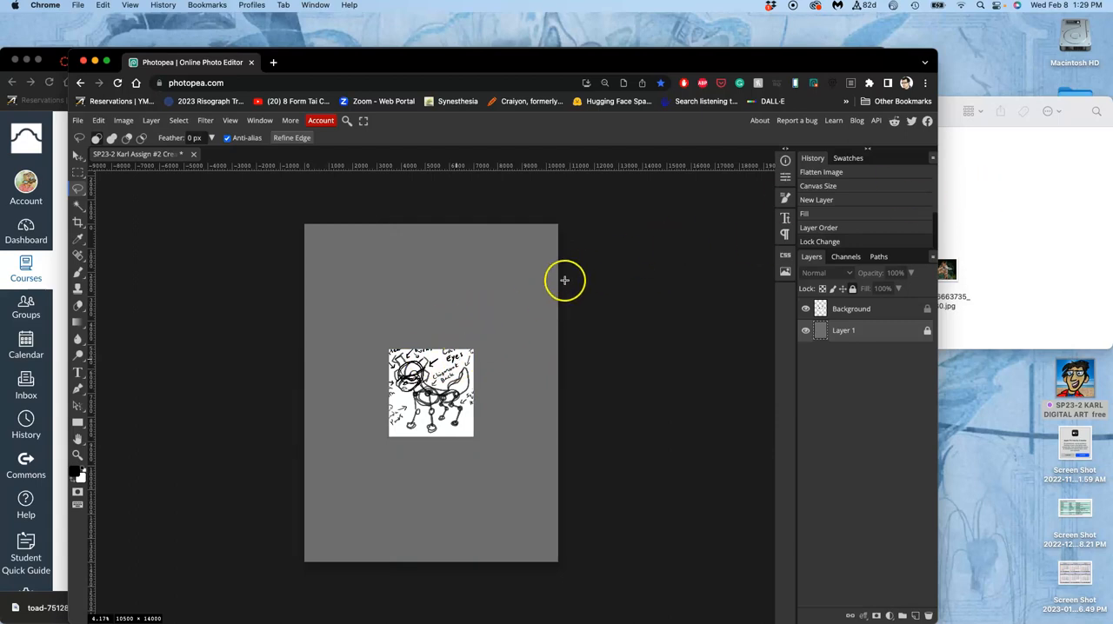
mouse_move(535, 285)
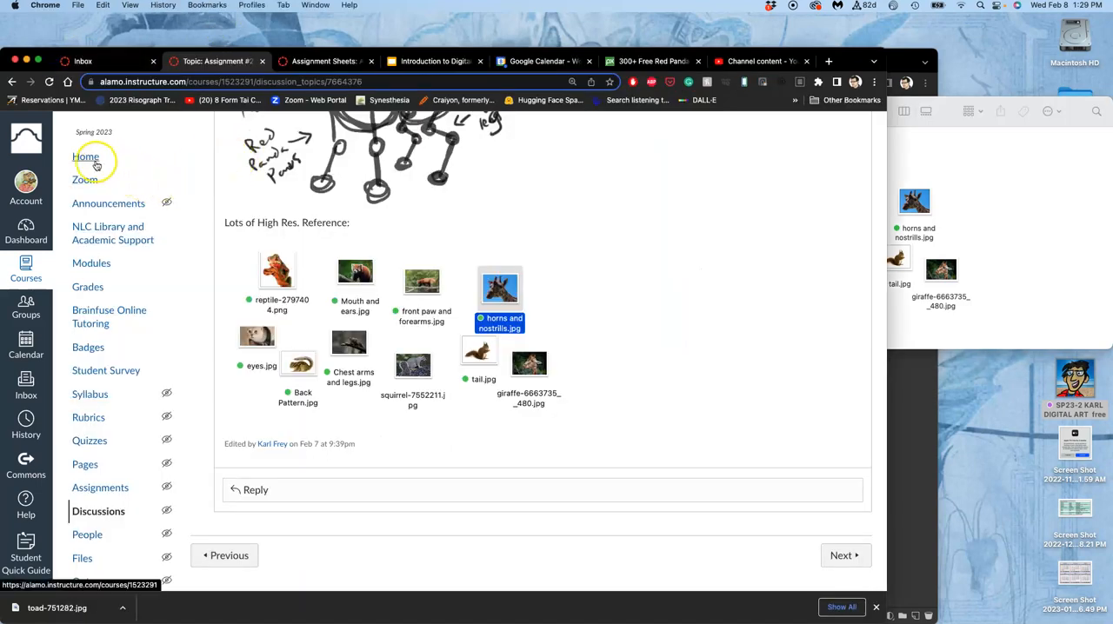
Open the 'A Professional Process Exploration in Creature Design' slides link from Assignment Sheets
right_click(85, 157)
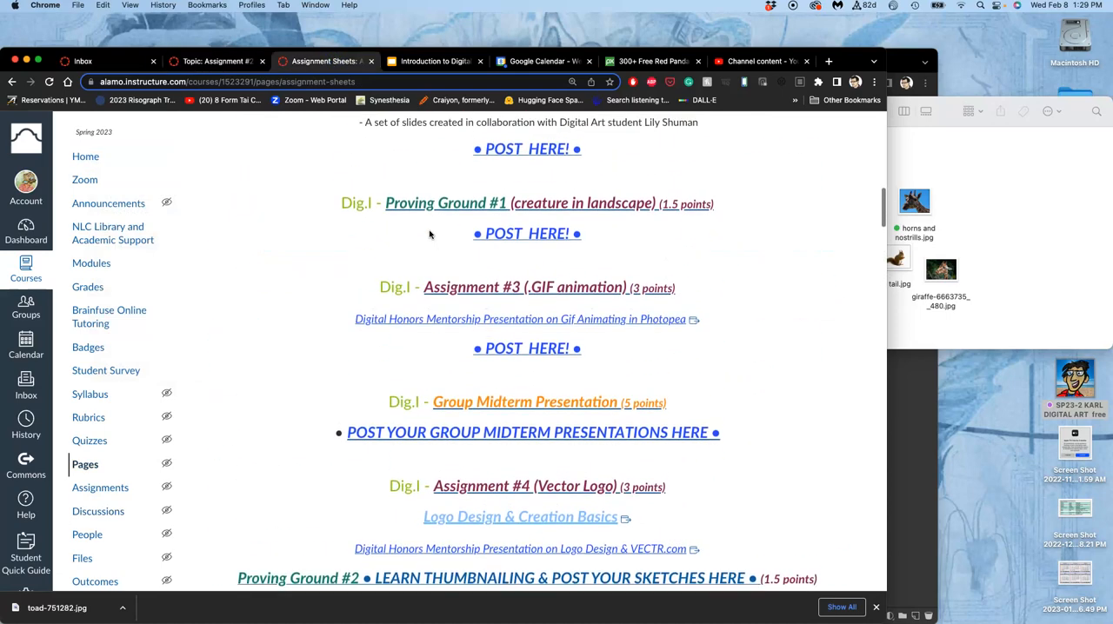
scroll(up, 3)
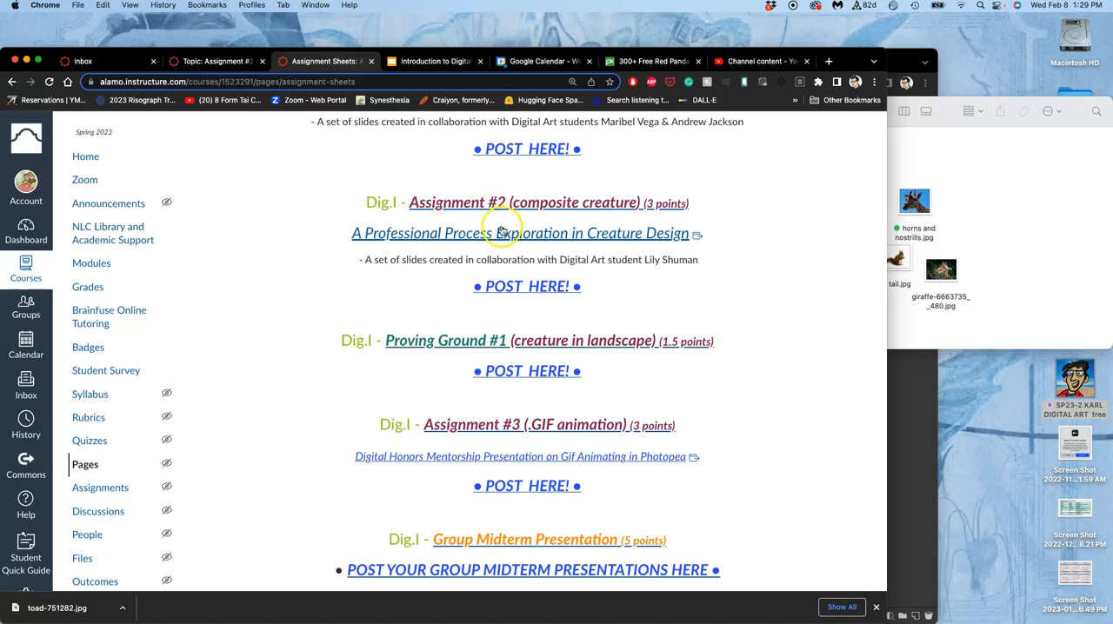
click(506, 233)
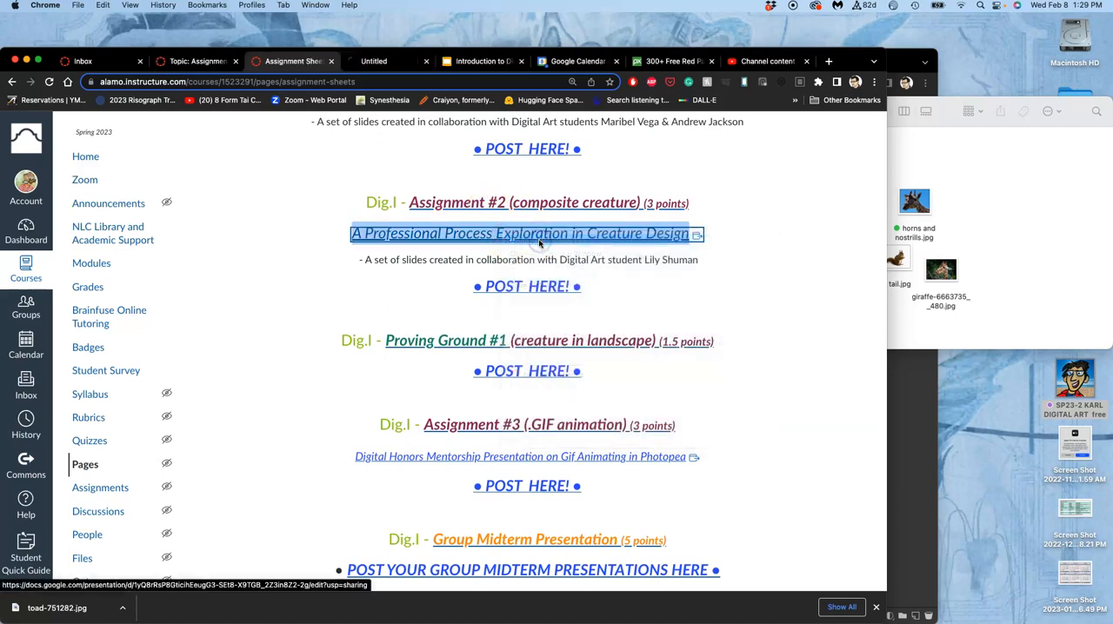
click(519, 233)
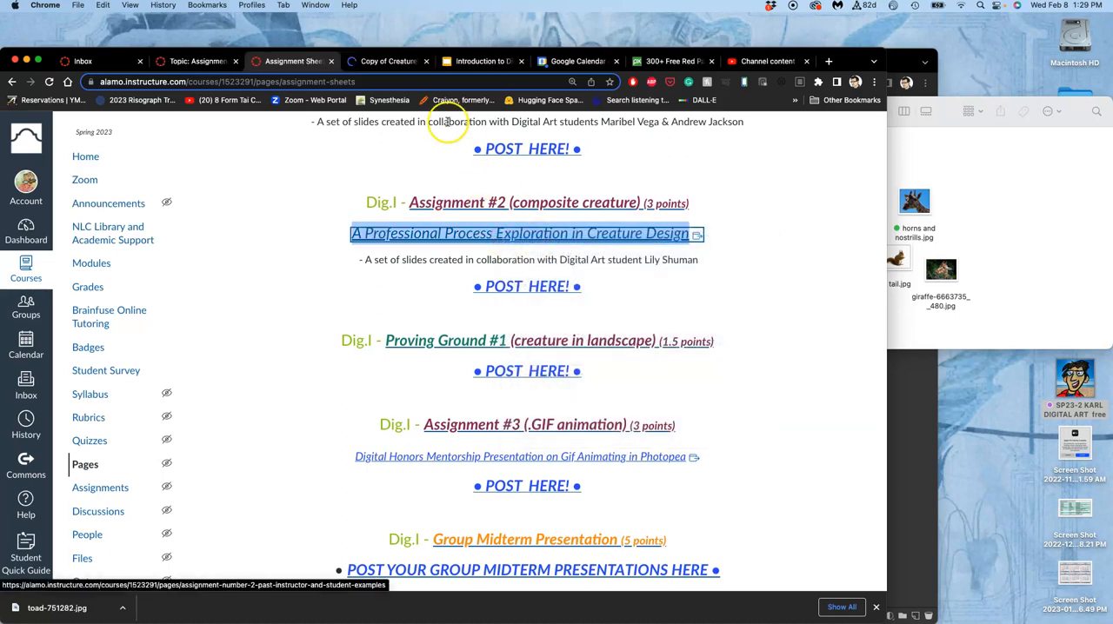
Switch to the Copy of Creature slides and start the slideshow
click(388, 61)
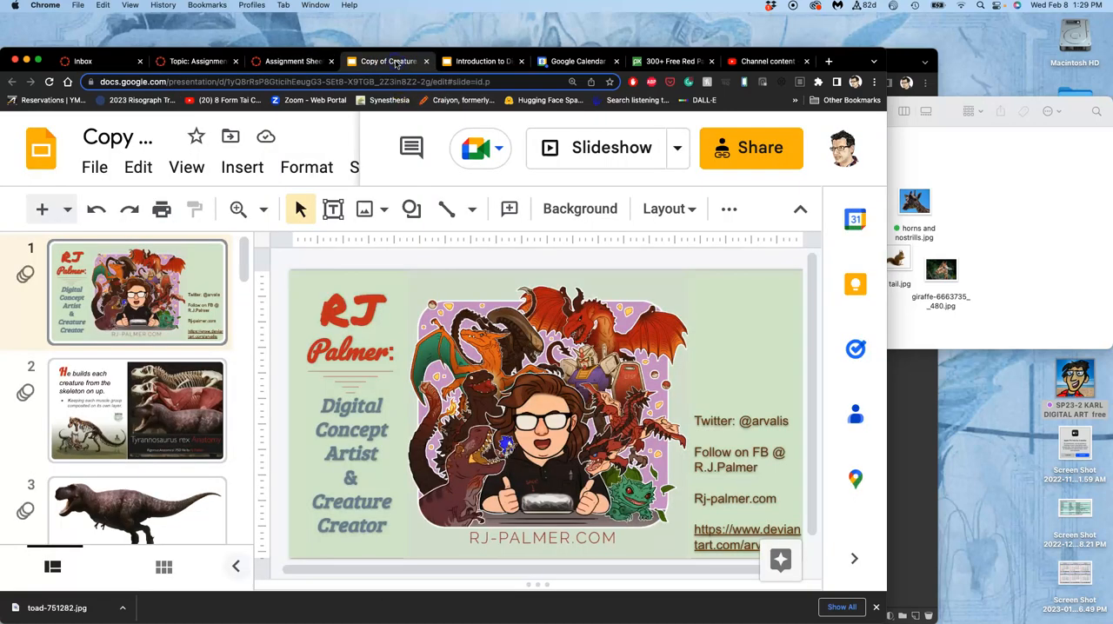
mouse_move(523, 279)
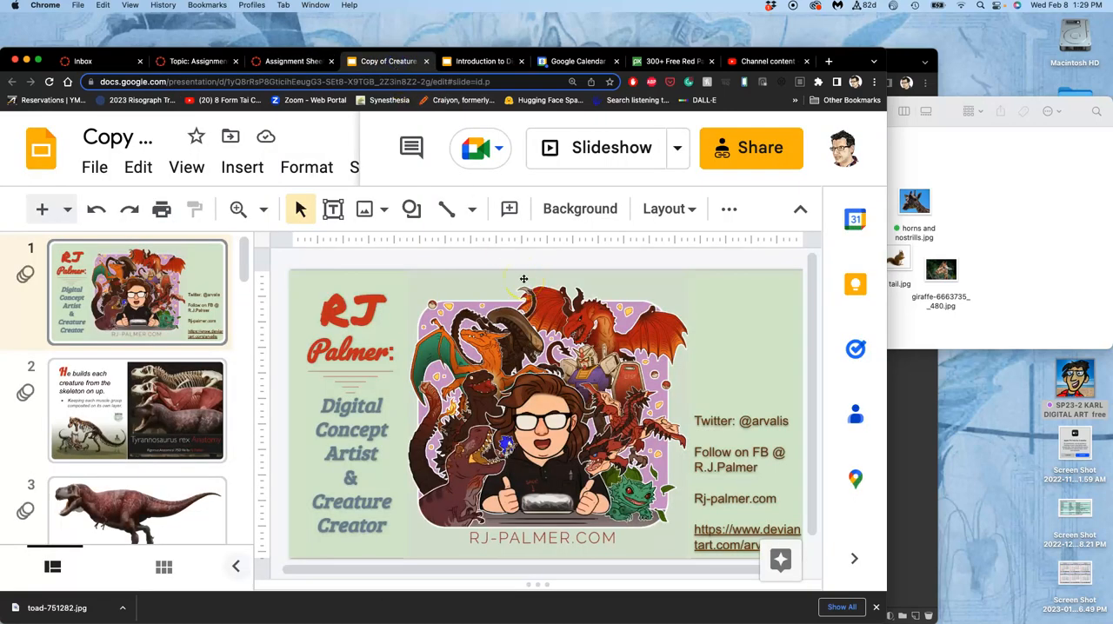
mouse_move(605, 159)
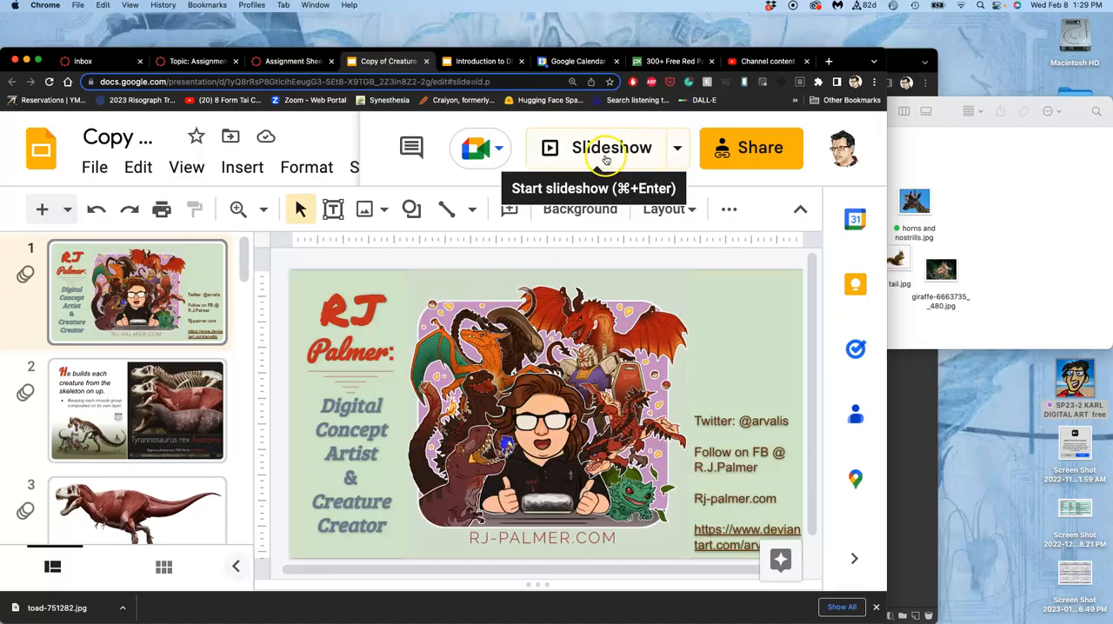
click(607, 148)
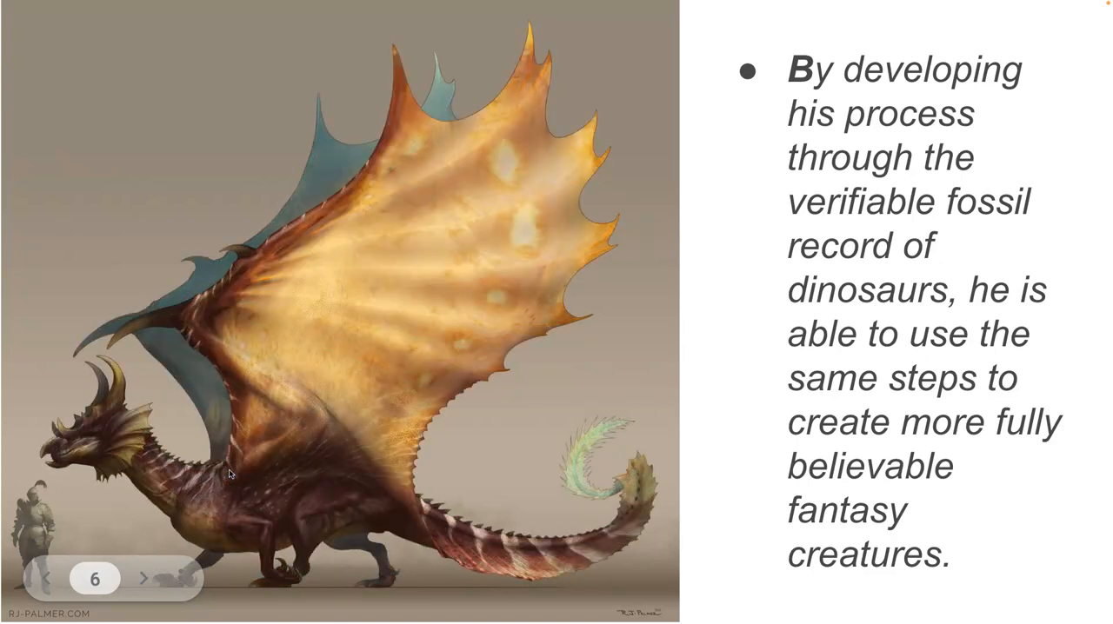
Advance to slide 10 with the Queen Alien and King Alien artworks
click(268, 474)
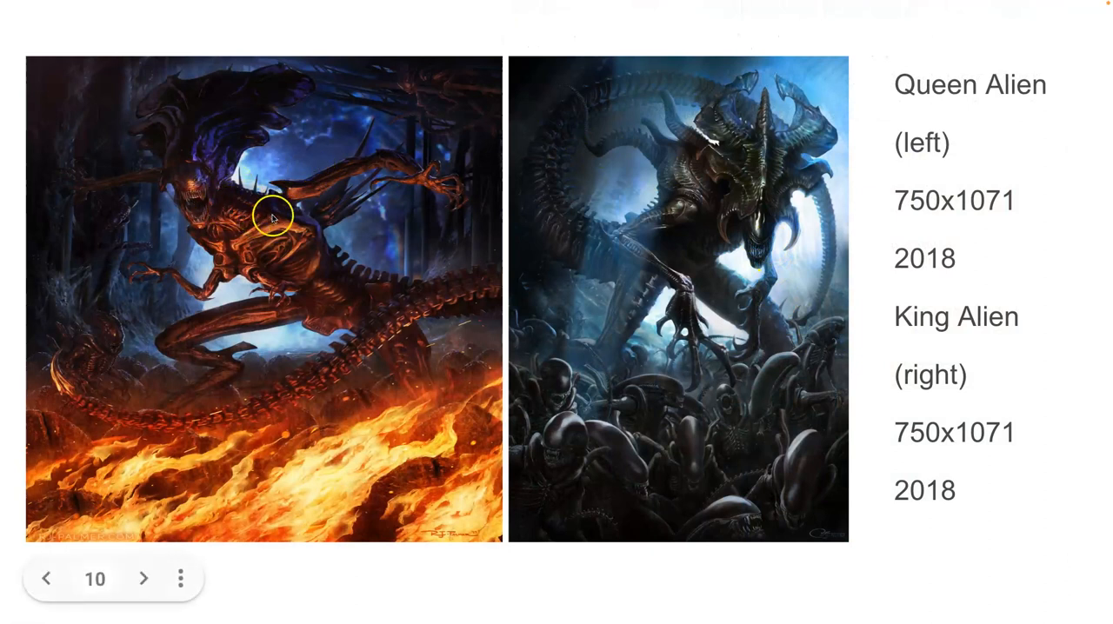
mouse_move(300, 252)
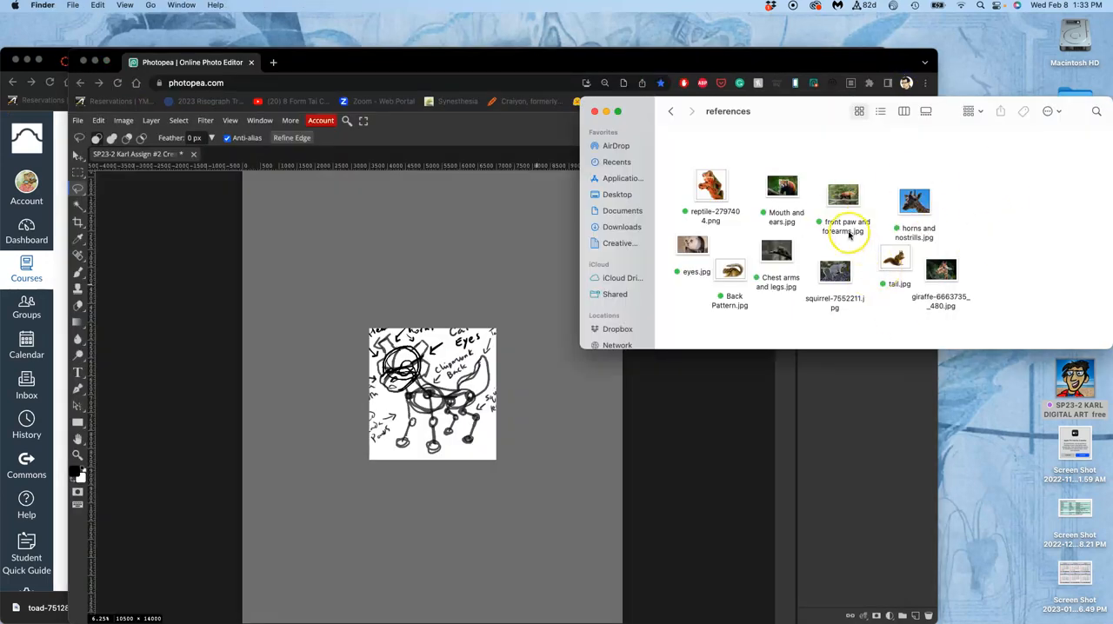
Place reptile-2797404.jpg from the references folder onto the canvas as a smart object
click(710, 185)
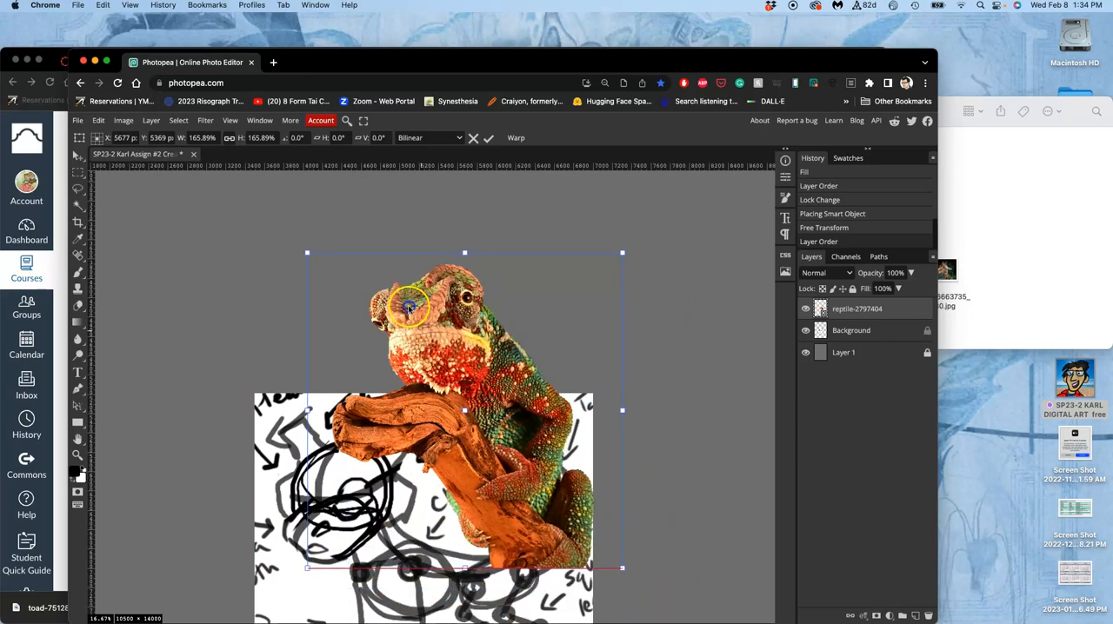
Drag the chameleon layer up onto the gray backdrop, clear of the sketch
drag(408, 304, 365, 268)
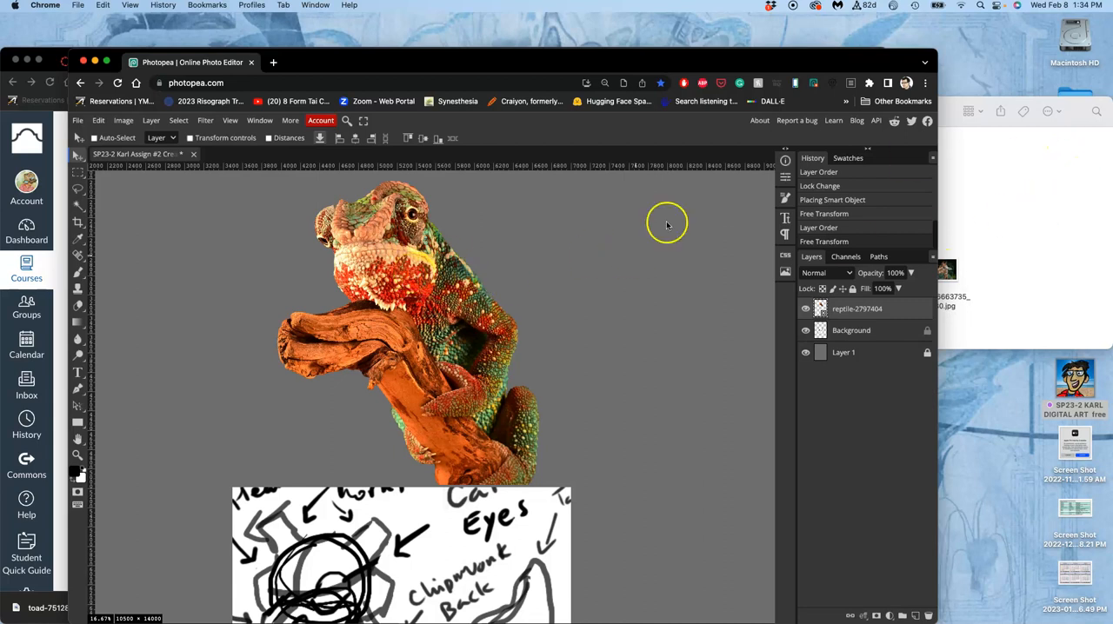
scroll(down, 3)
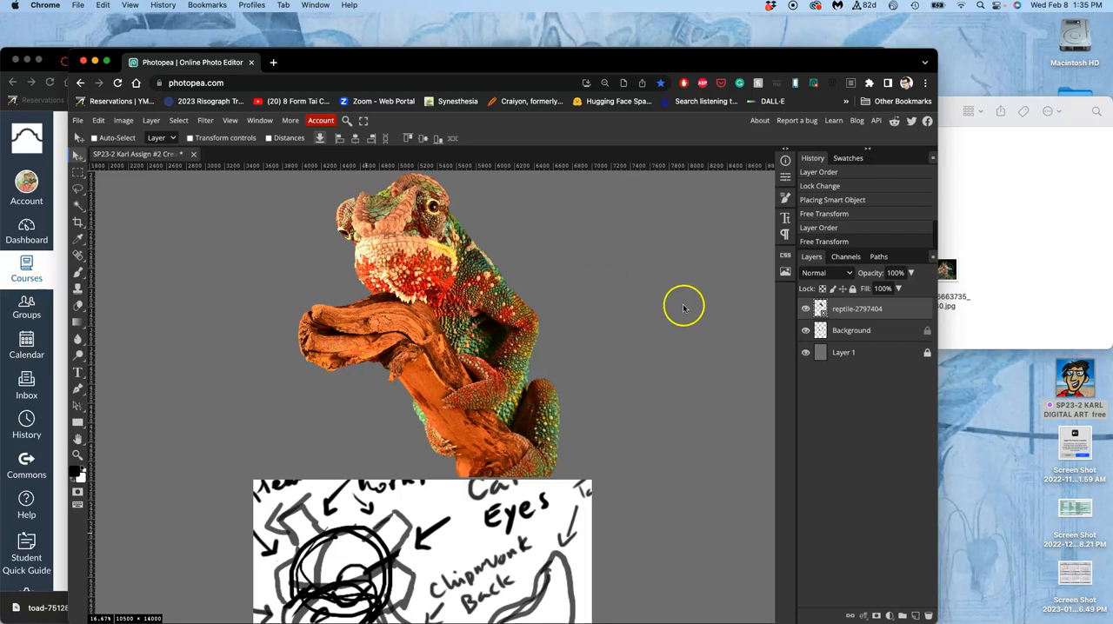
mouse_move(1057, 229)
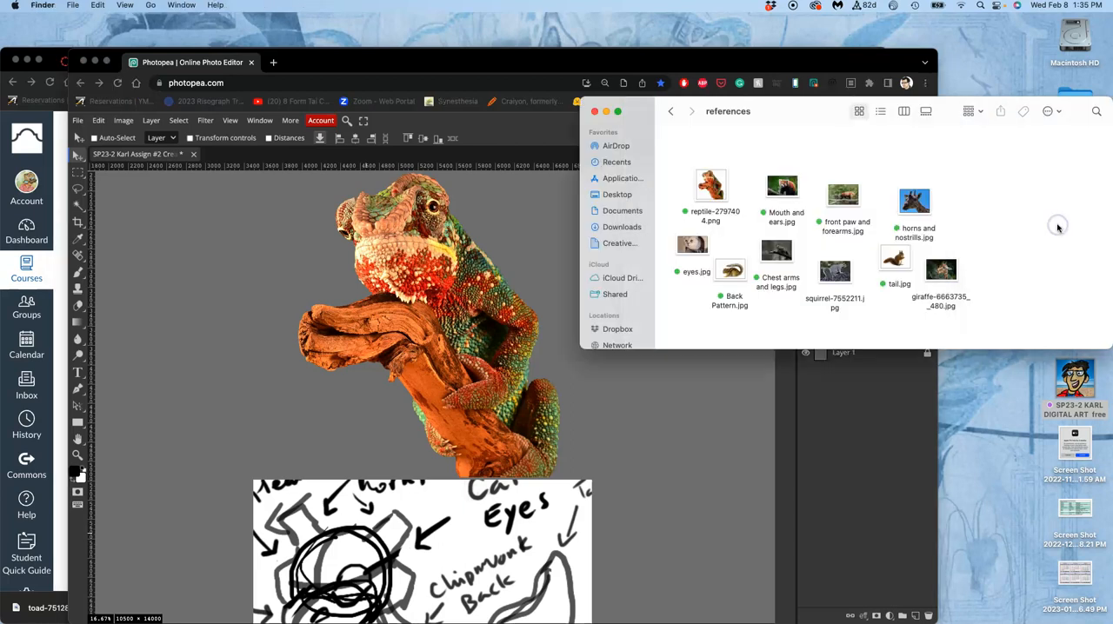
mouse_move(1052, 230)
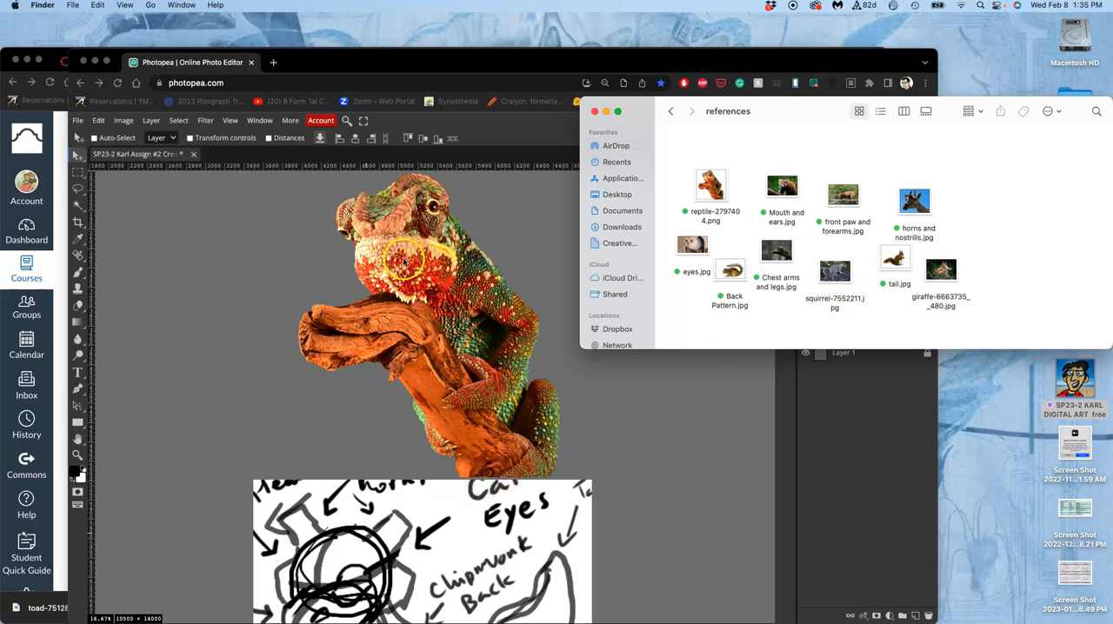
Bring the Finder references folder forward and select the red panda, cat and giraffe photos
click(783, 185)
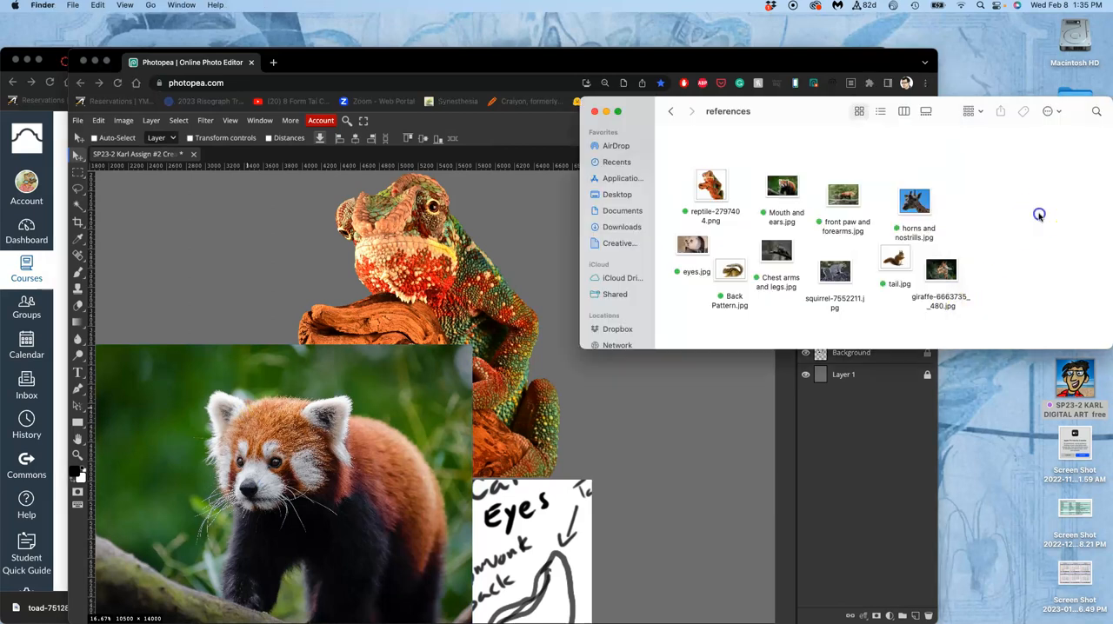
click(694, 247)
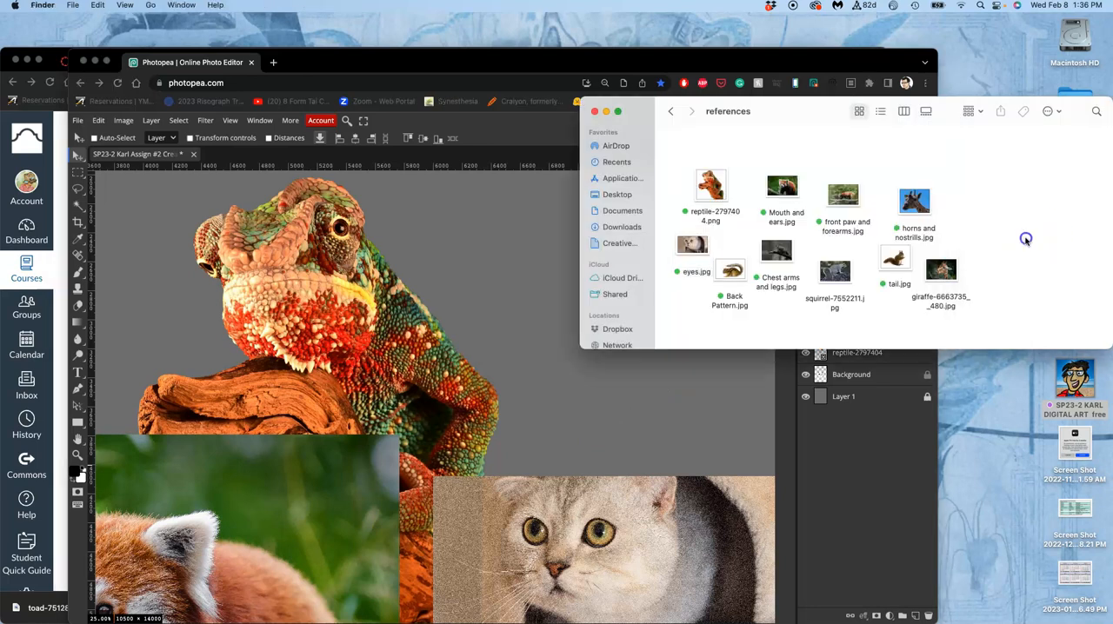
mouse_move(956, 236)
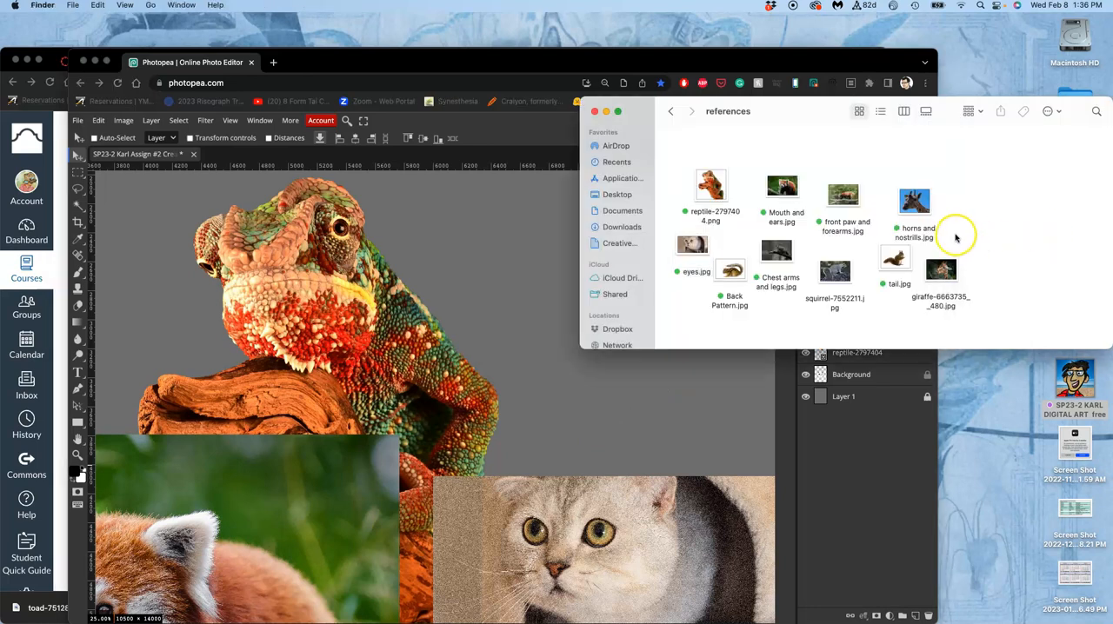
mouse_move(859, 278)
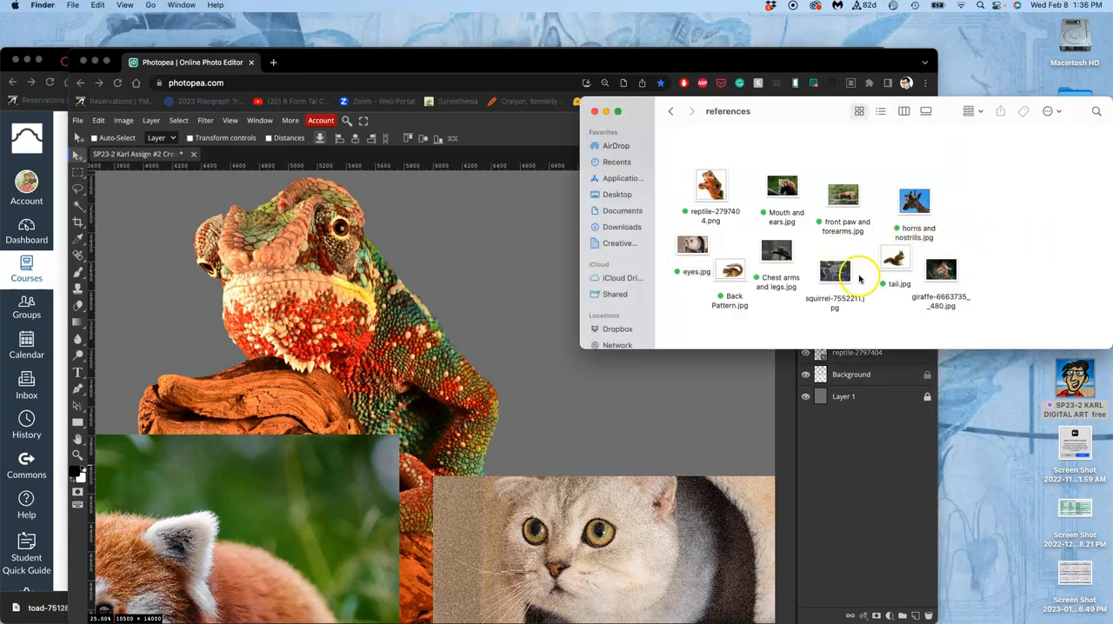
click(839, 271)
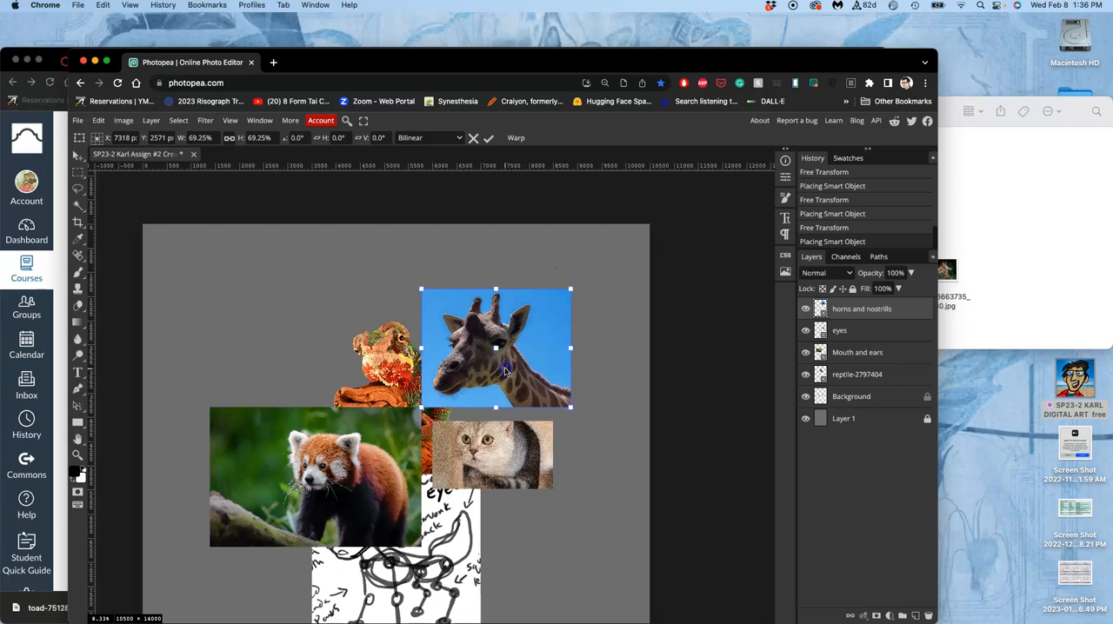
Scale the giraffe photo large in the upper right beside the chameleon and commit it
drag(496, 348, 526, 351)
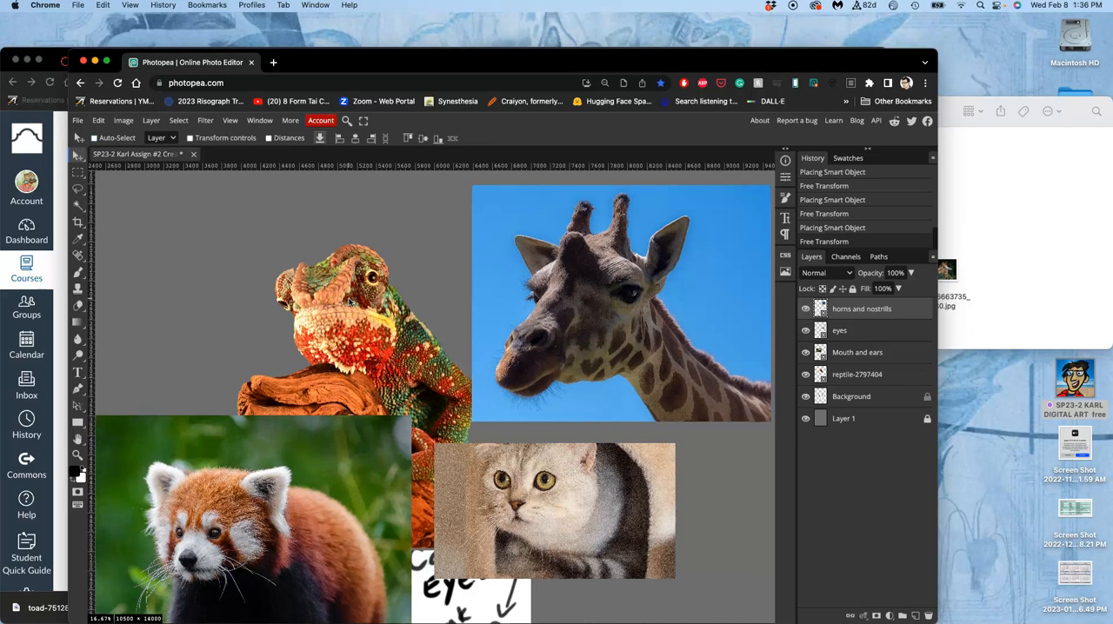
mouse_move(426, 261)
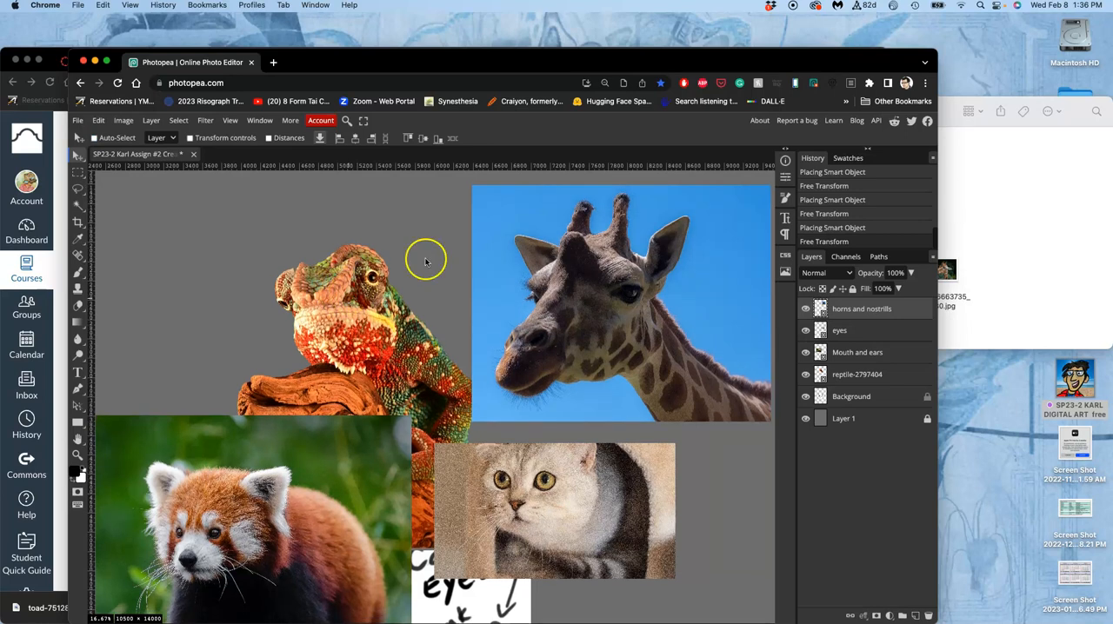
mouse_move(276, 165)
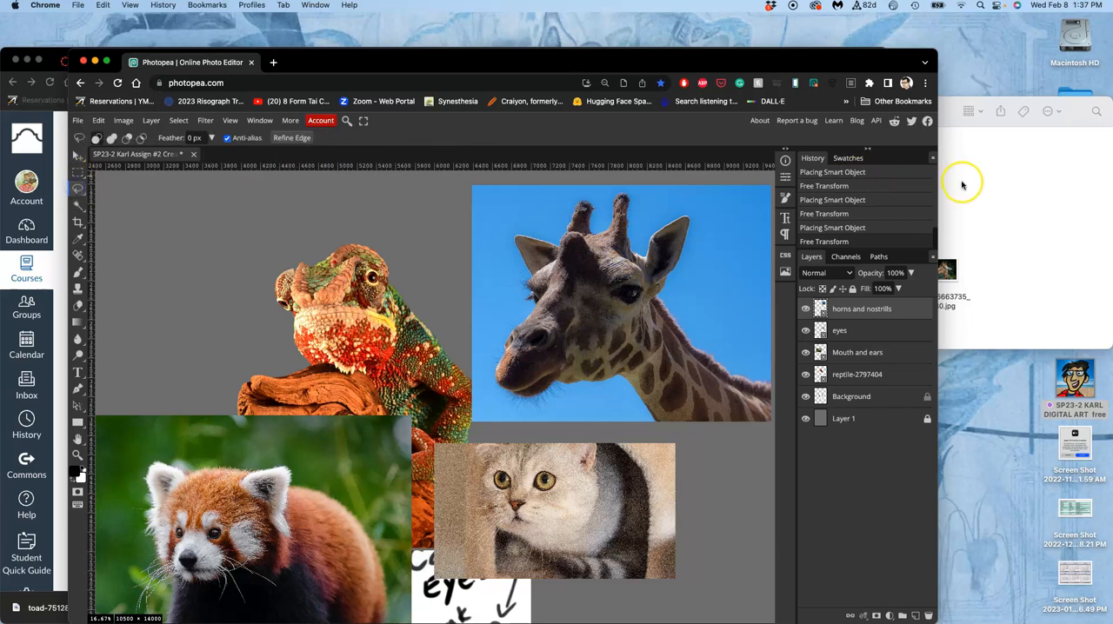
mouse_move(637, 250)
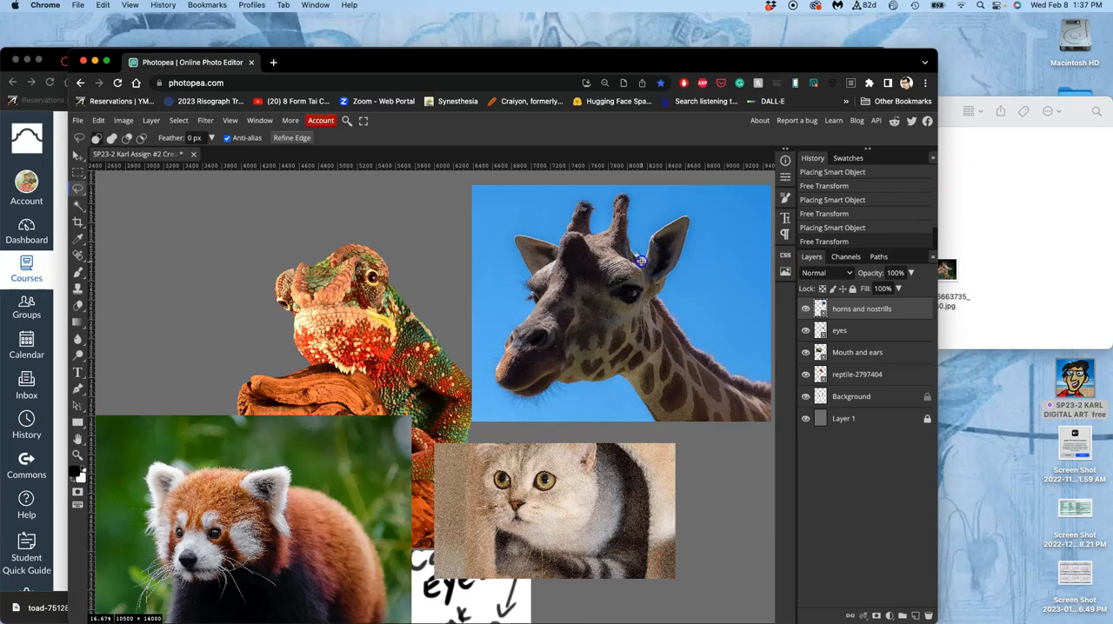
mouse_move(607, 292)
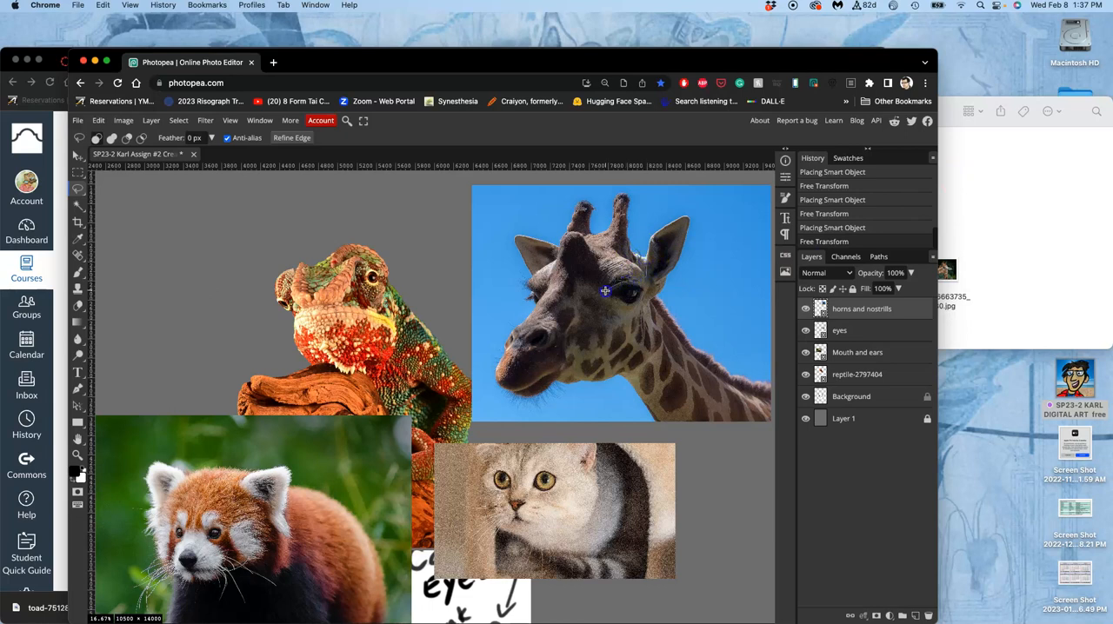